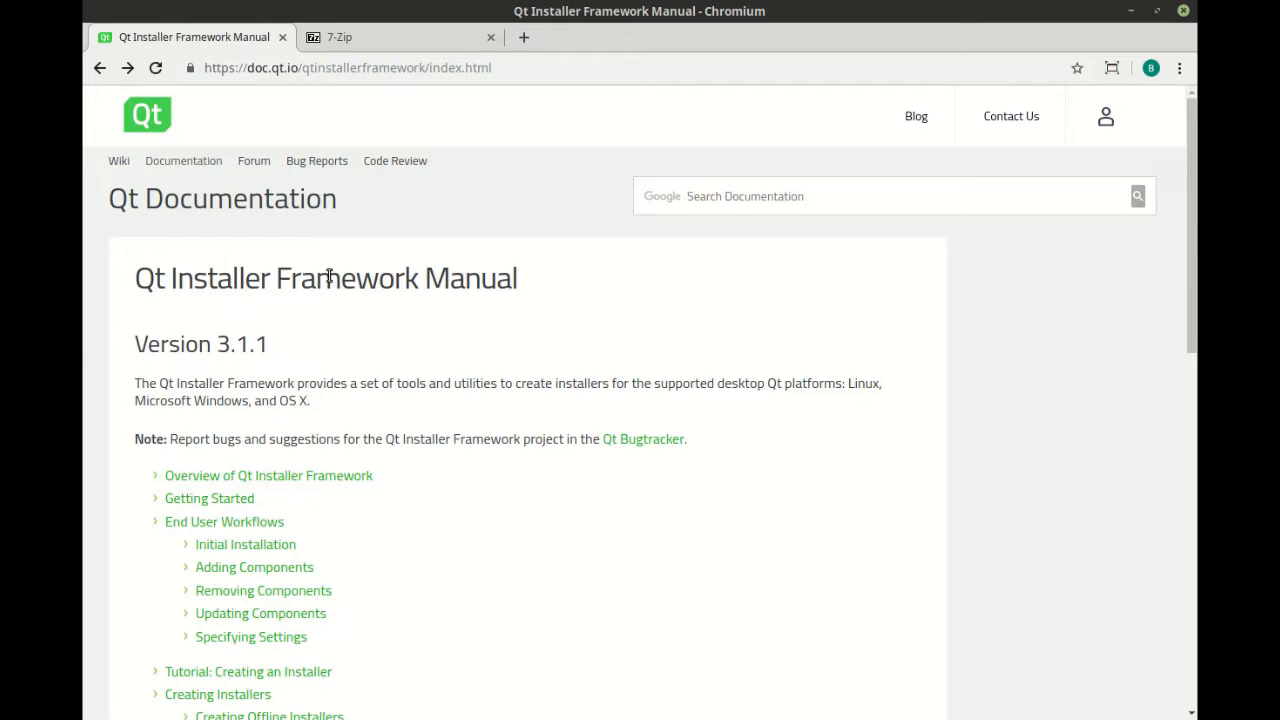
mouse_move(248, 404)
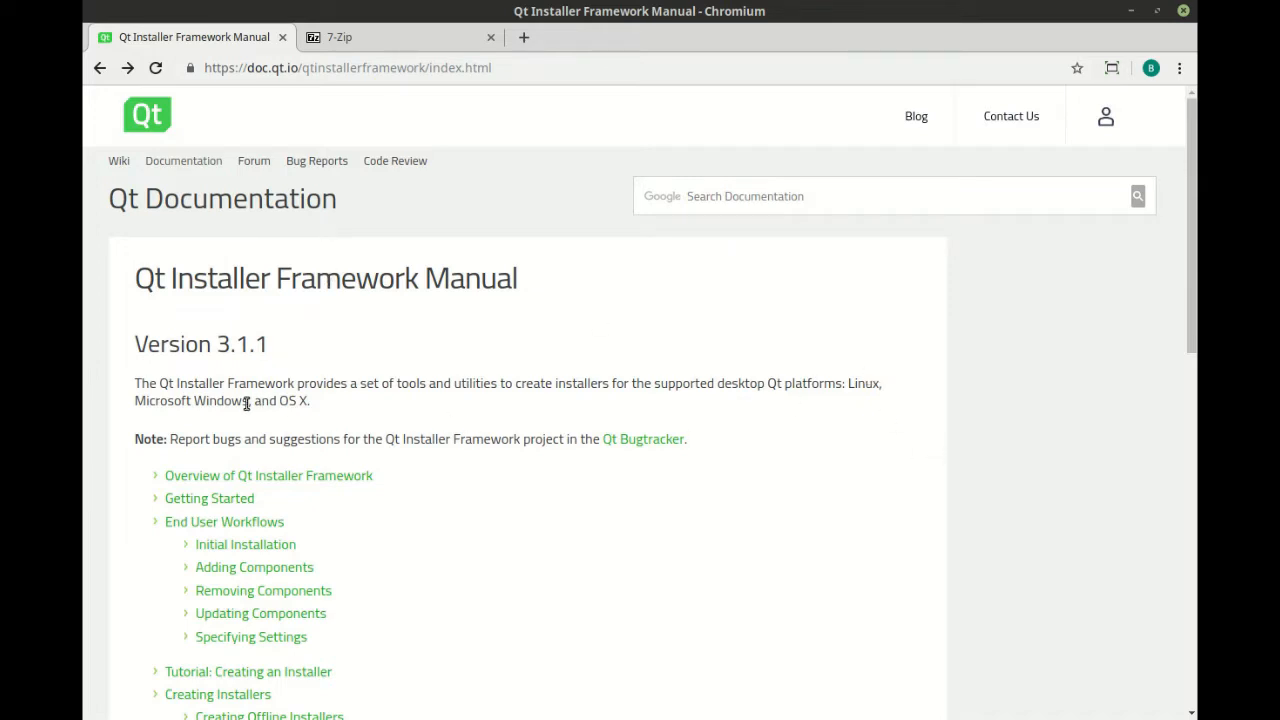
mouse_move(450, 548)
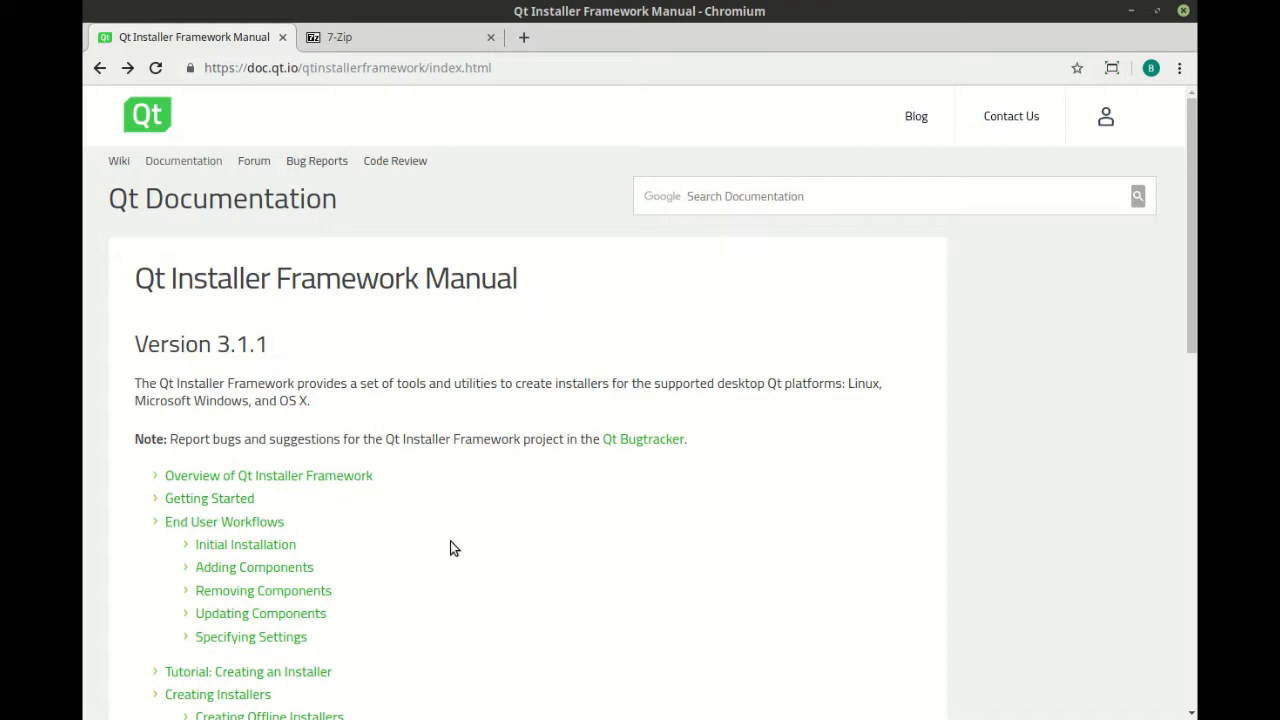
mouse_move(498, 558)
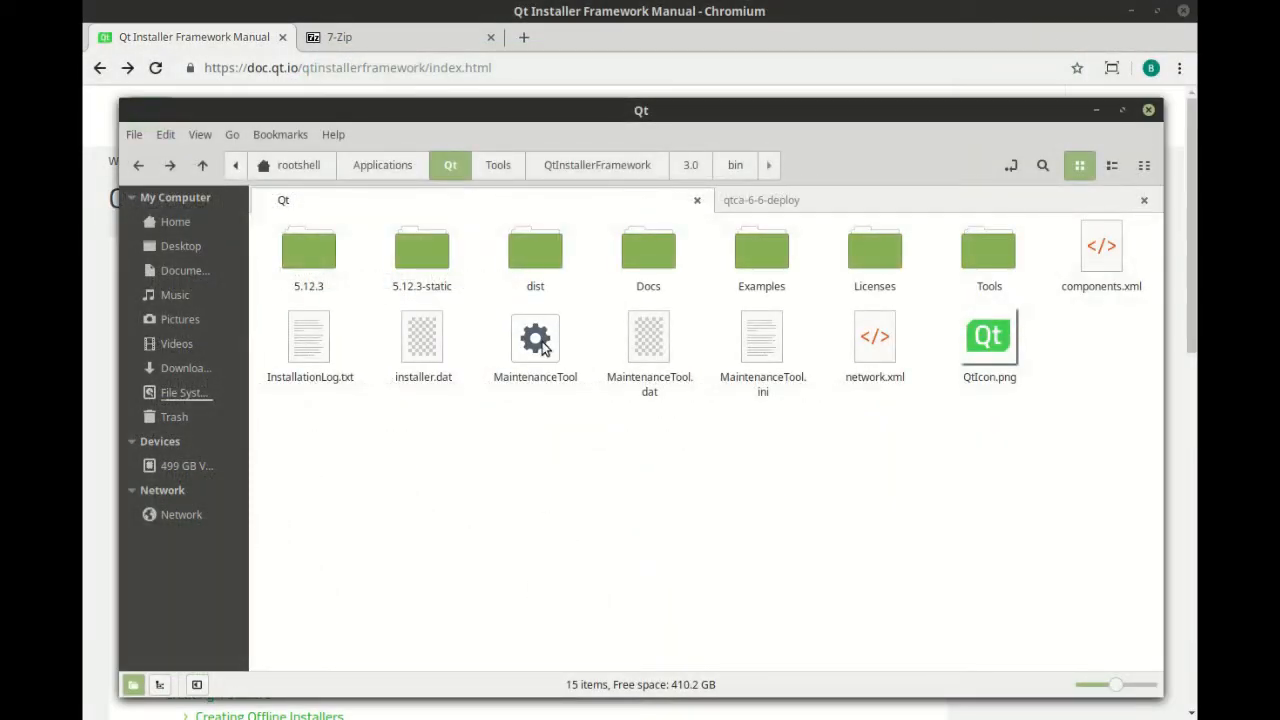
- Launch the Qt Maintenance Tool and choose Add or remove components
click(536, 336)
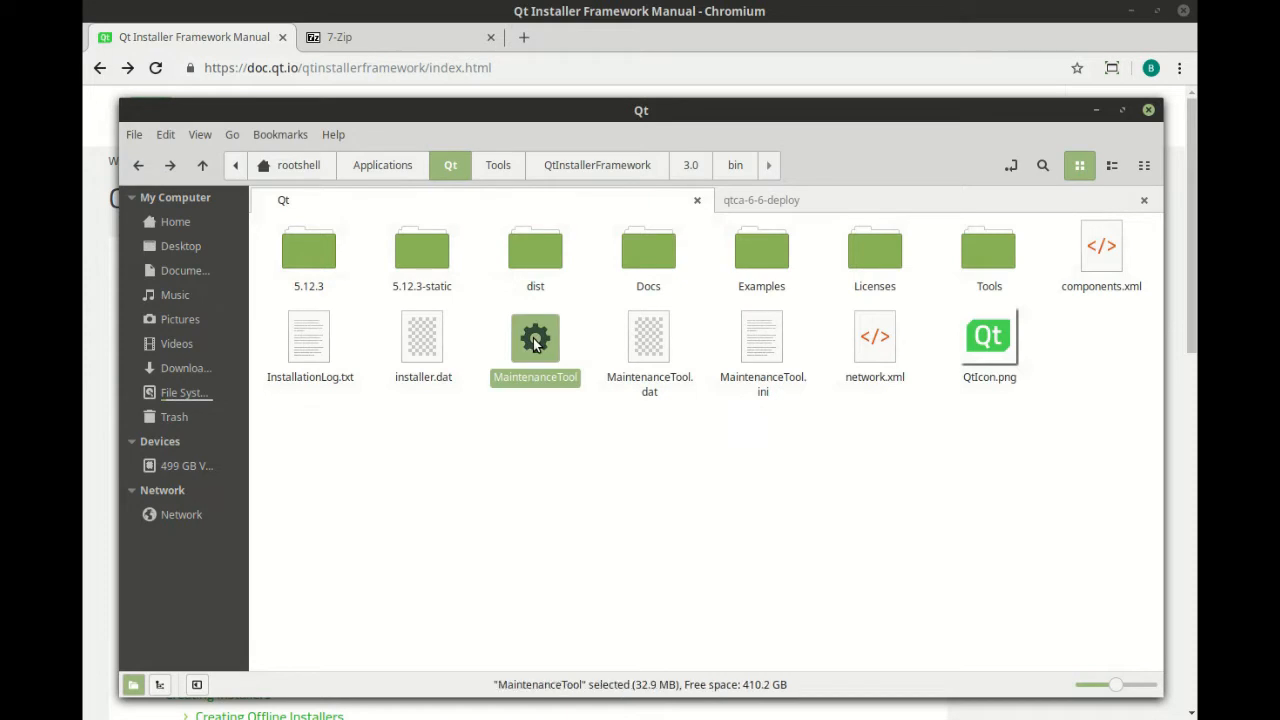
double_click(536, 336)
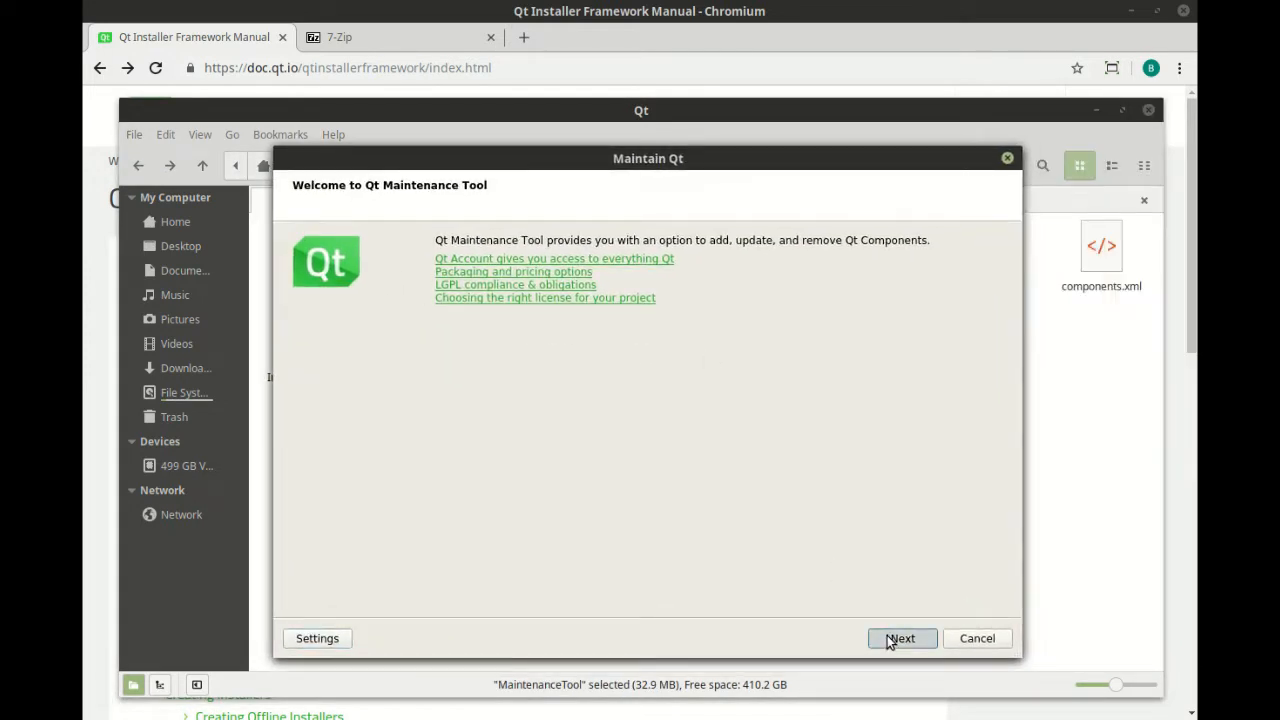
click(900, 638)
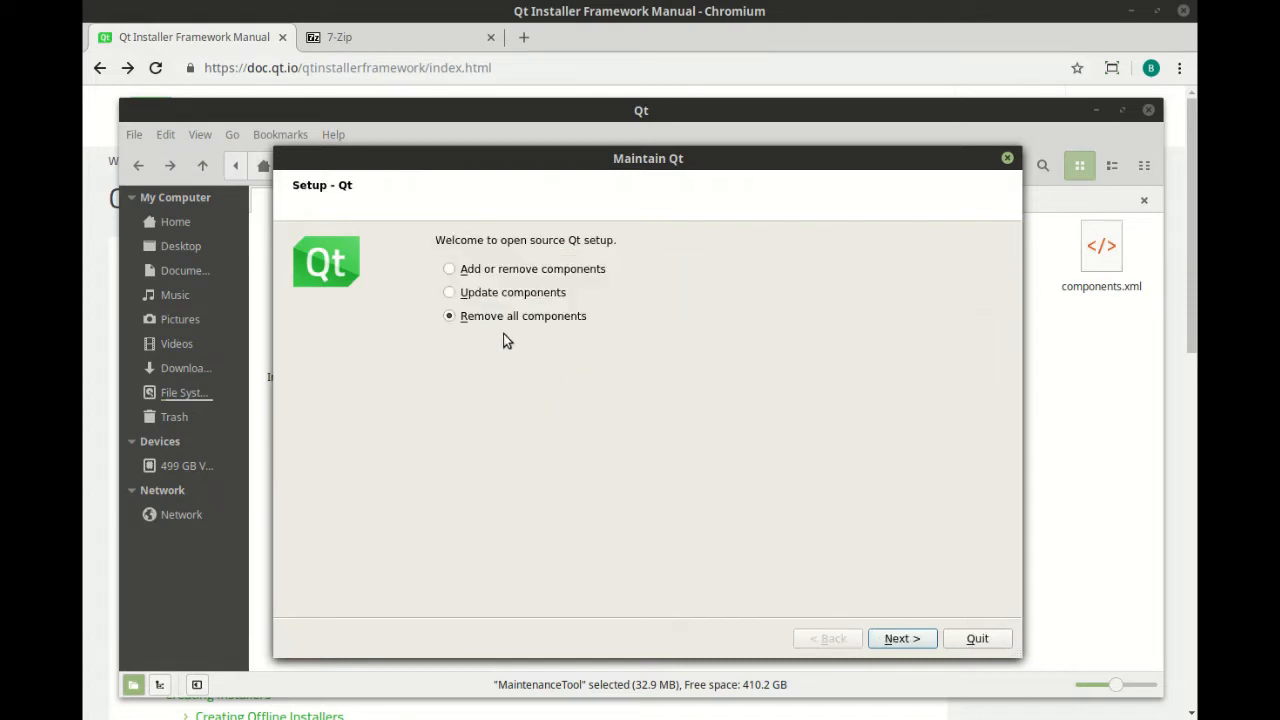
click(900, 638)
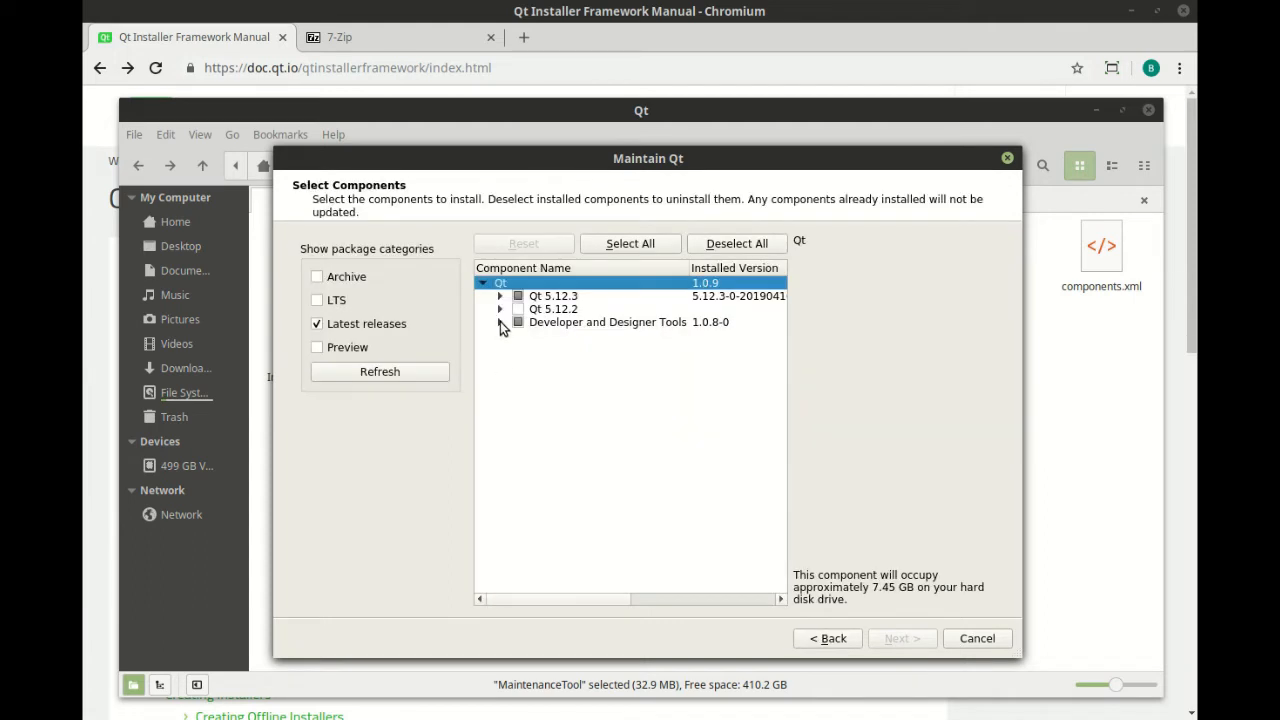
- Confirm Qt Installer Framework 3.0 is installed under Developer and Designer Tools, then quit without changes
click(500, 322)
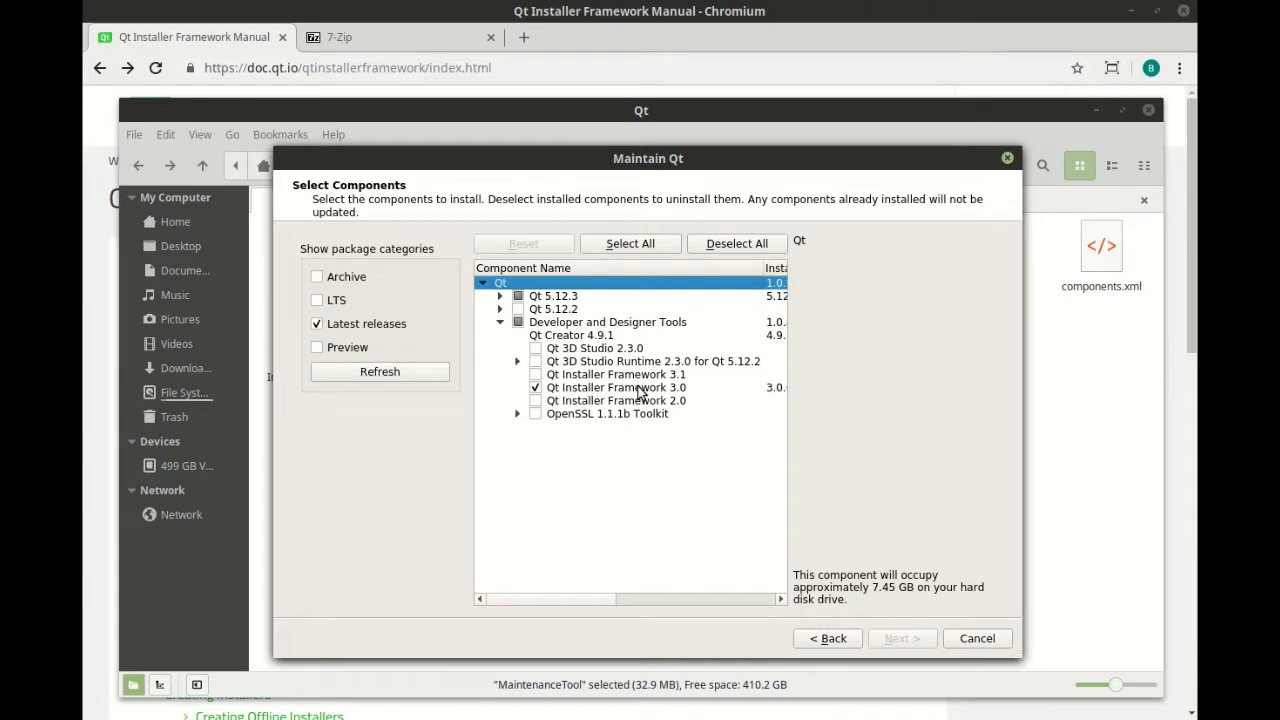
click(616, 388)
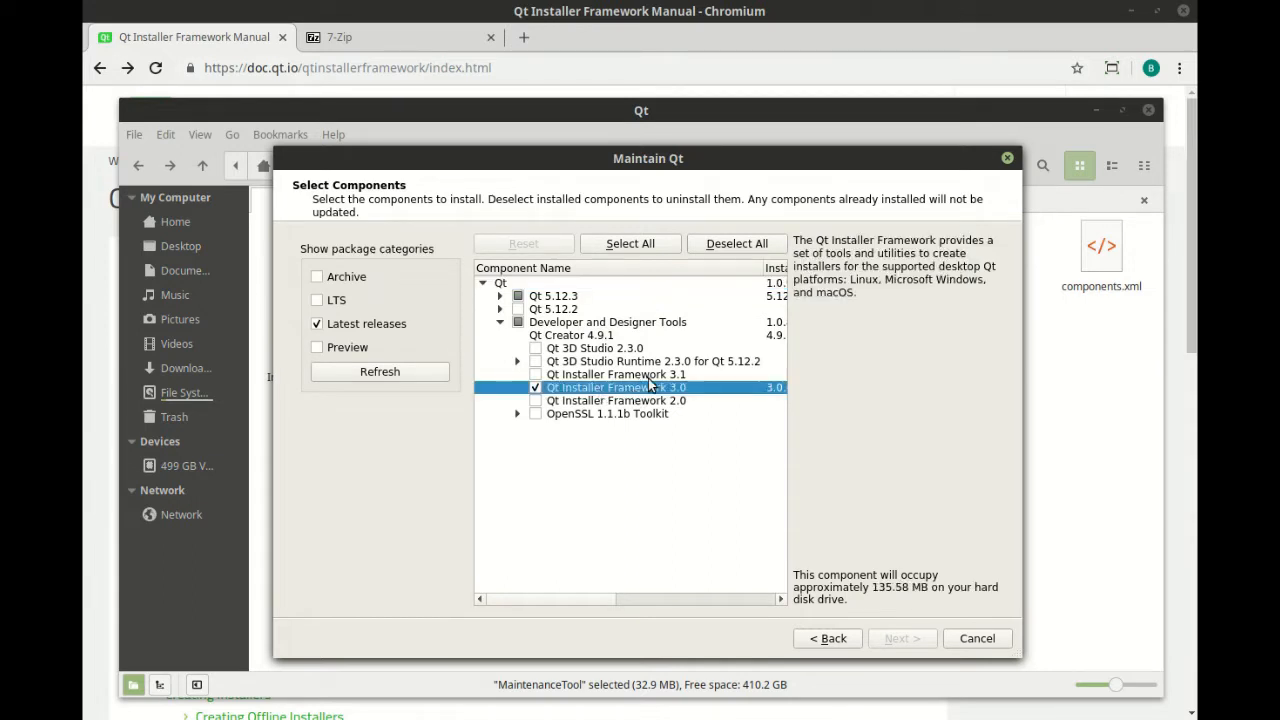
click(616, 374)
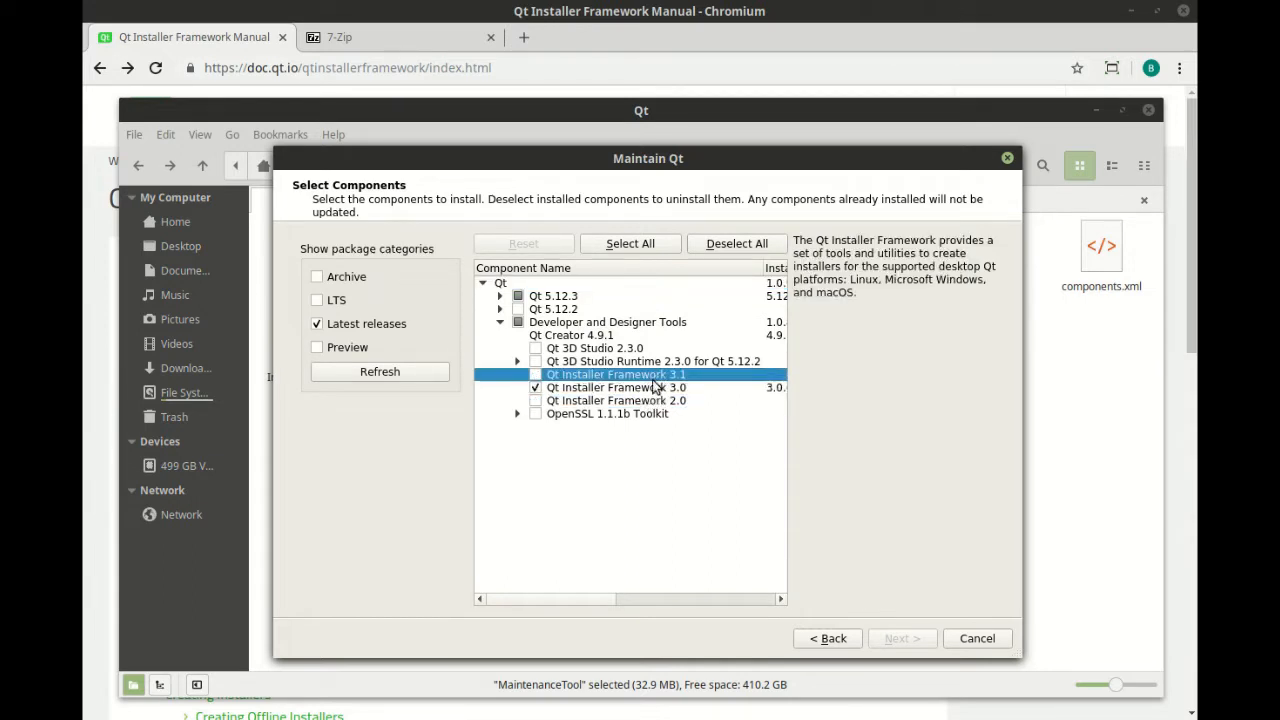
click(616, 388)
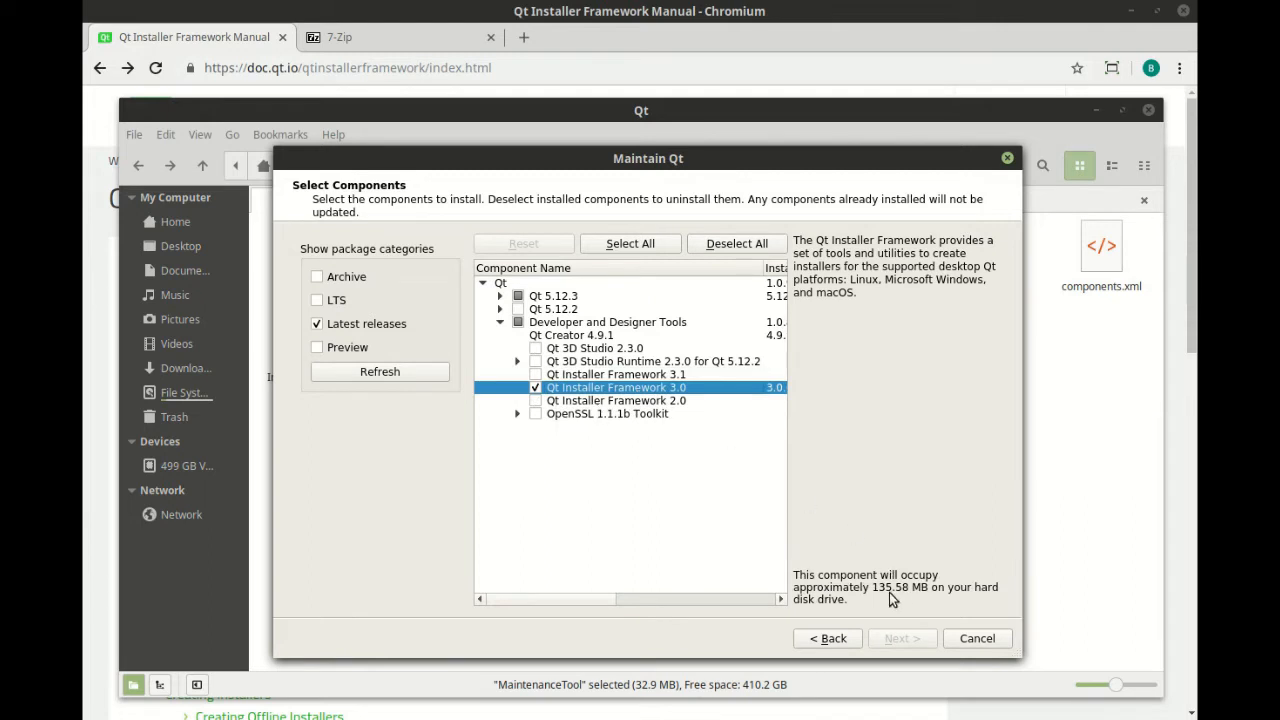
mouse_move(896, 604)
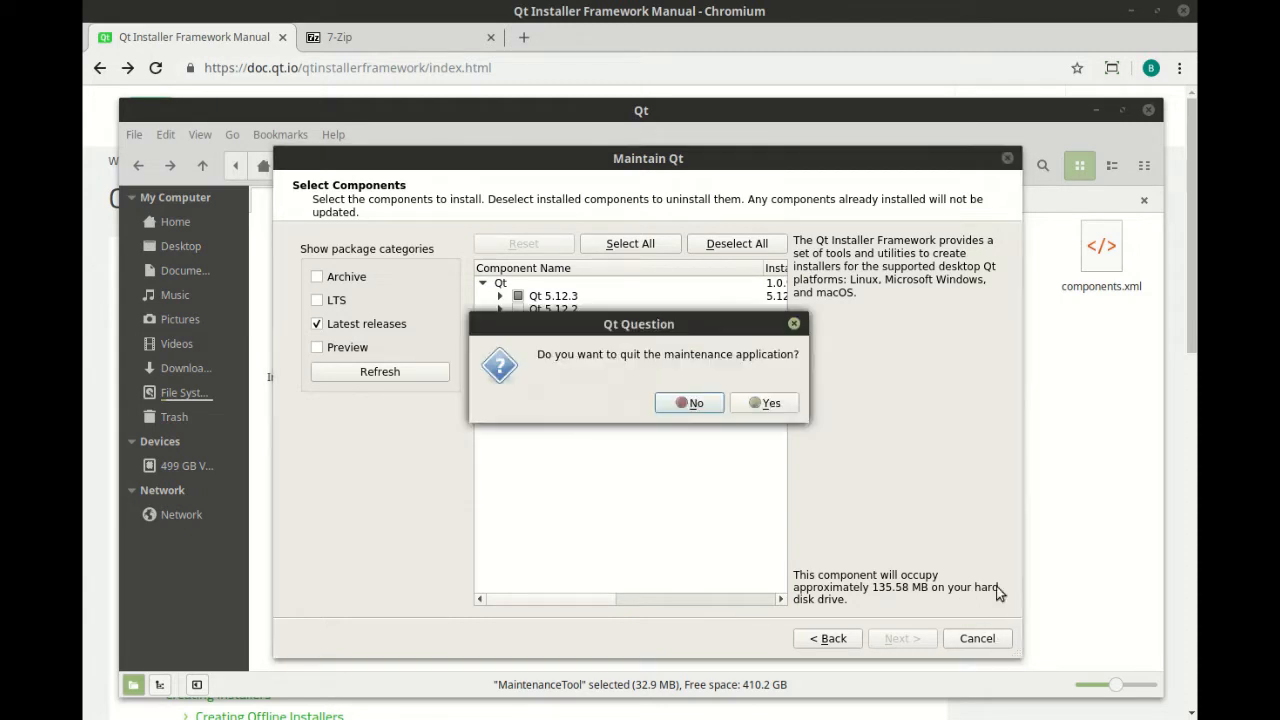
click(770, 402)
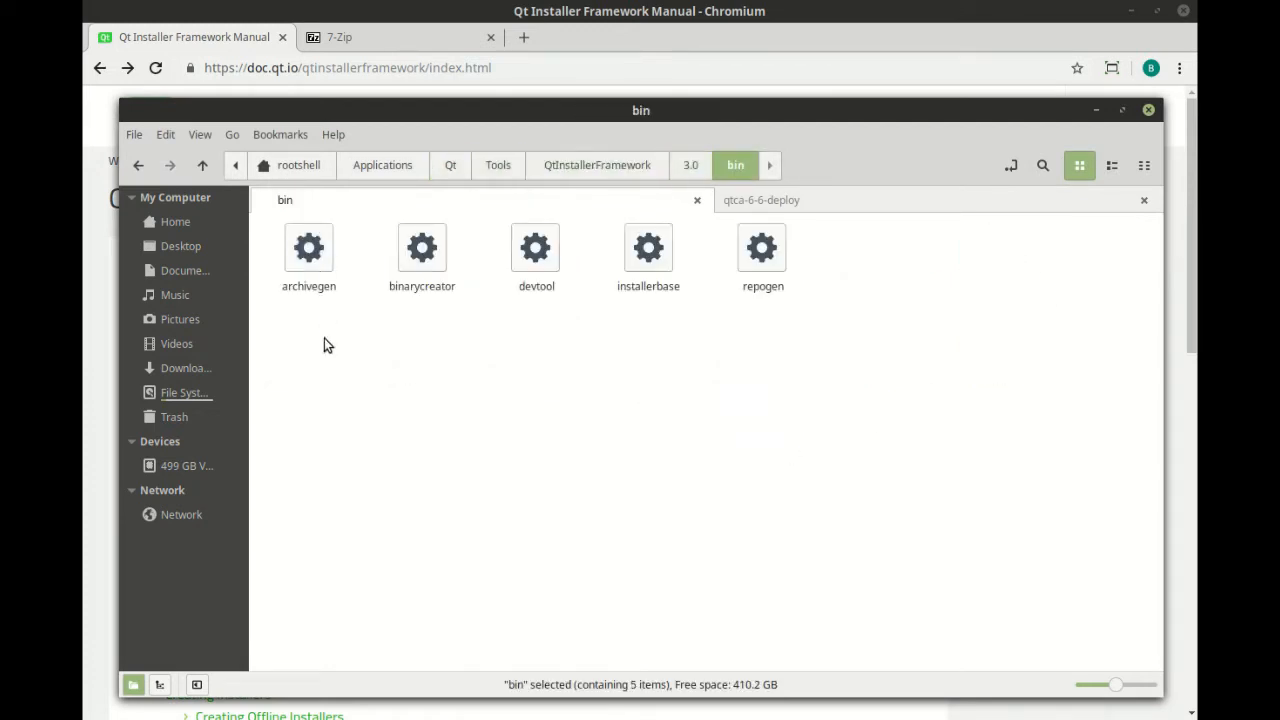
- Show the Qt Installer Framework 3.0 bin folder with its archivegen, binarycreator and repogen tools
click(420, 248)
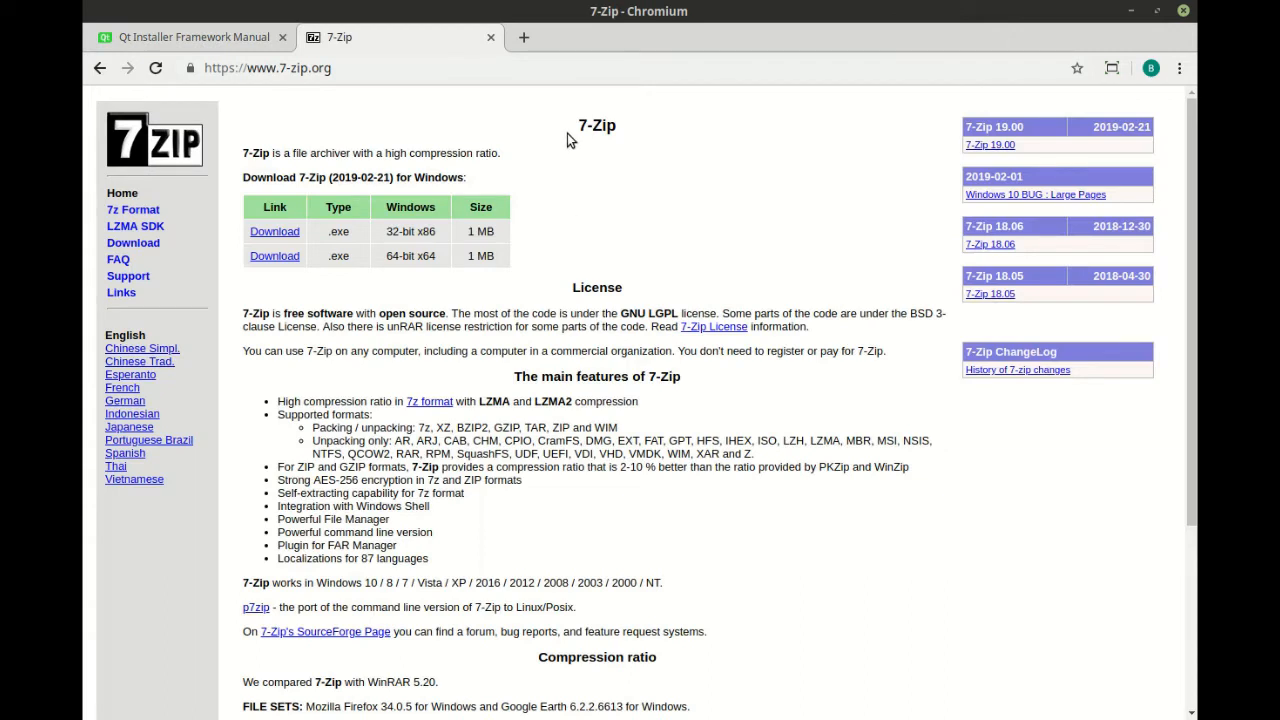
mouse_move(448, 150)
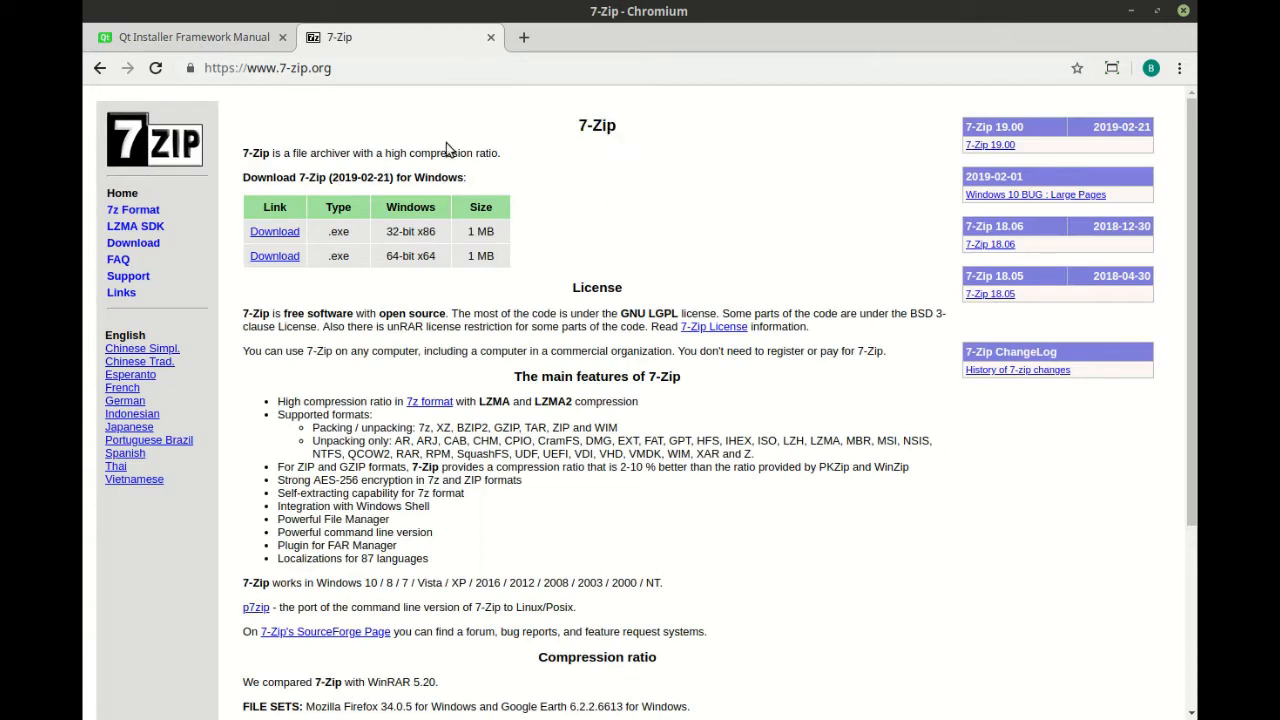
mouse_move(368, 88)
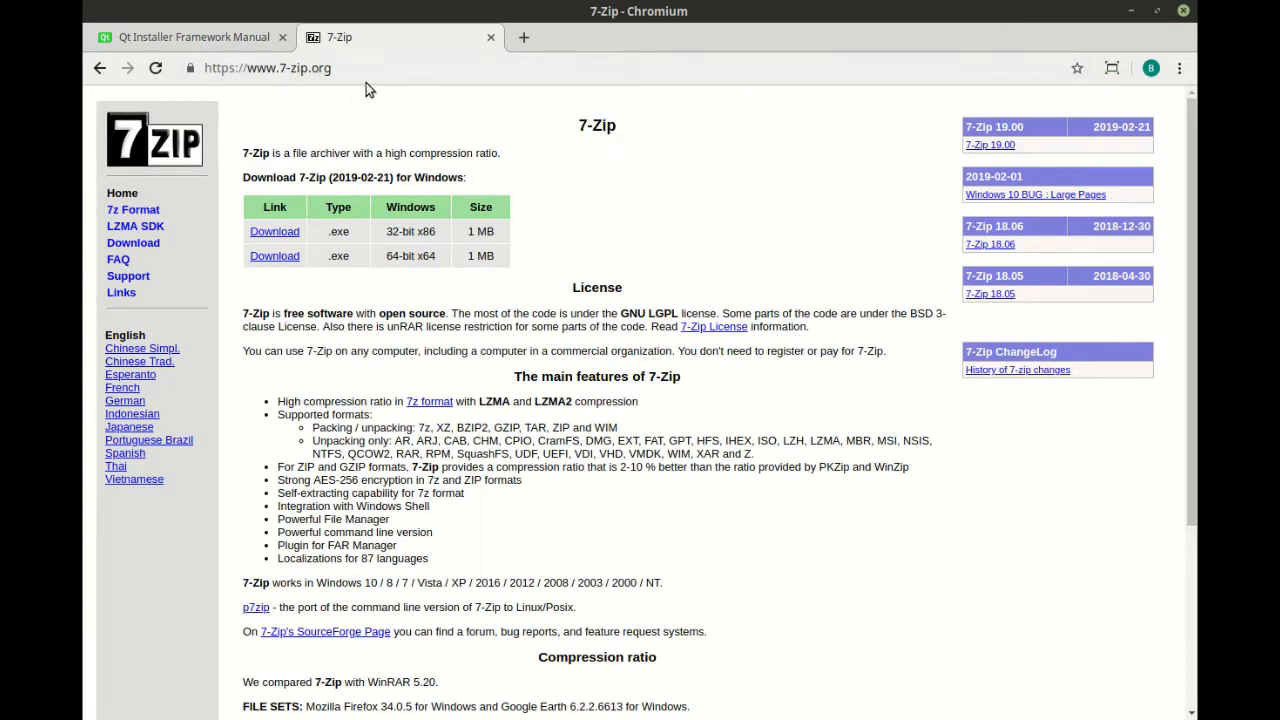
mouse_move(642, 126)
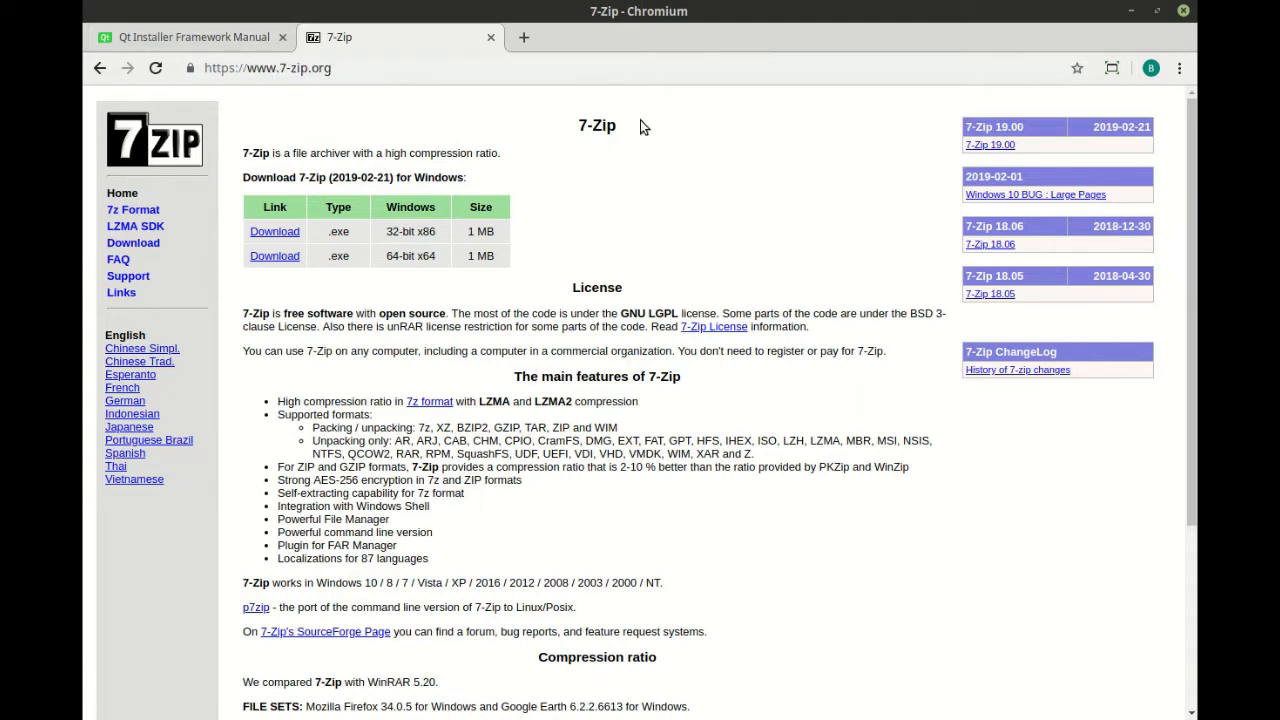
- Return from the 7-Zip site to the Qt Installer Framework Manual tab
double_click(596, 124)
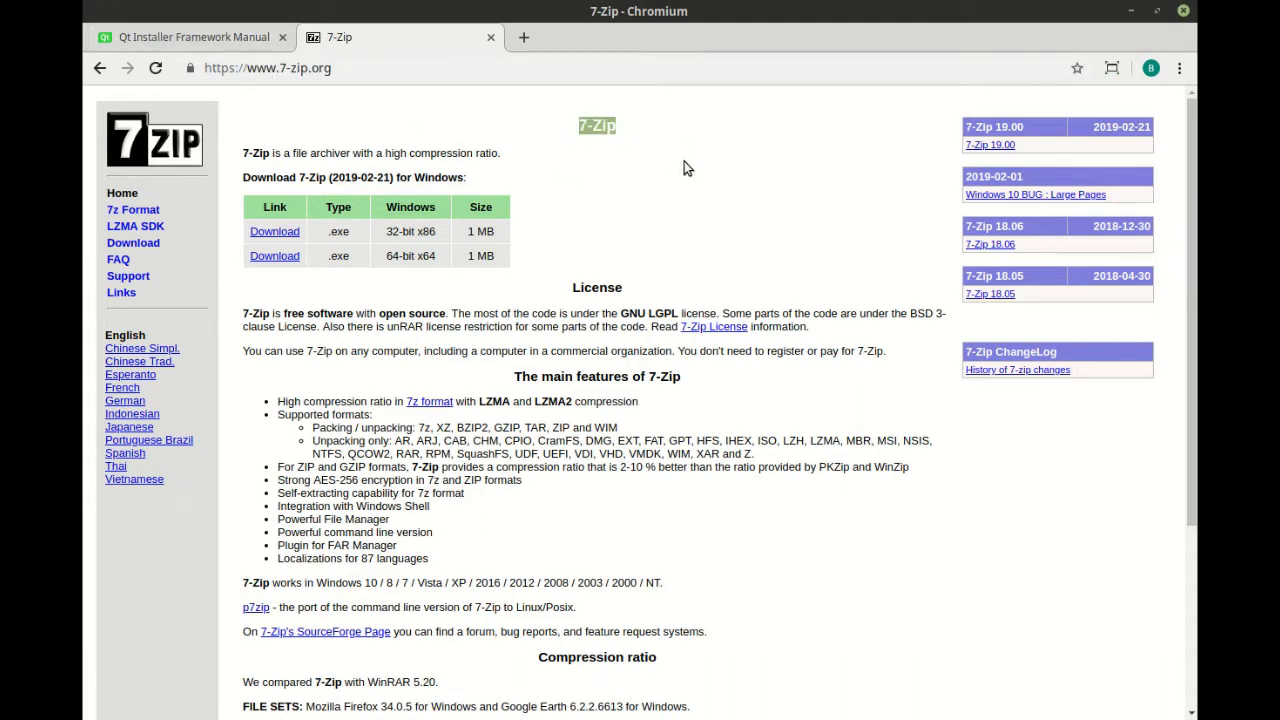
click(190, 36)
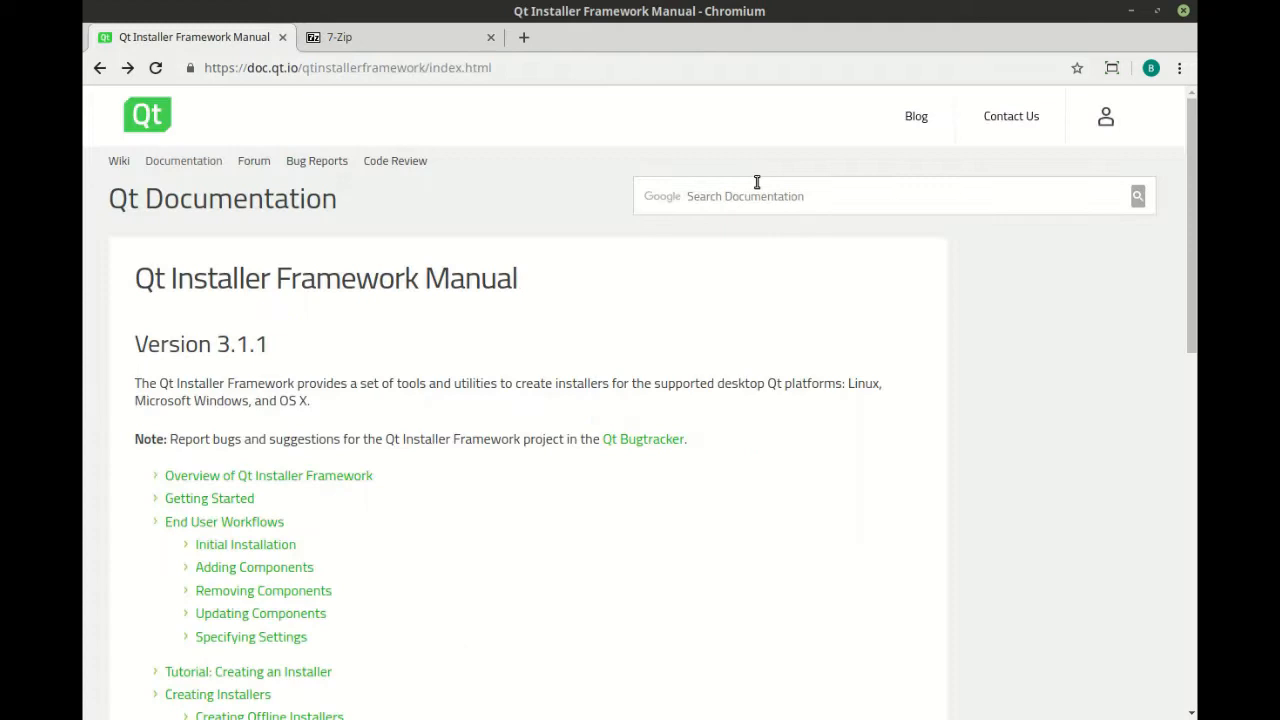
- Open the 'Tutorial: Creating an Installer' page from the manual index
scroll(down, 3)
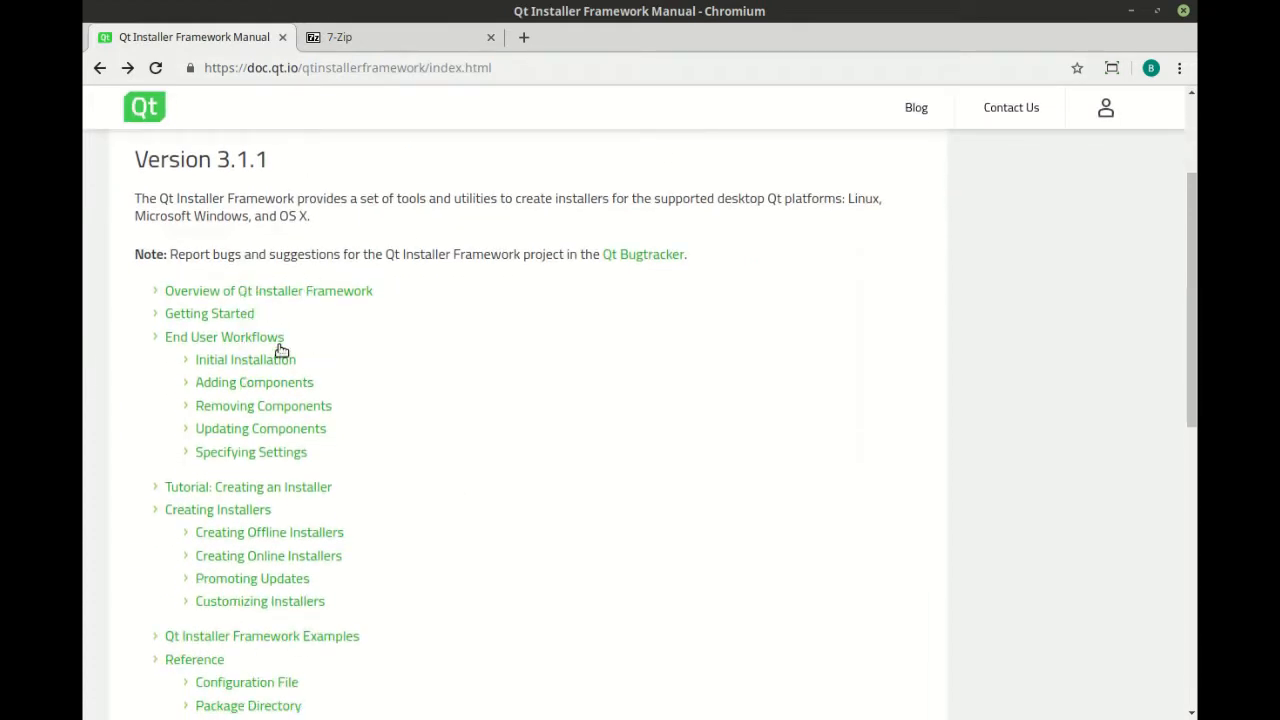
scroll(down, 3)
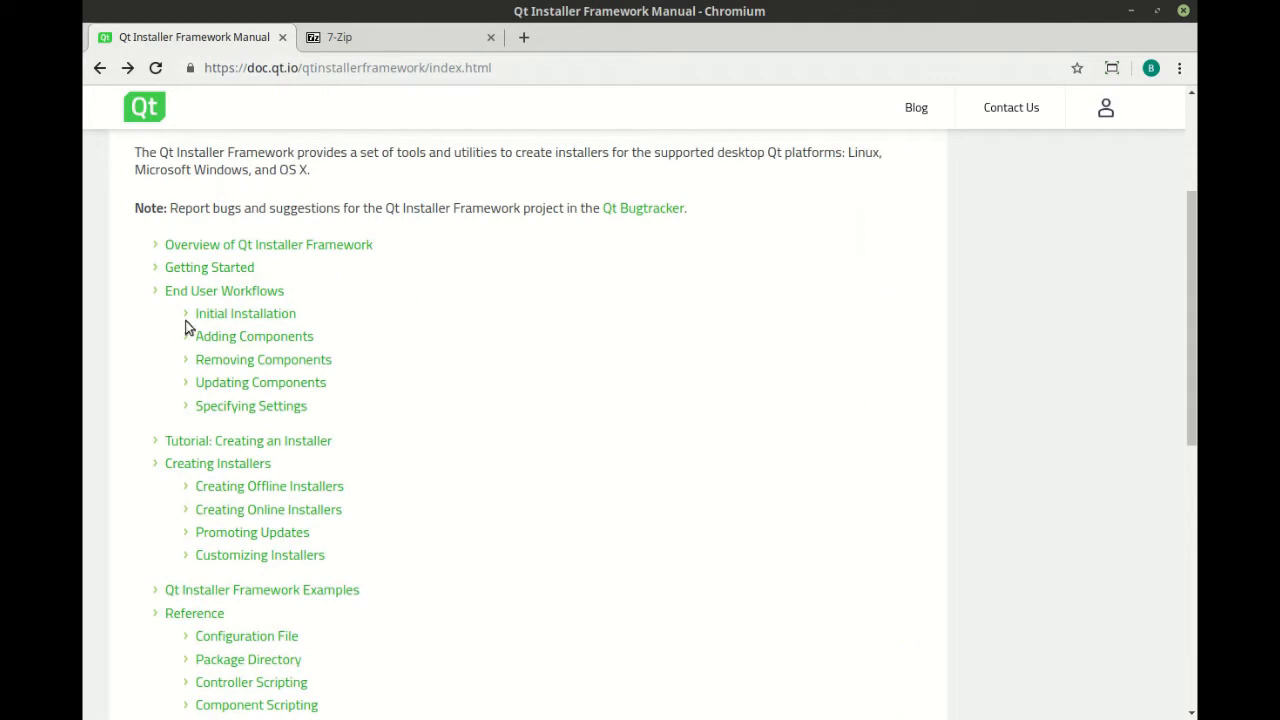
click(244, 312)
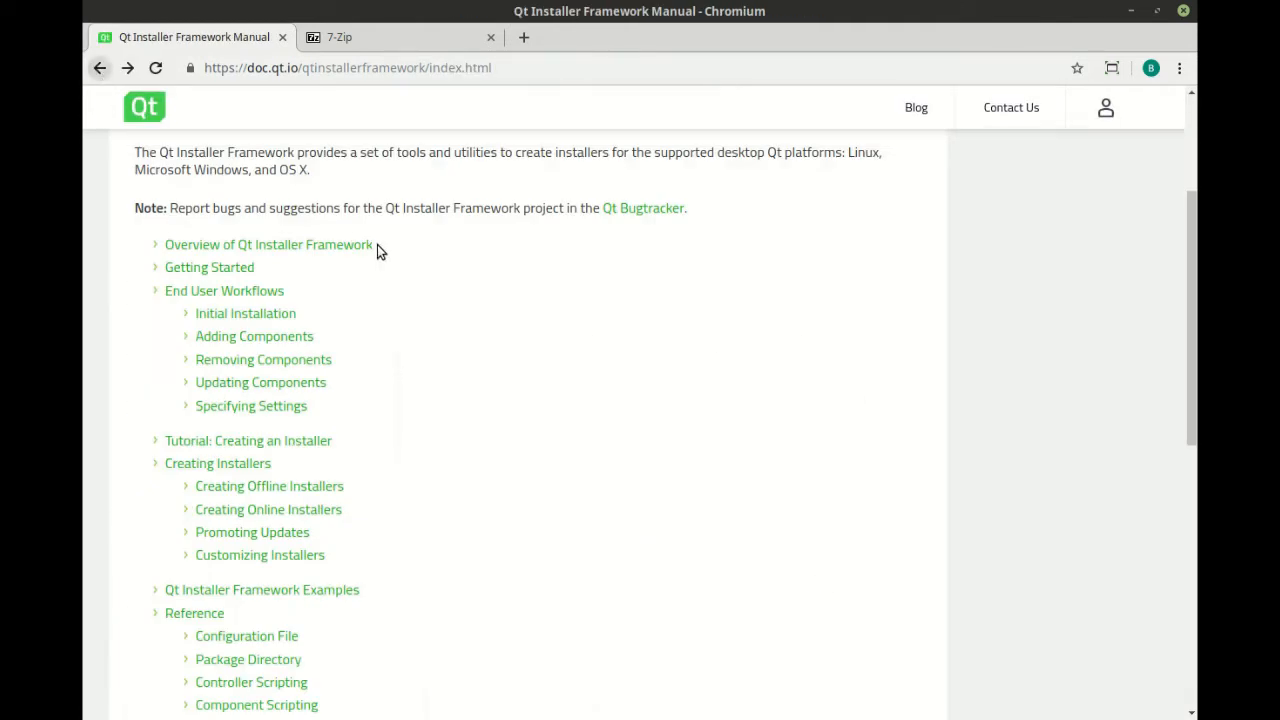
mouse_move(296, 444)
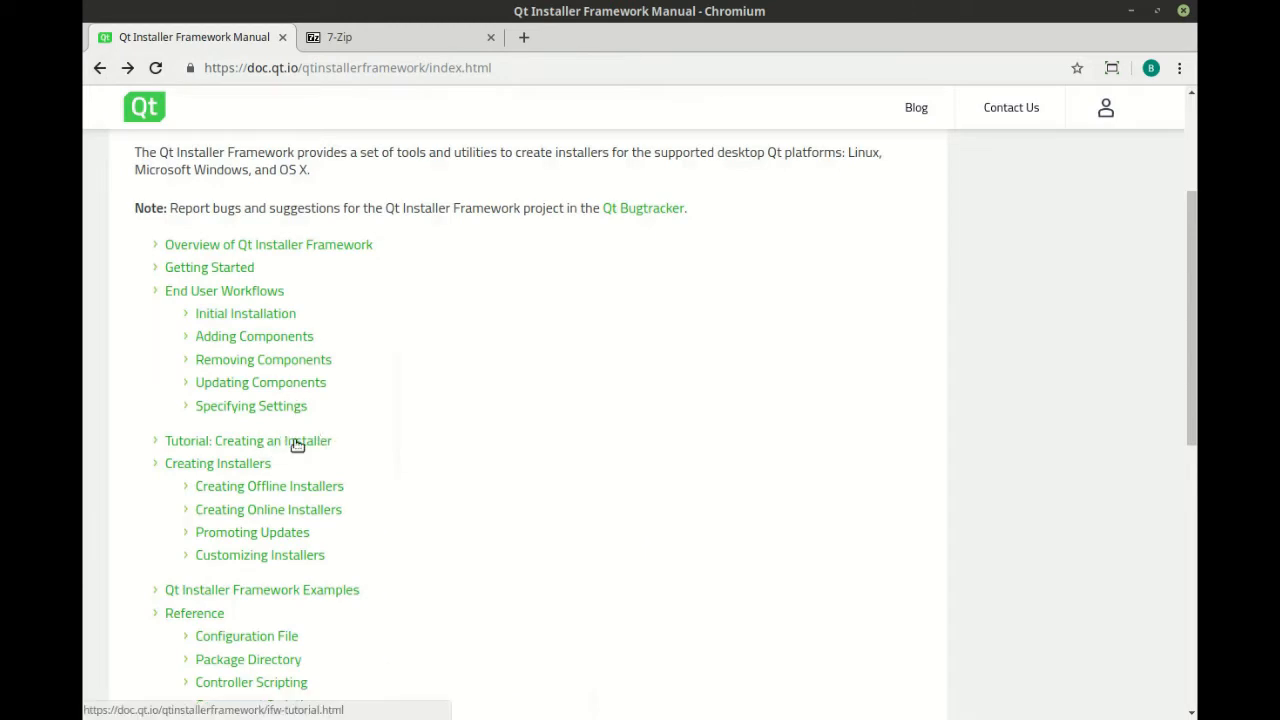
click(248, 440)
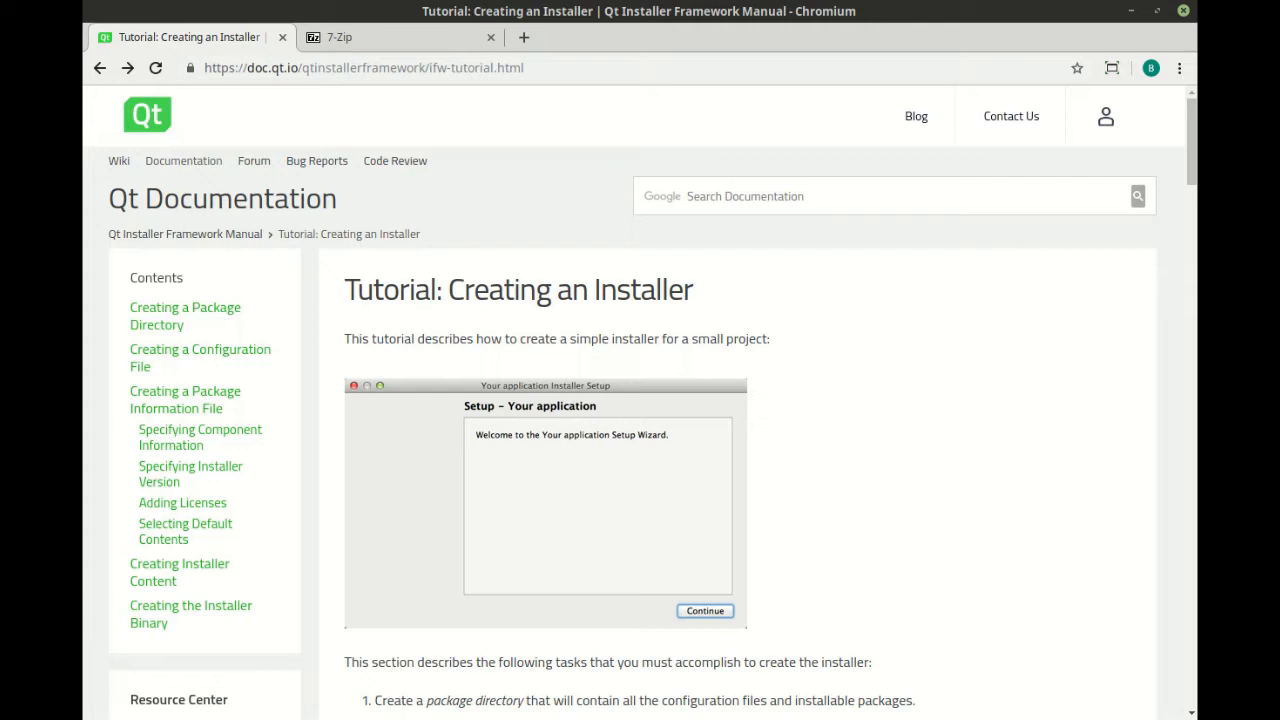
mouse_move(176, 316)
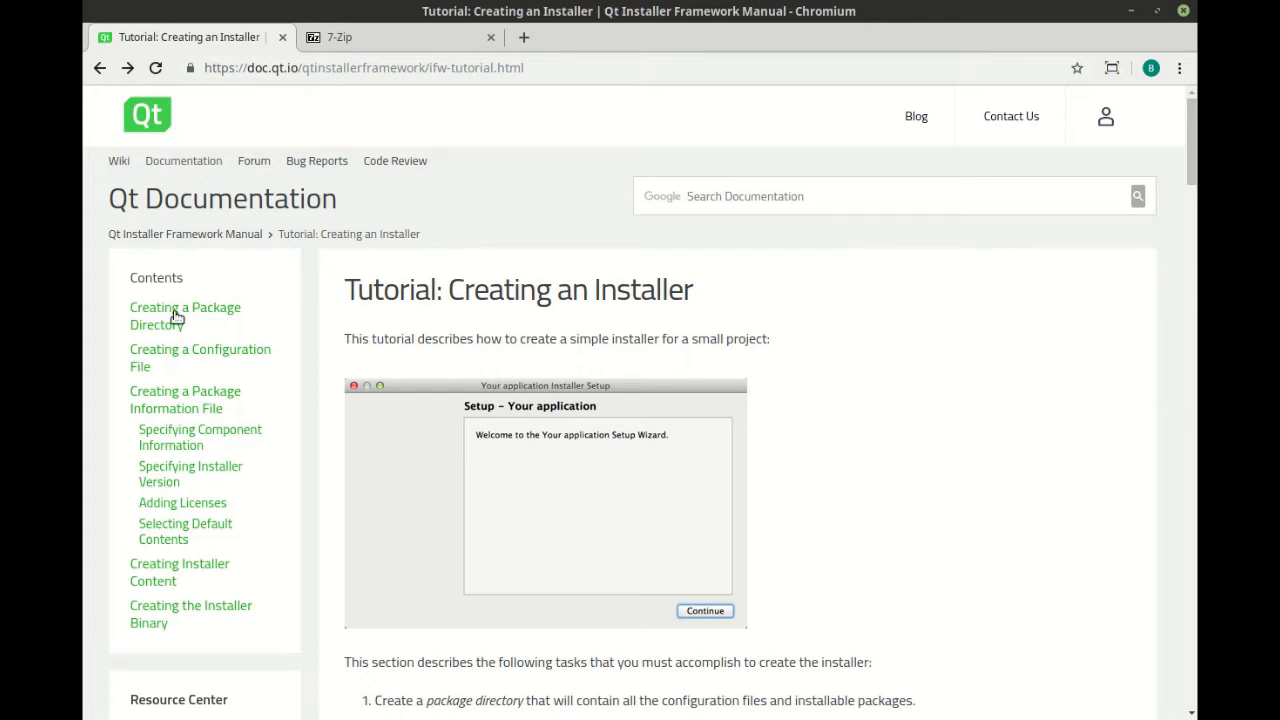
mouse_move(830, 348)
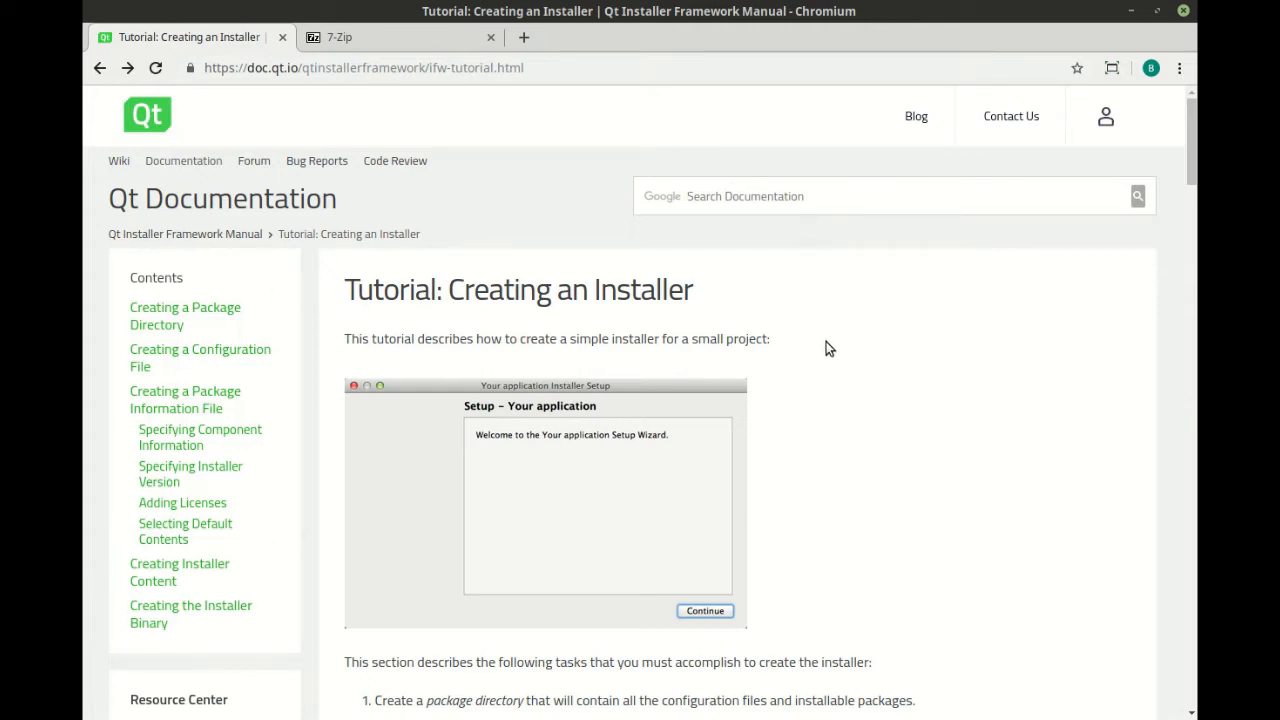
mouse_move(898, 356)
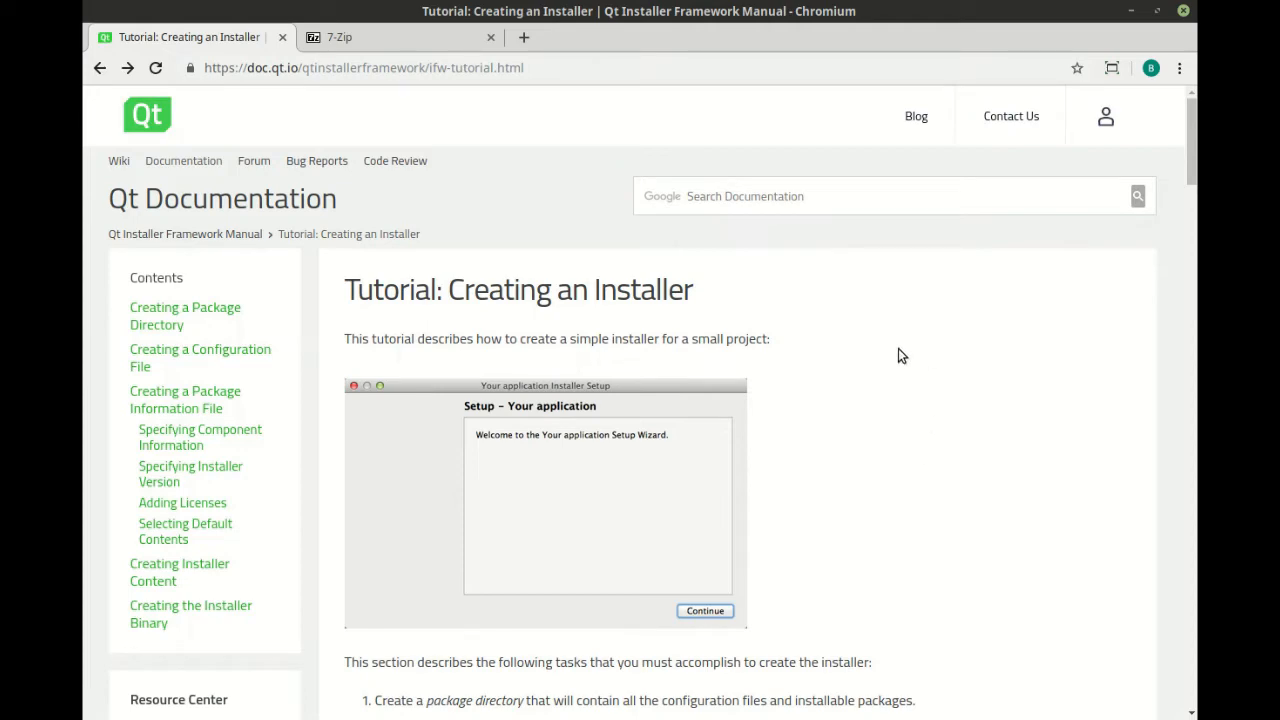
mouse_move(904, 482)
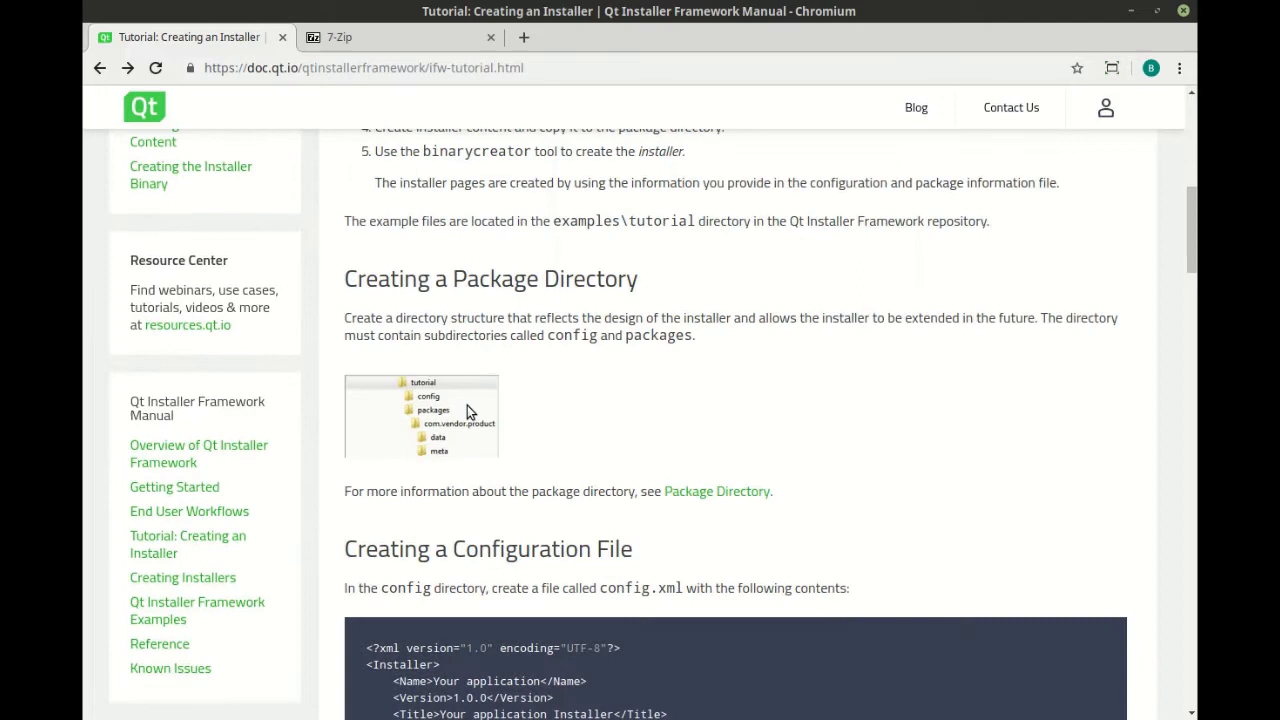
- Read the tutorial's Creating a Package Directory section with the config and packages layout
scroll(down, 3)
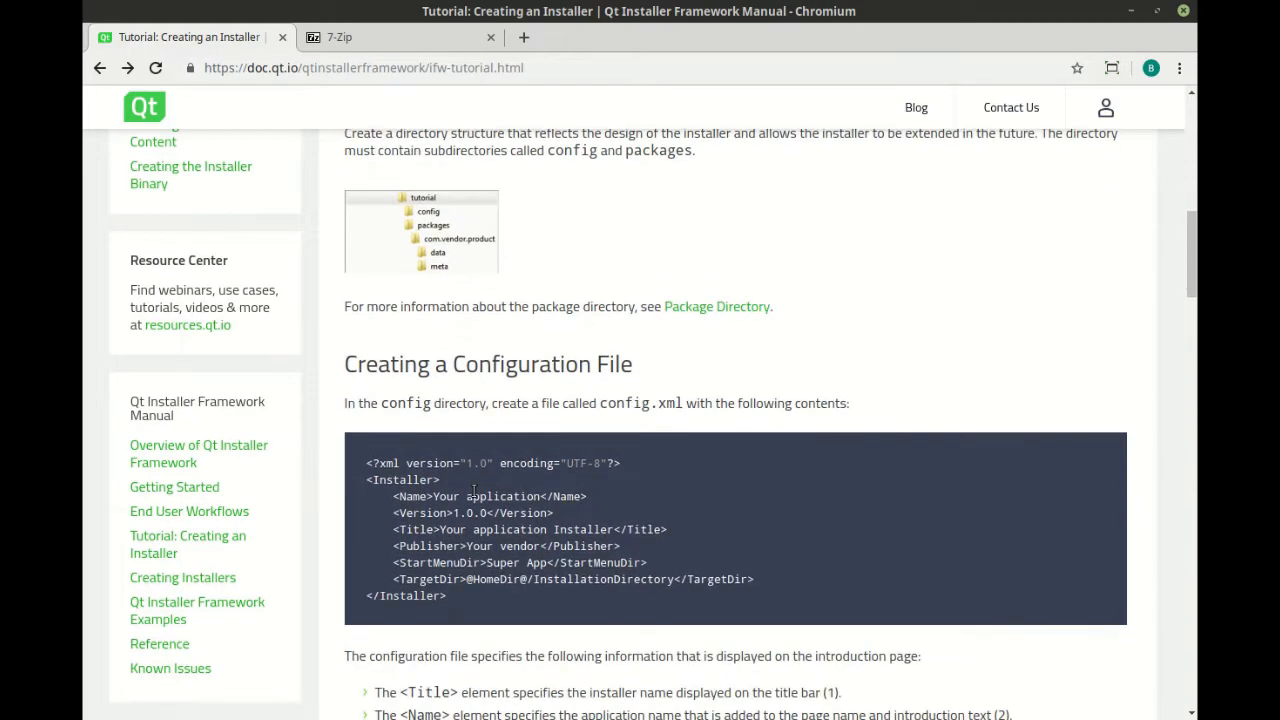
mouse_move(744, 512)
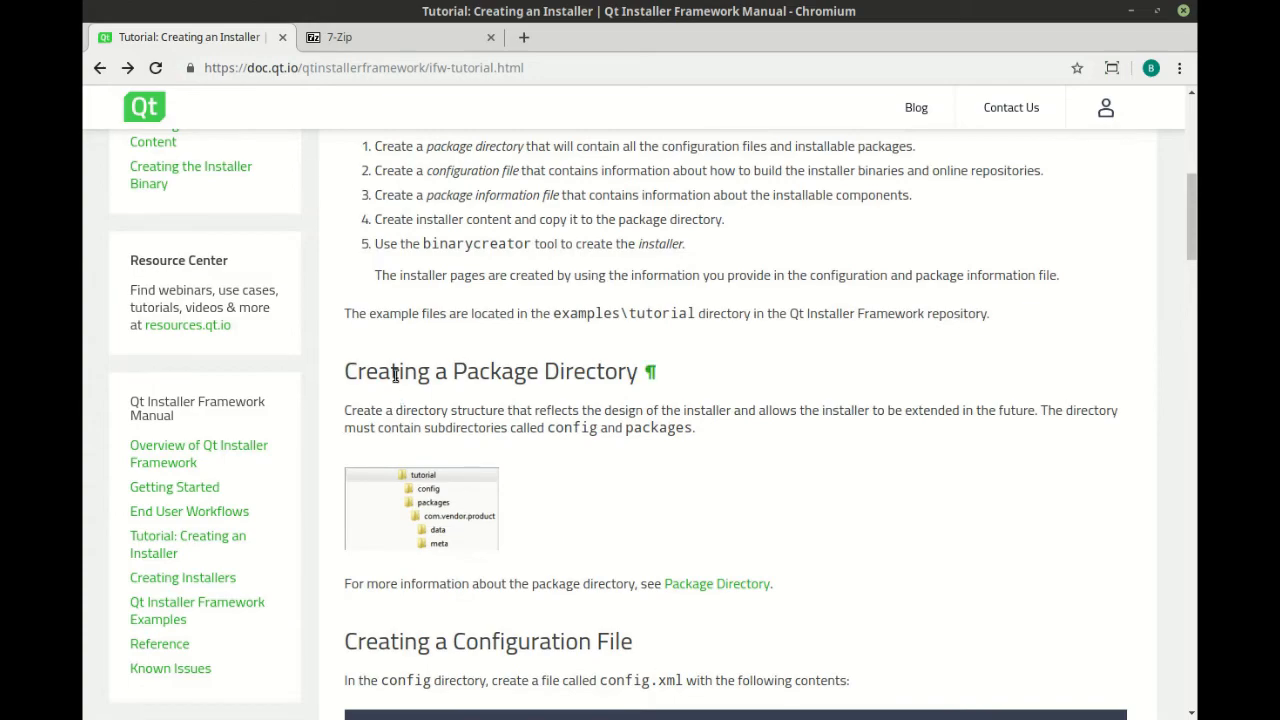
scroll(down, 3)
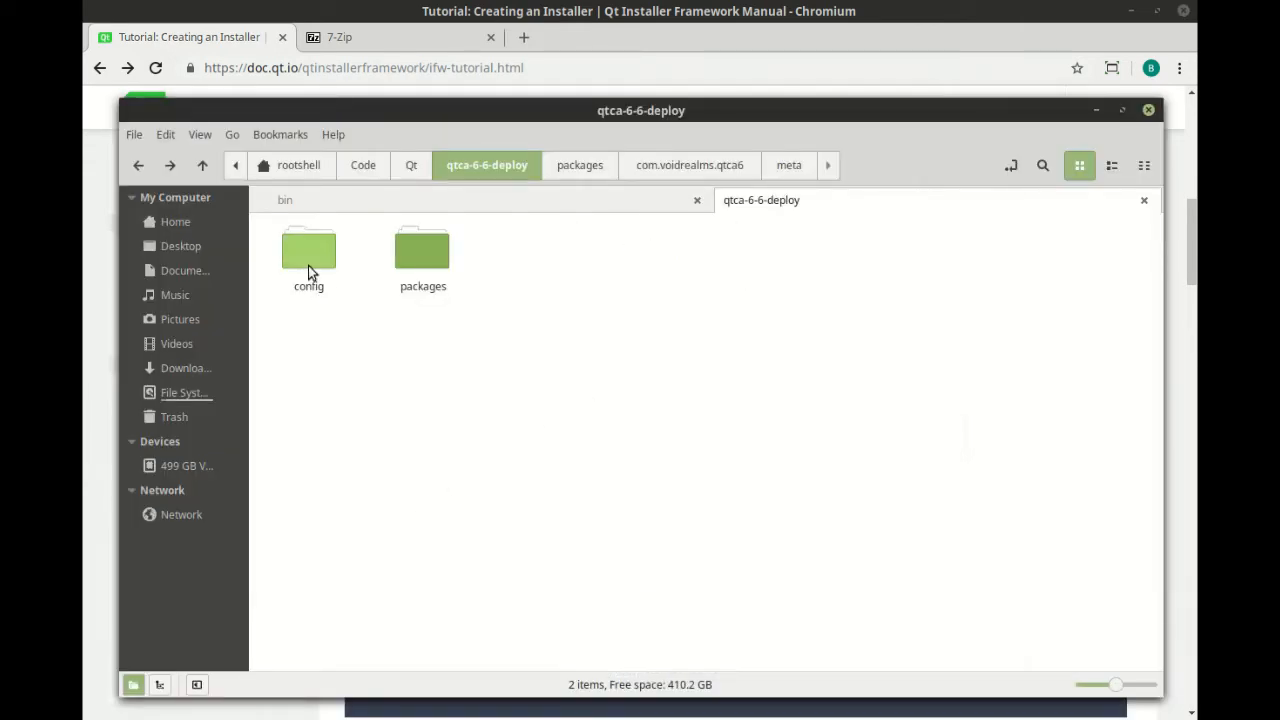
- Open the config folder inside qtca-6-6-deploy
click(308, 250)
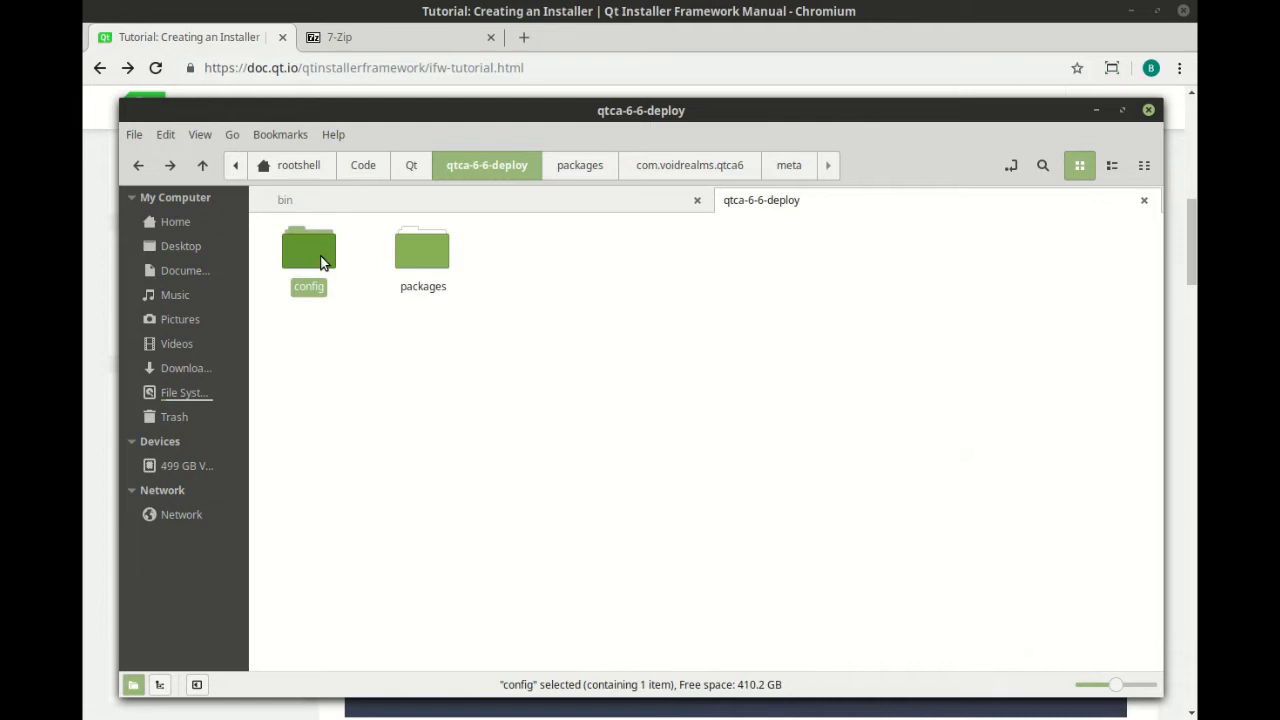
double_click(308, 250)
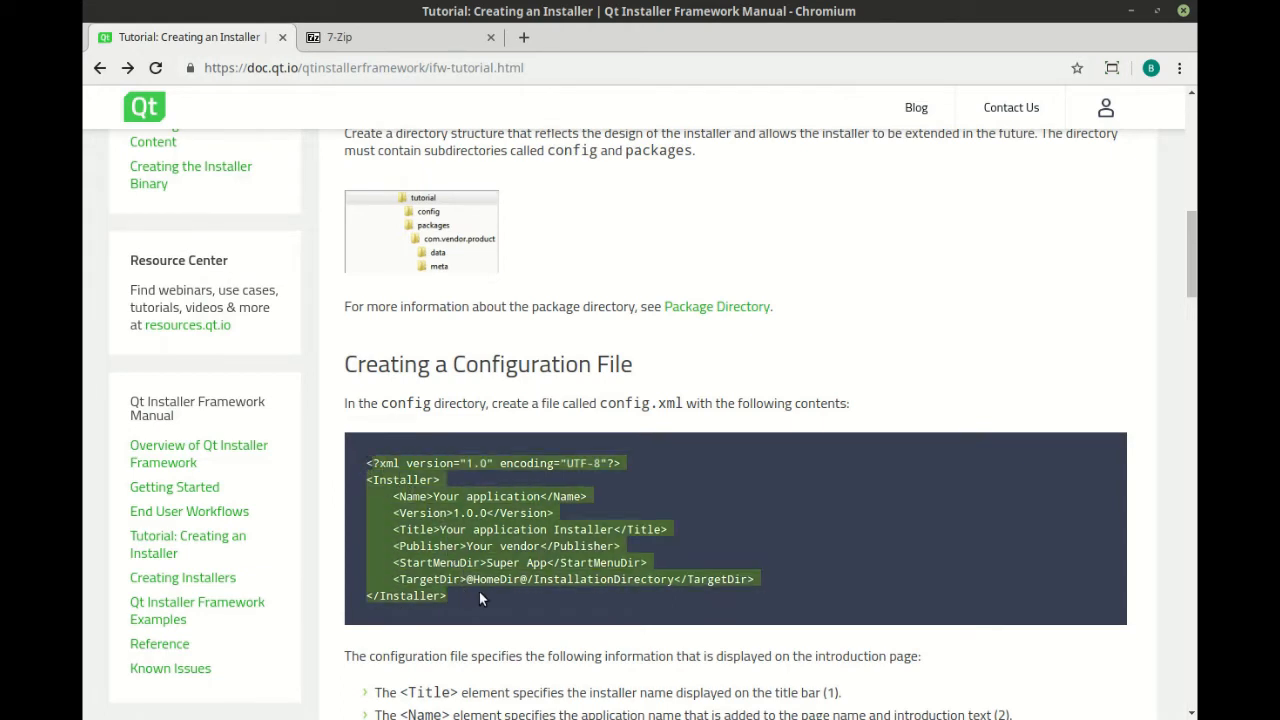
mouse_move(482, 524)
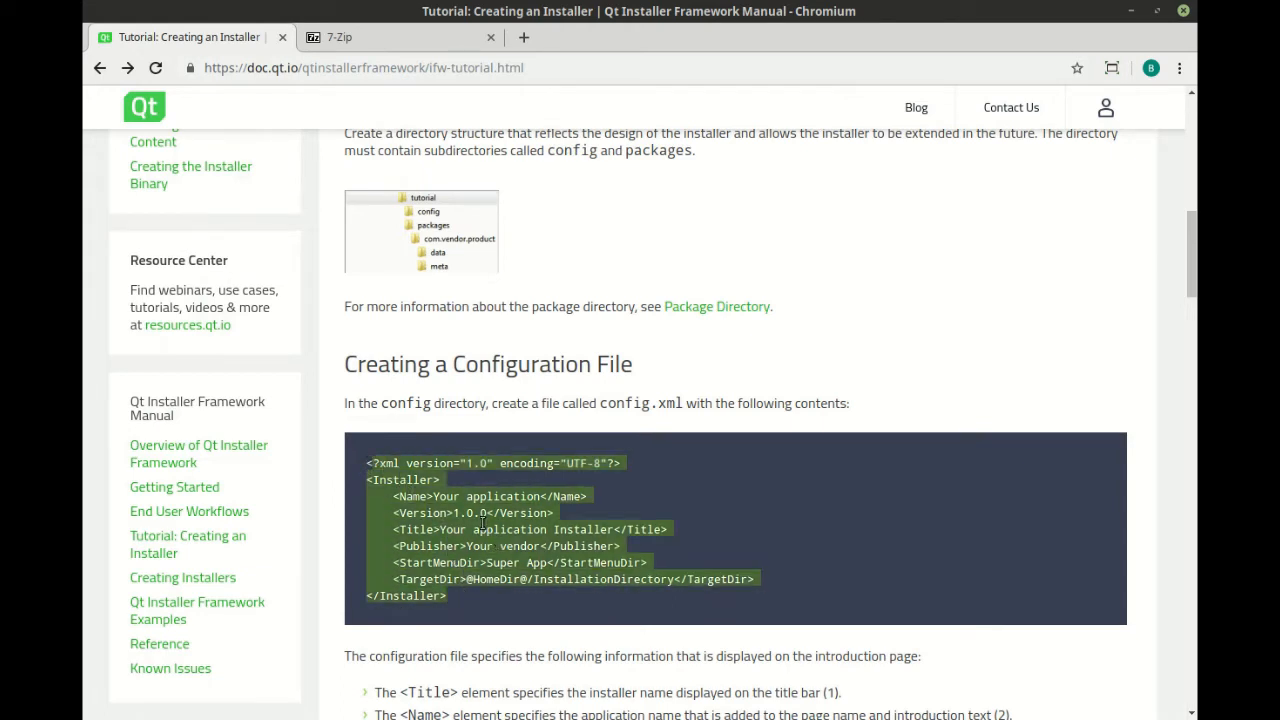
- Scroll the tutorial to its sample config.xml block
scroll(down, 3)
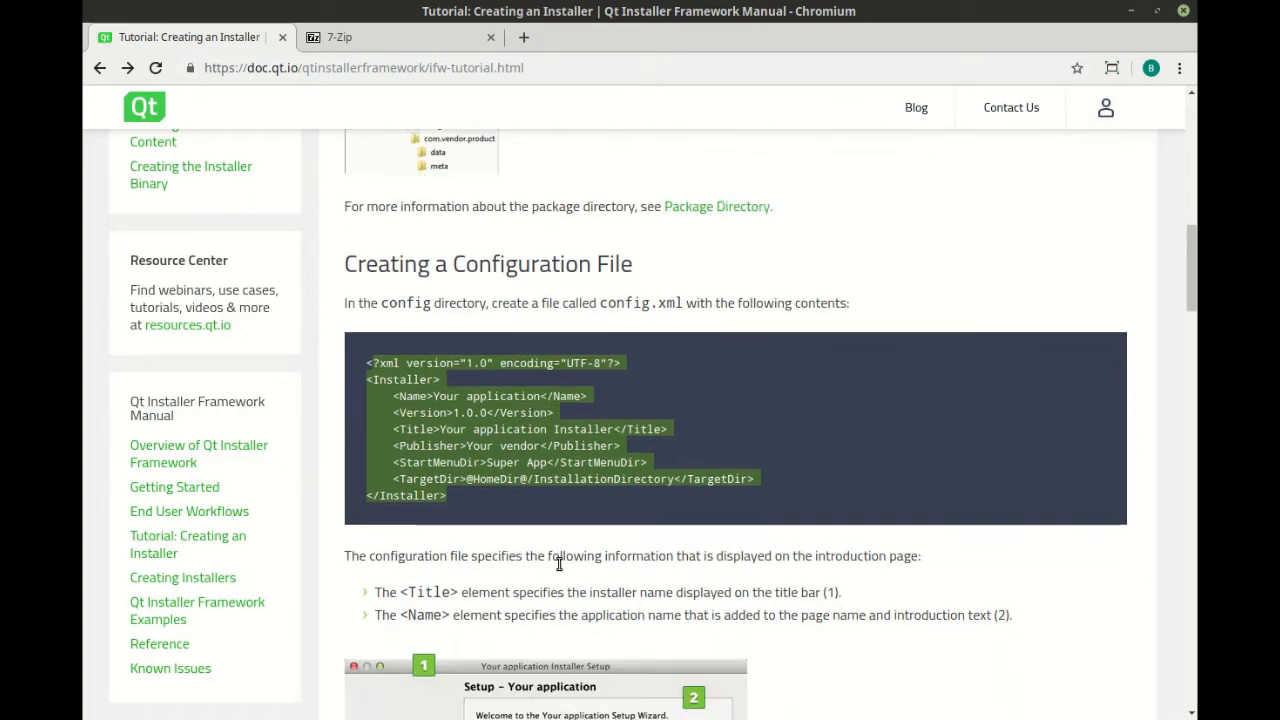
scroll(down, 3)
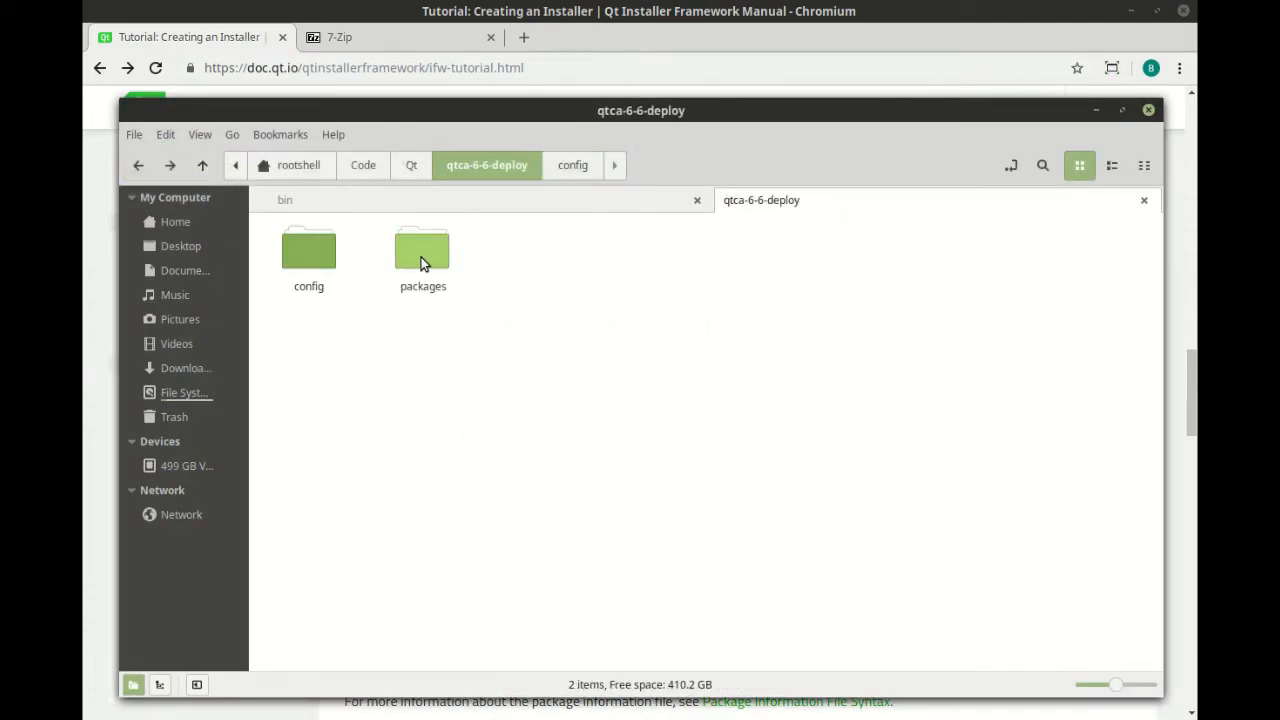
- Open packages > com.voidrealms.qtca6 > data in the deploy folder
double_click(422, 250)
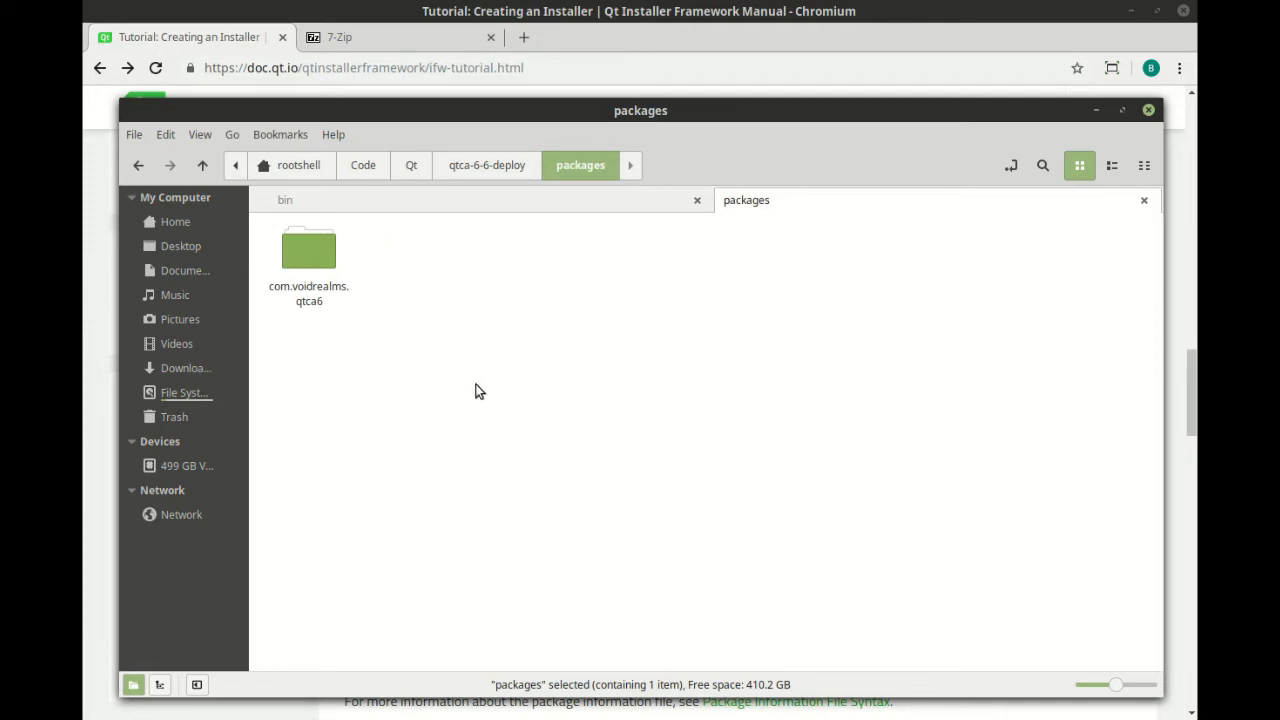
mouse_move(528, 430)
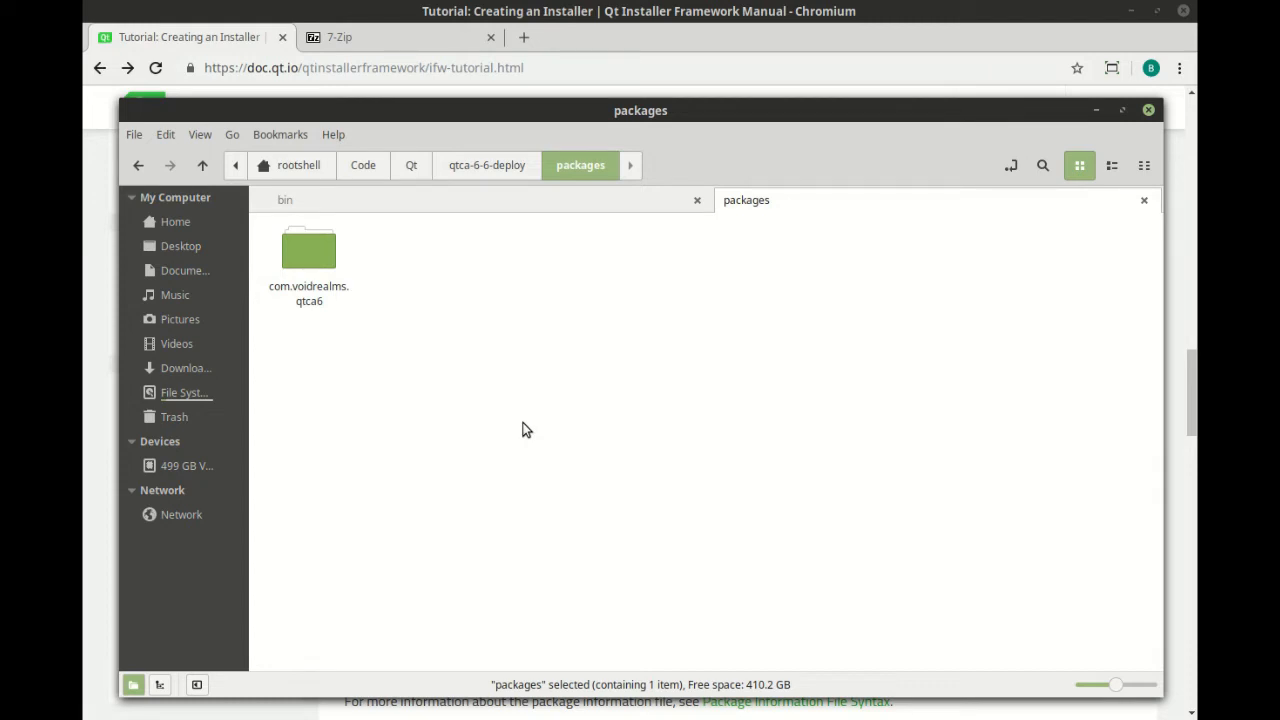
mouse_move(308, 296)
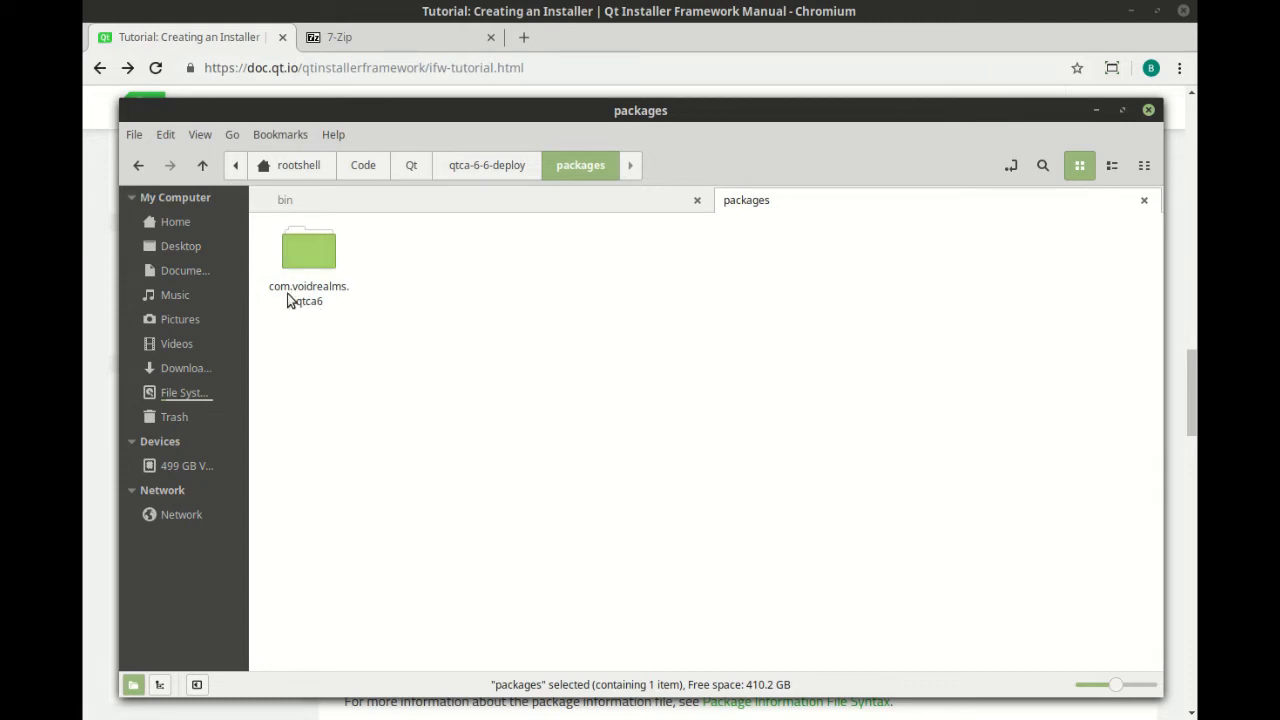
double_click(308, 250)
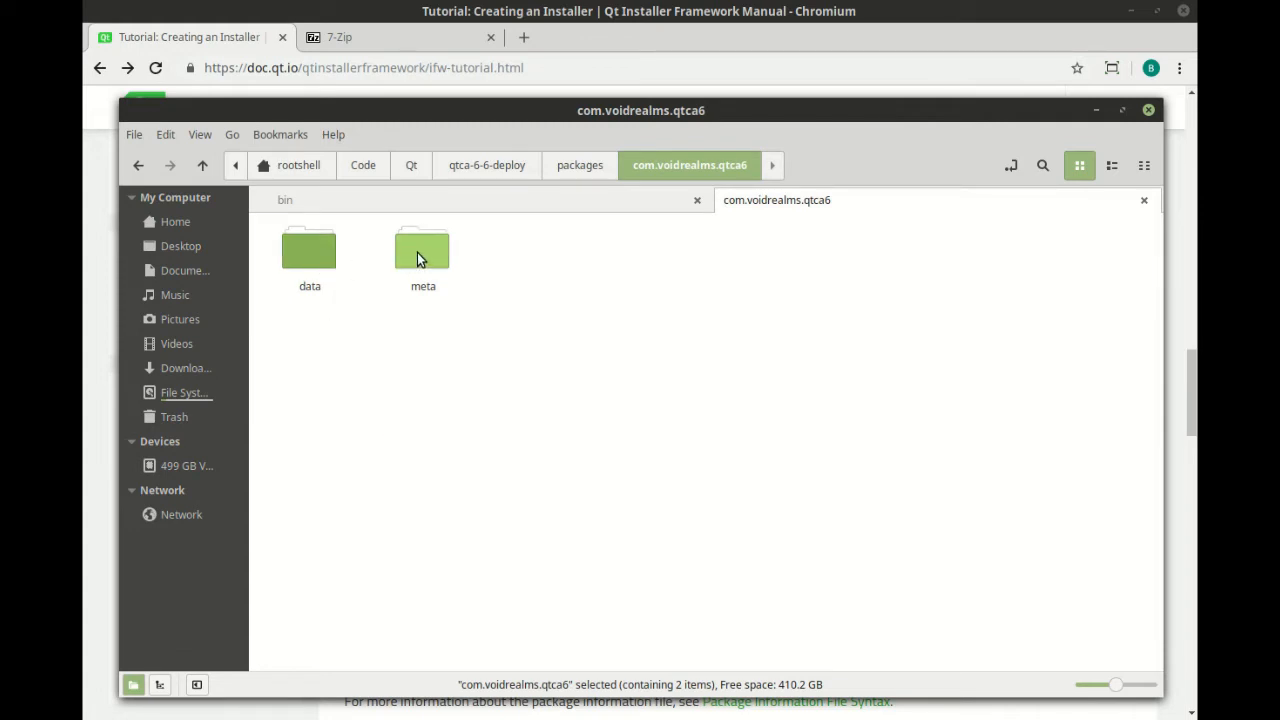
mouse_move(316, 264)
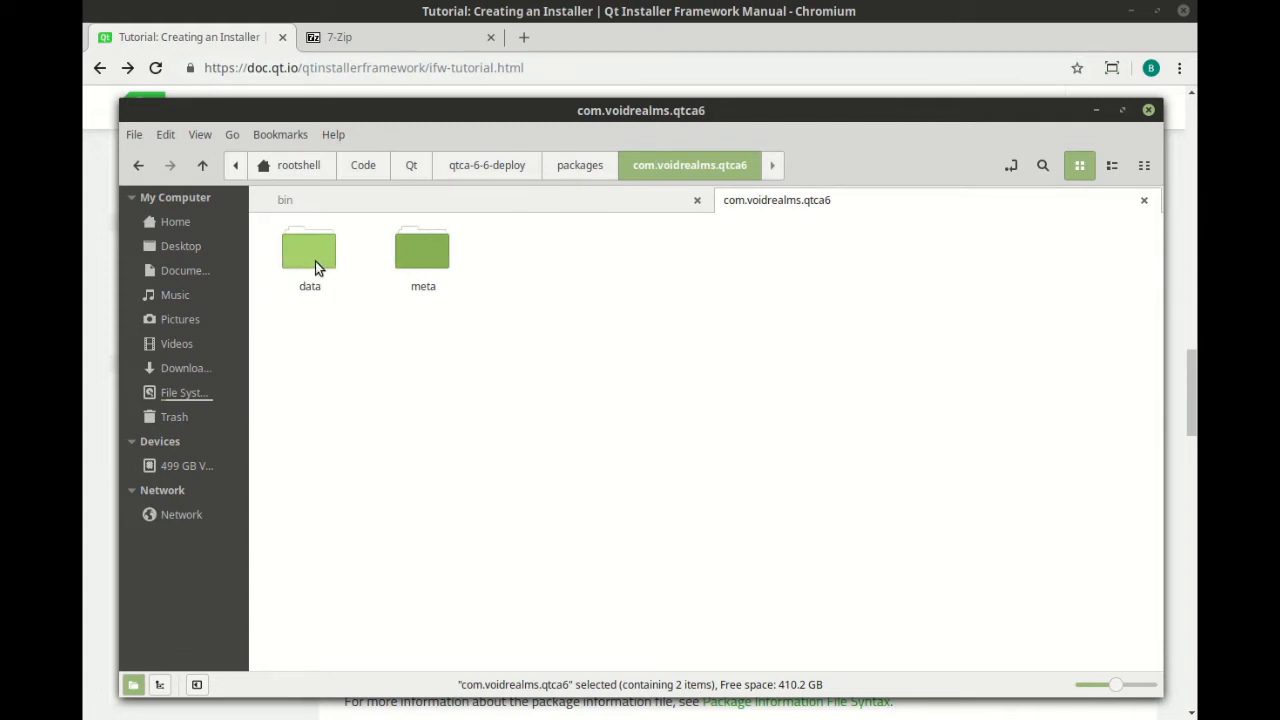
double_click(308, 250)
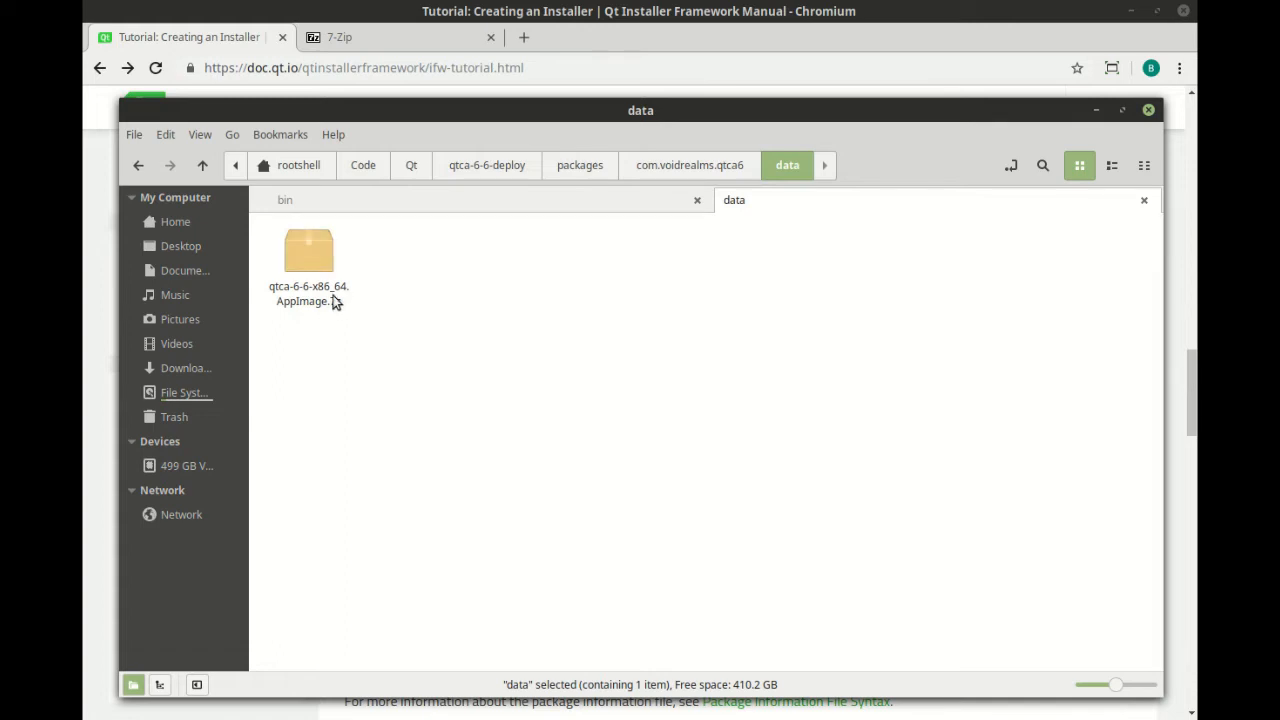
- Inspect the qtca-6-6-x86_64.AppImage.7z archive, close it and go back up to the package folder
double_click(308, 250)
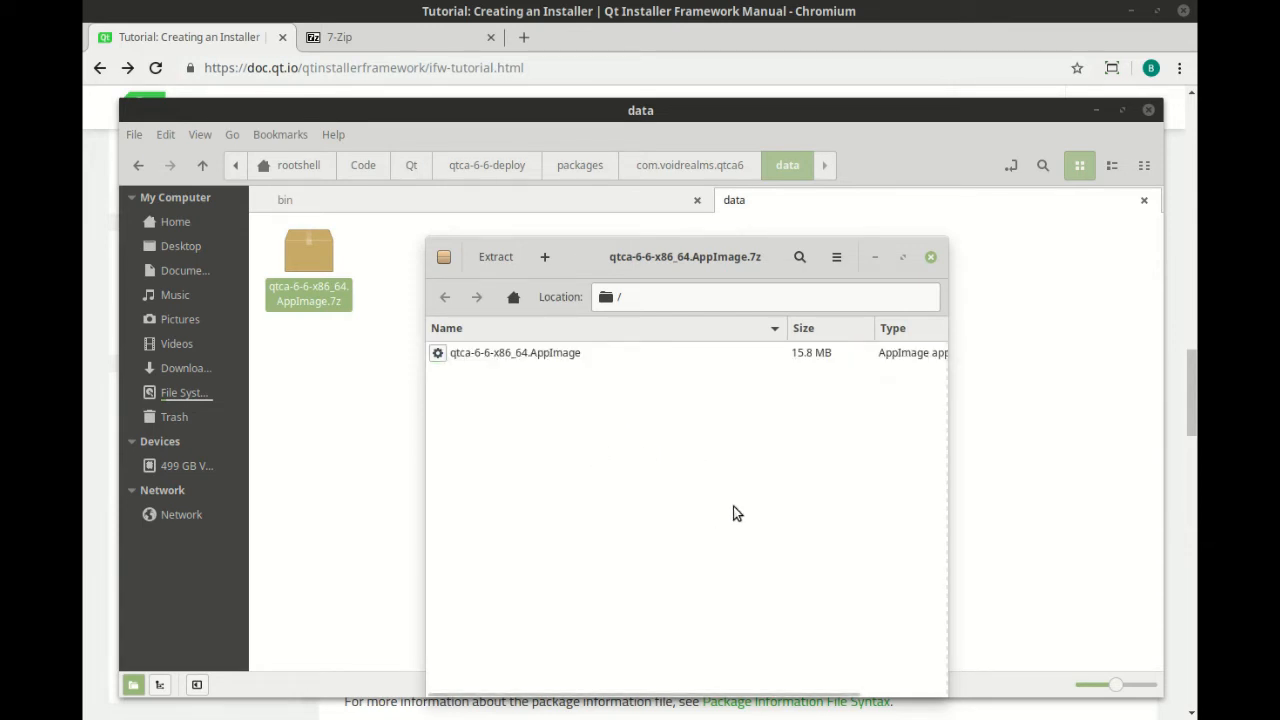
click(928, 256)
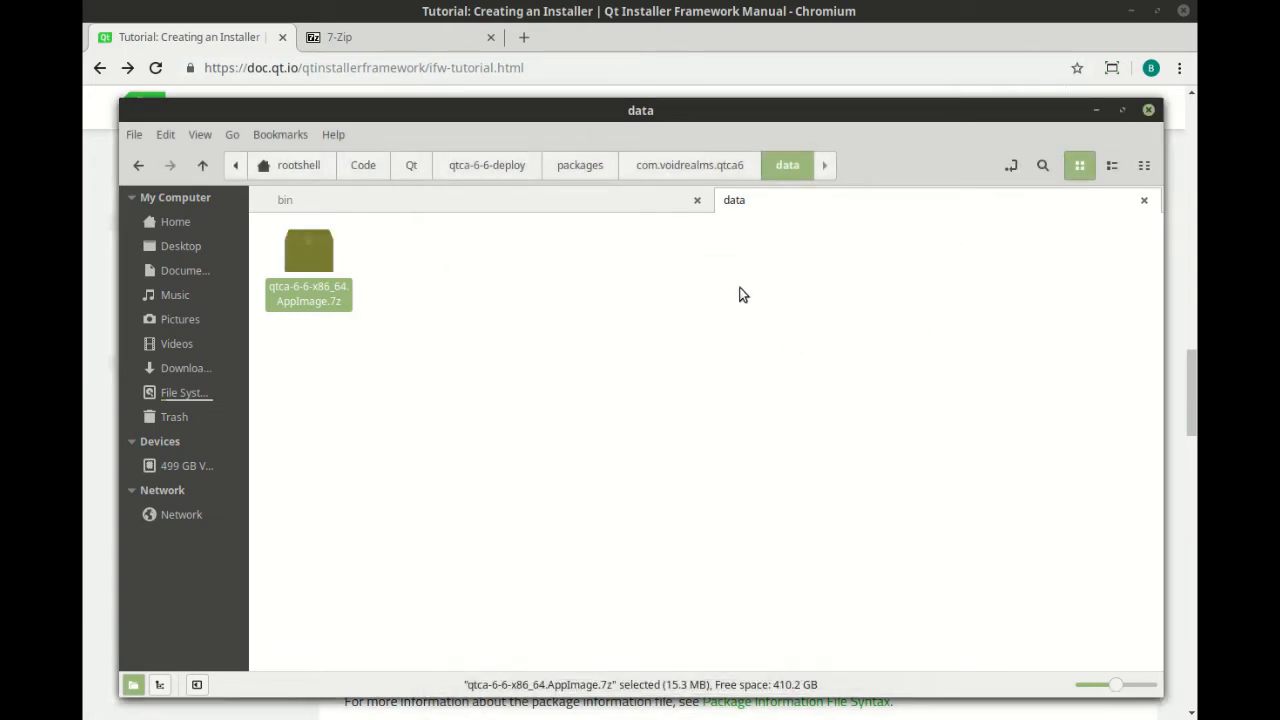
click(688, 164)
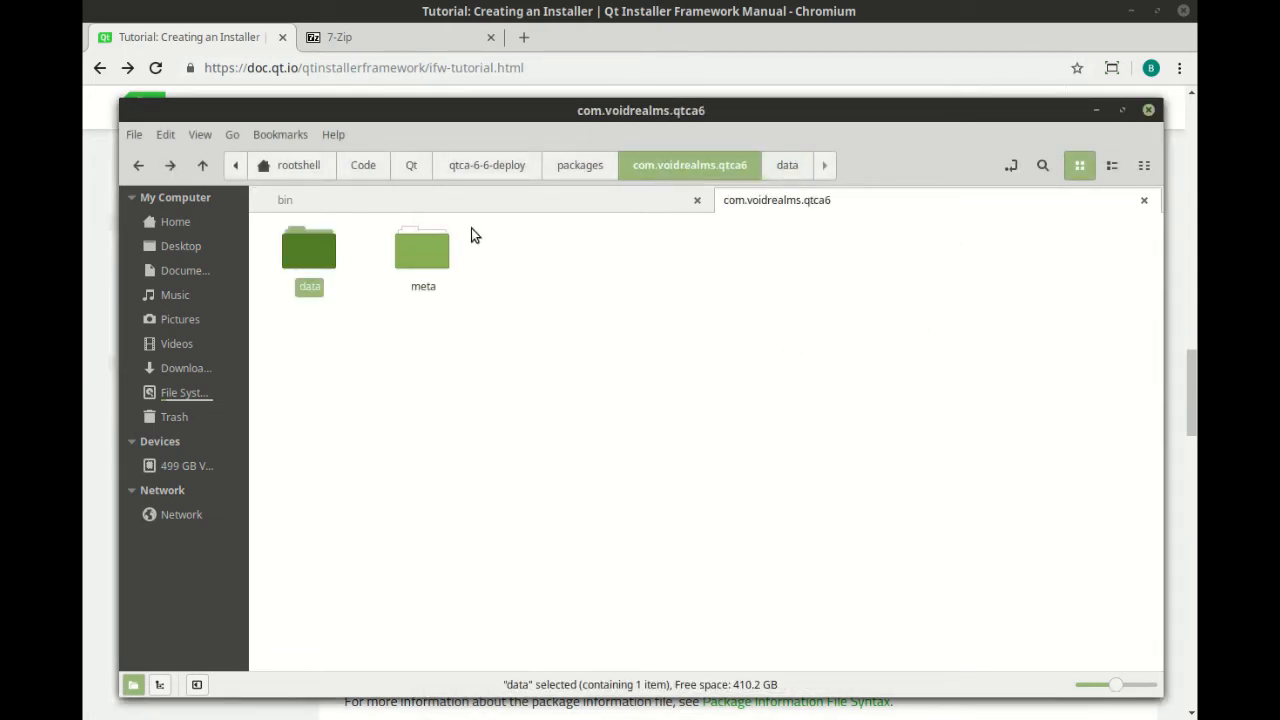
- Open the meta folder and review the tutorial's sample package.xml with its page.ui entry
click(422, 250)
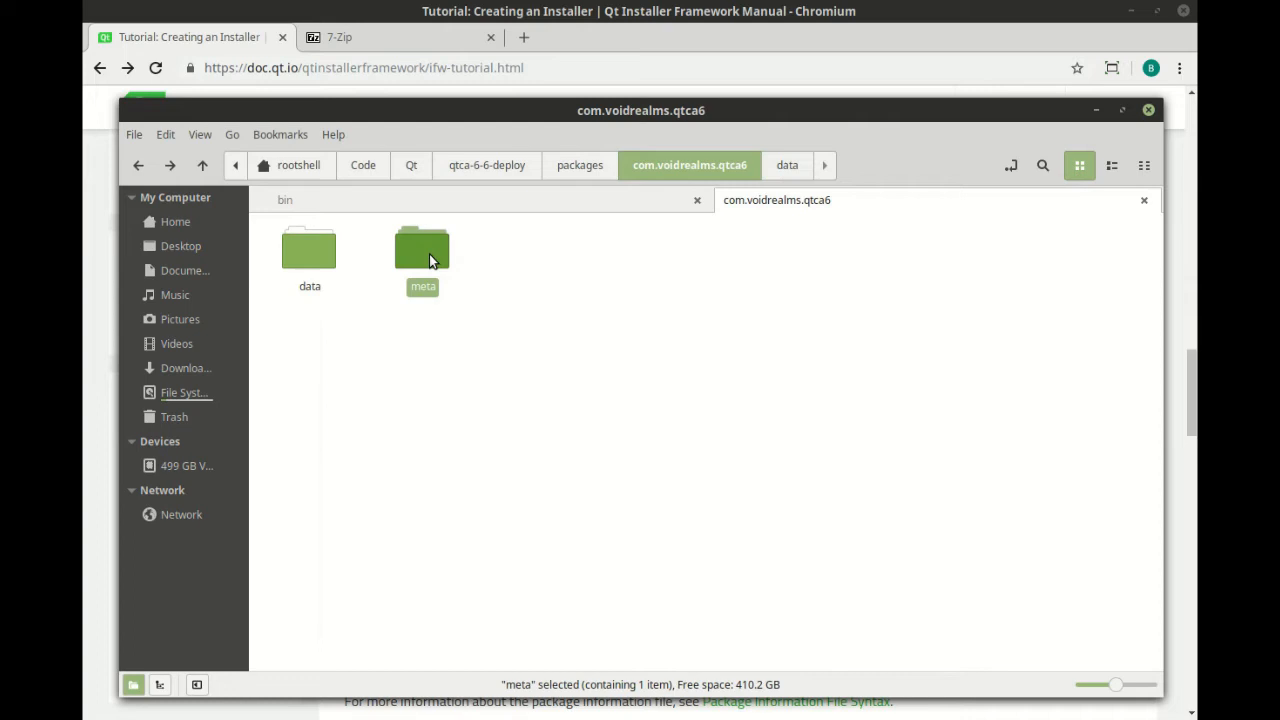
double_click(422, 250)
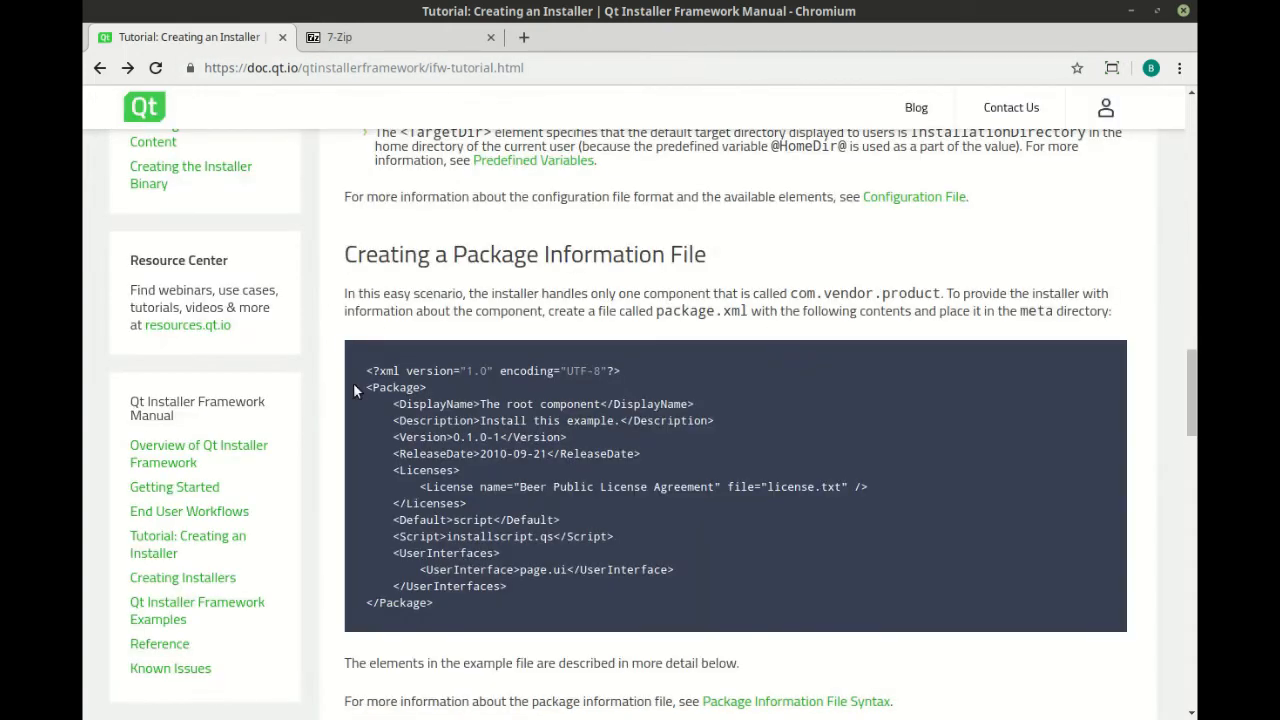
drag(356, 370, 656, 538)
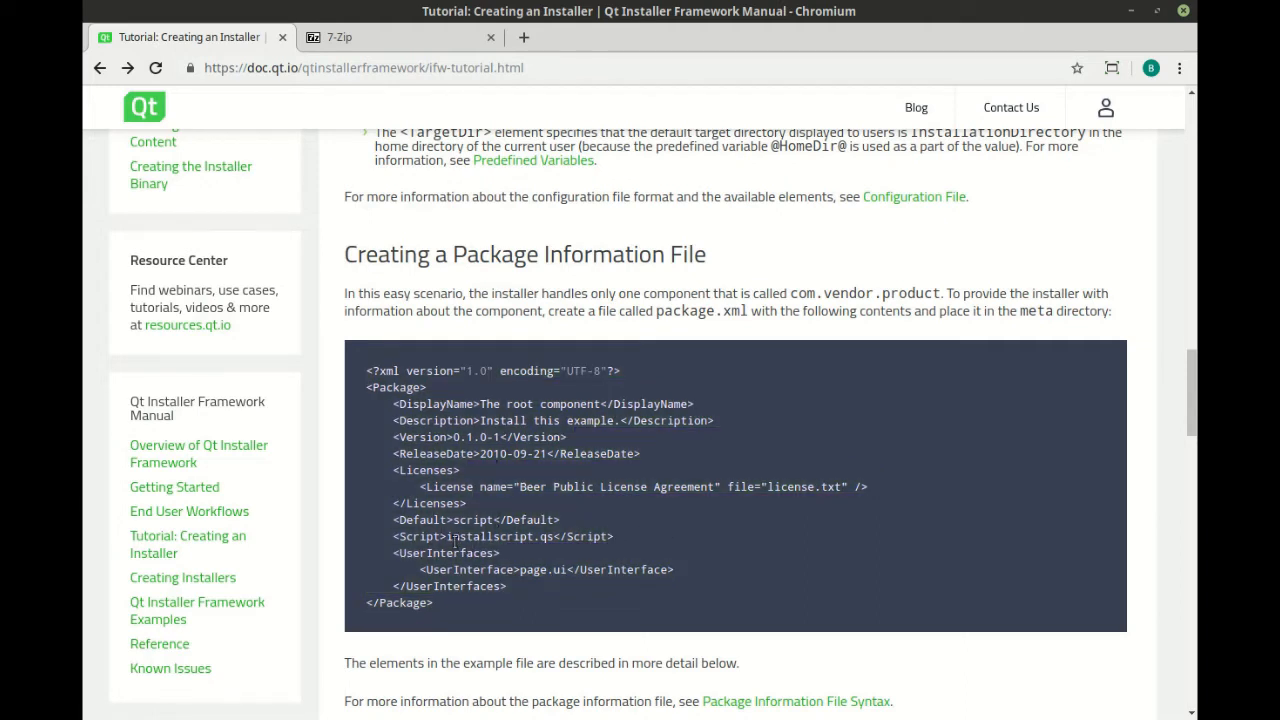
mouse_move(450, 462)
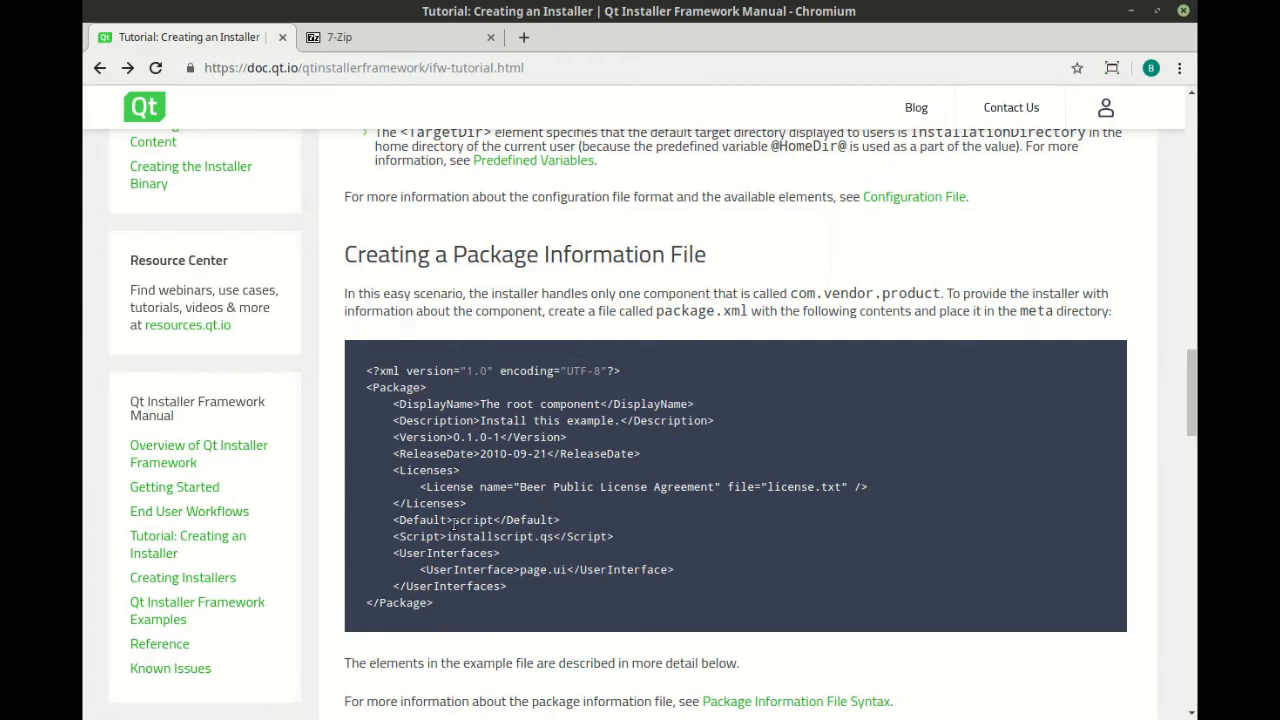
double_click(486, 536)
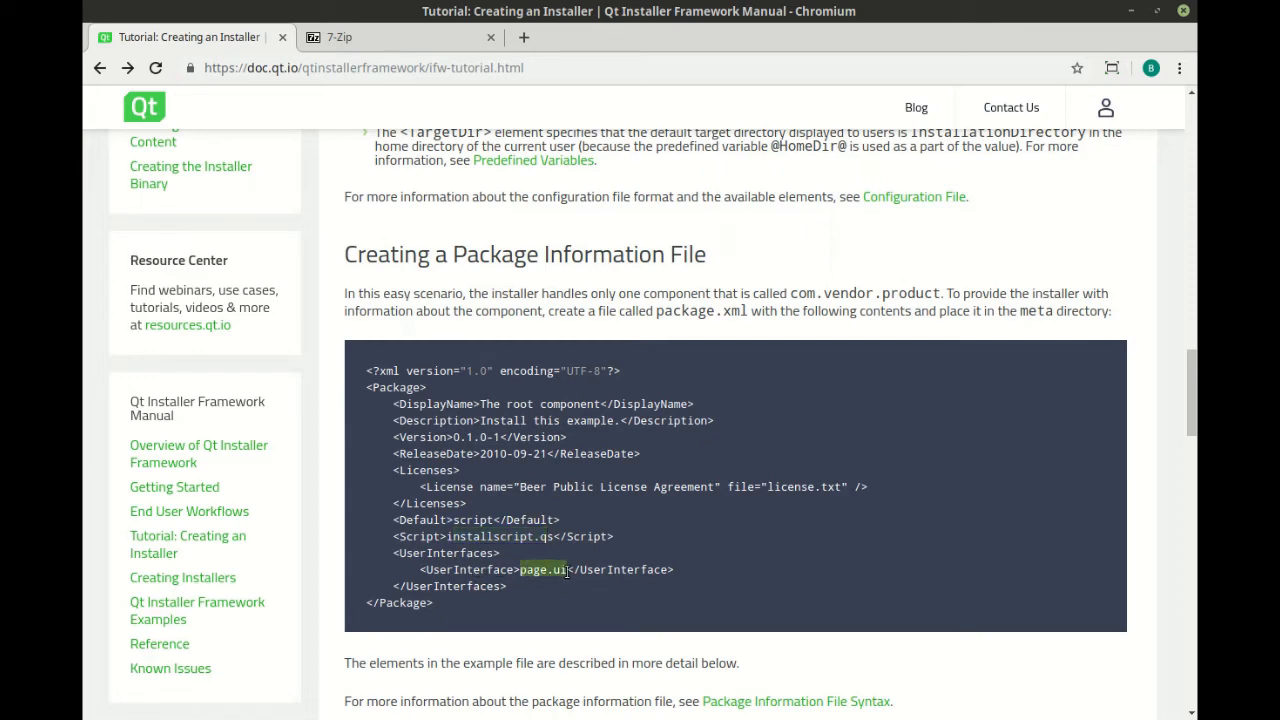
- Scroll to the tutorial's Linux binarycreator command for building YourInstaller
scroll(down, 3)
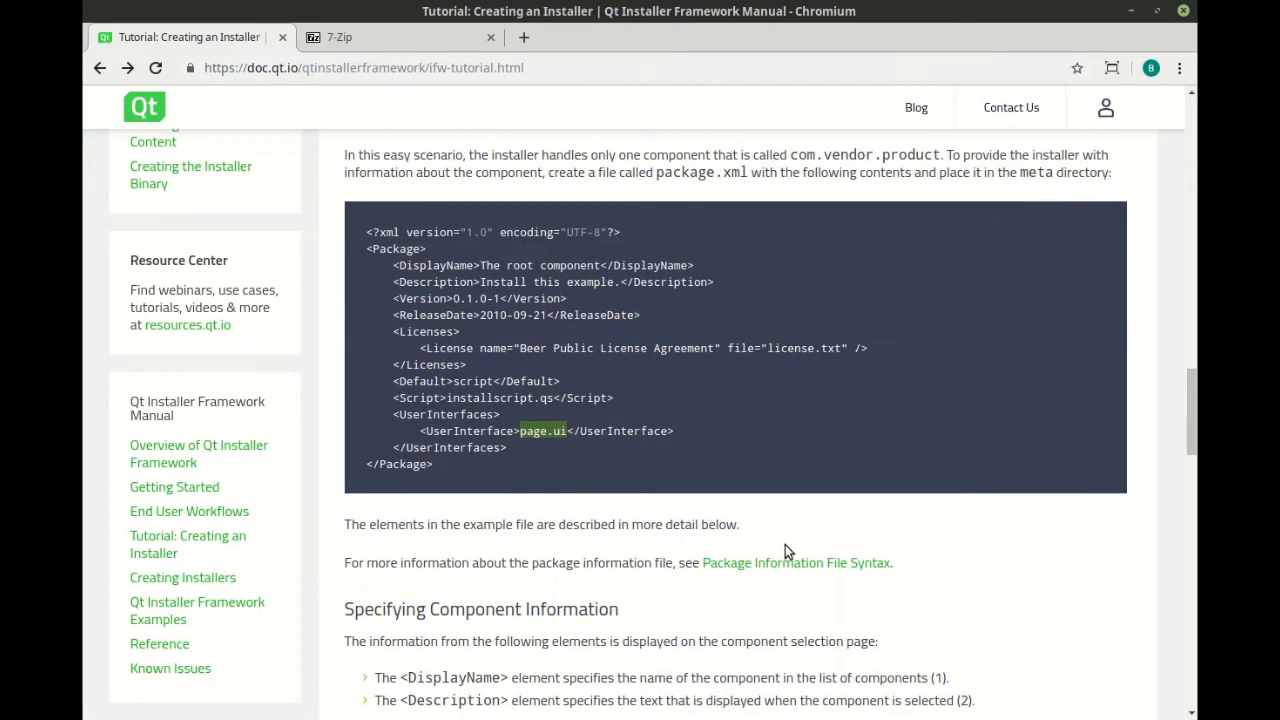
scroll(down, 3)
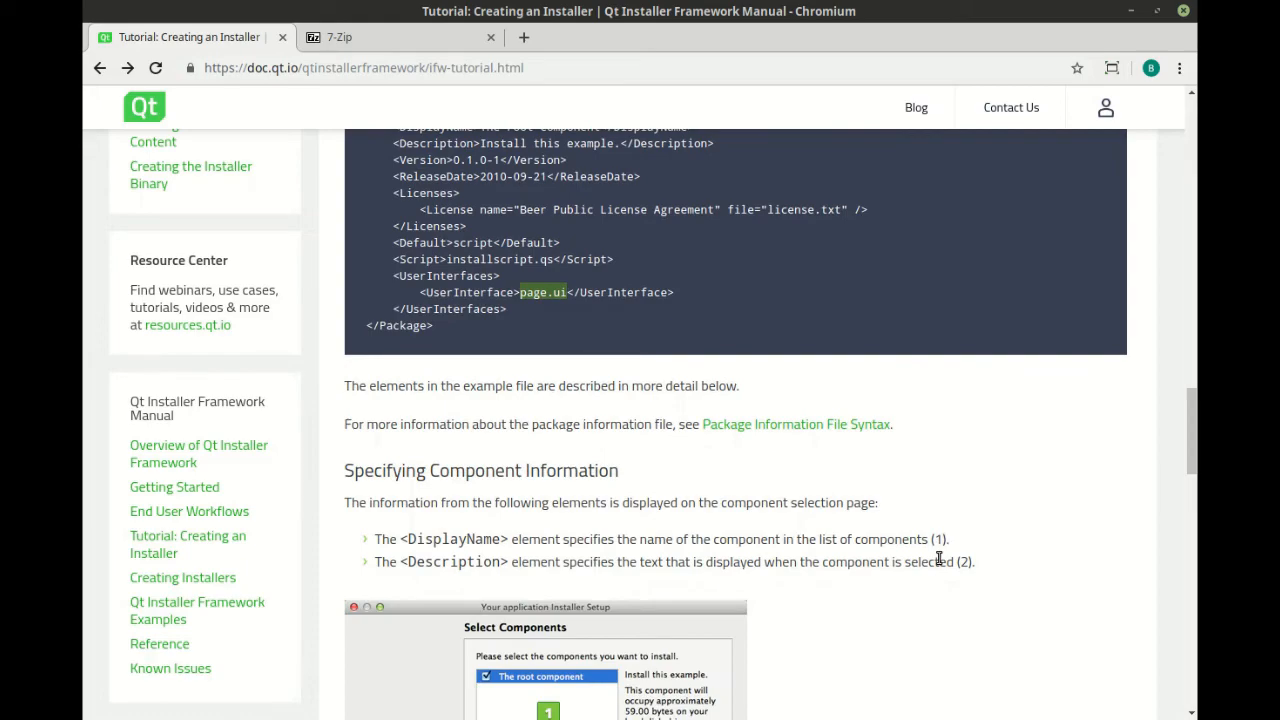
scroll(down, 3)
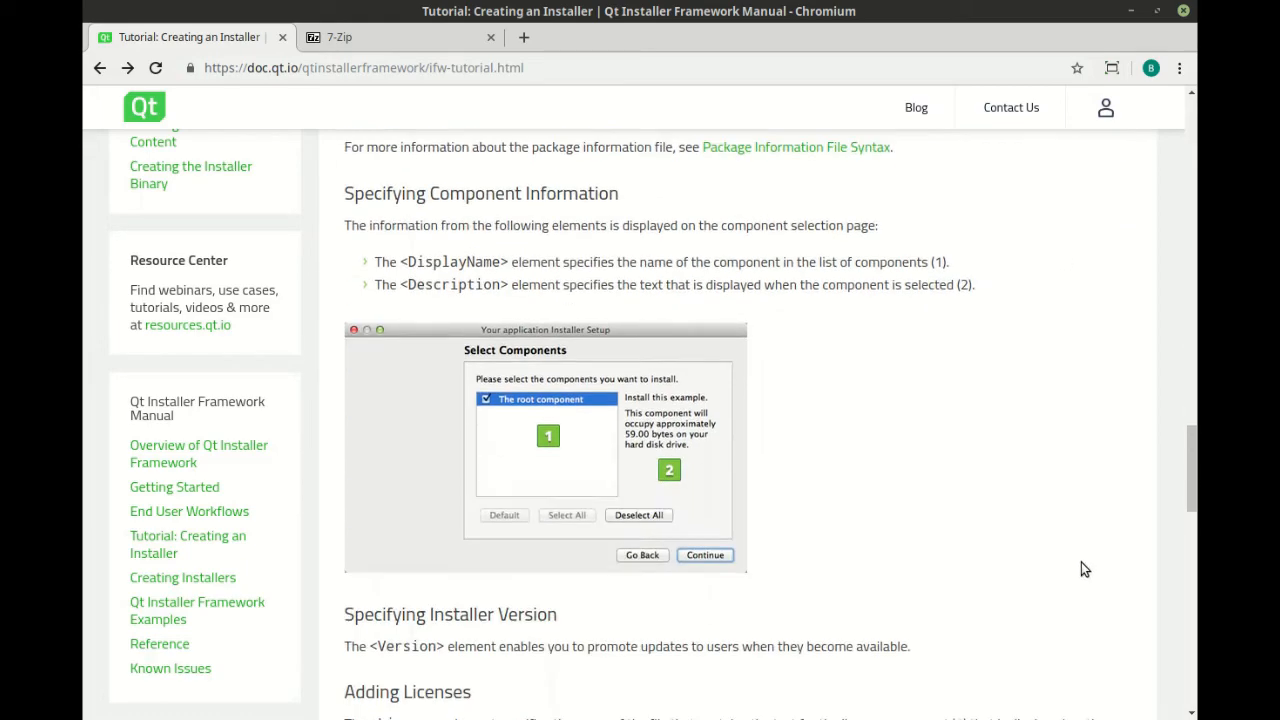
scroll(down, 3)
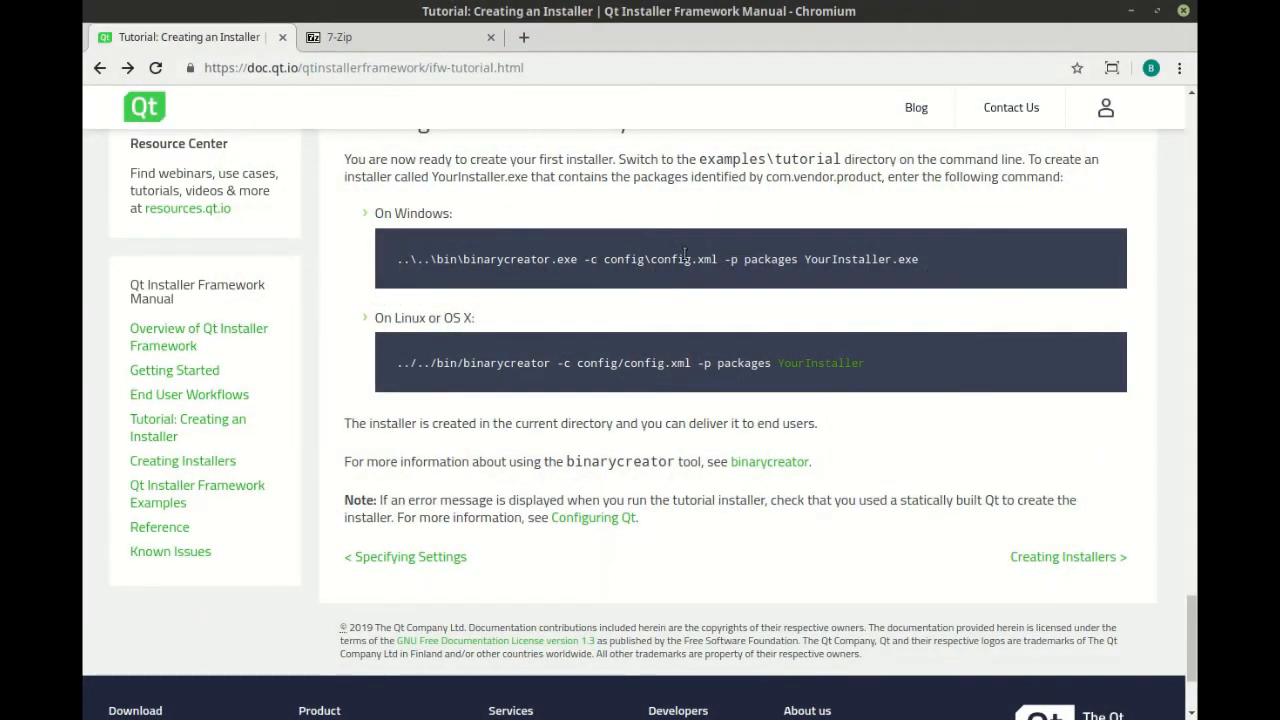
mouse_move(504, 430)
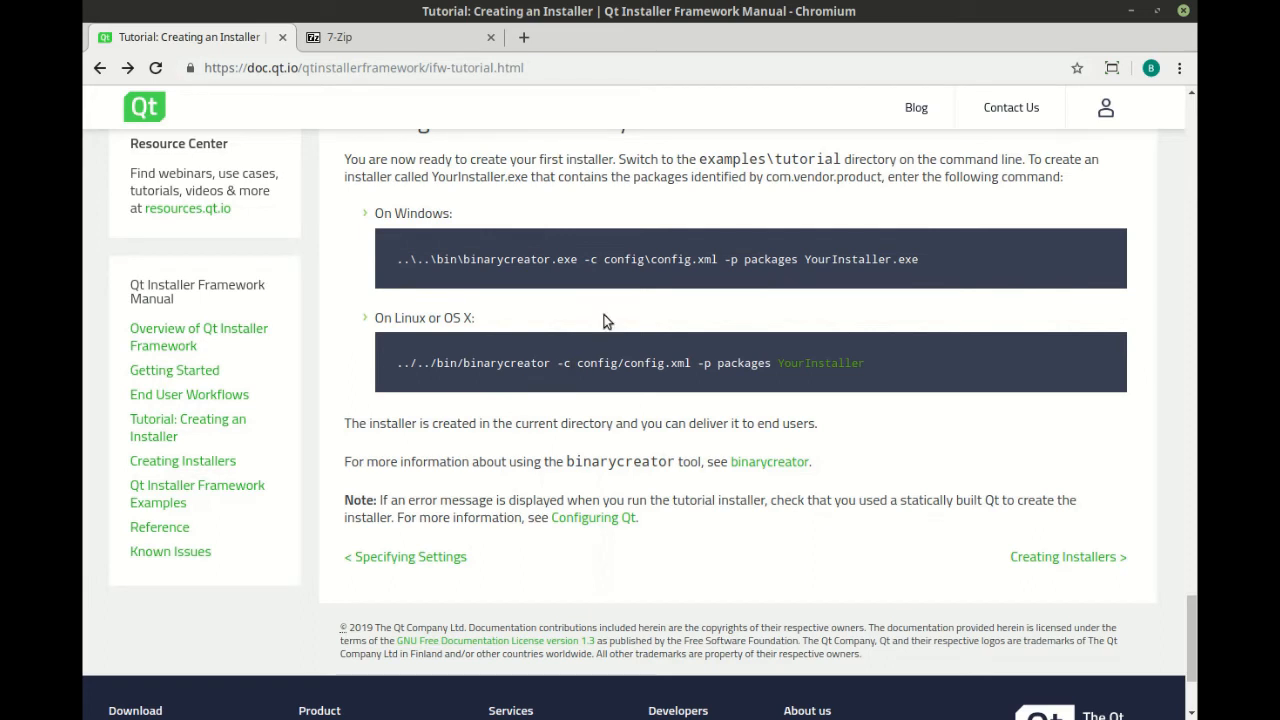
double_click(656, 260)
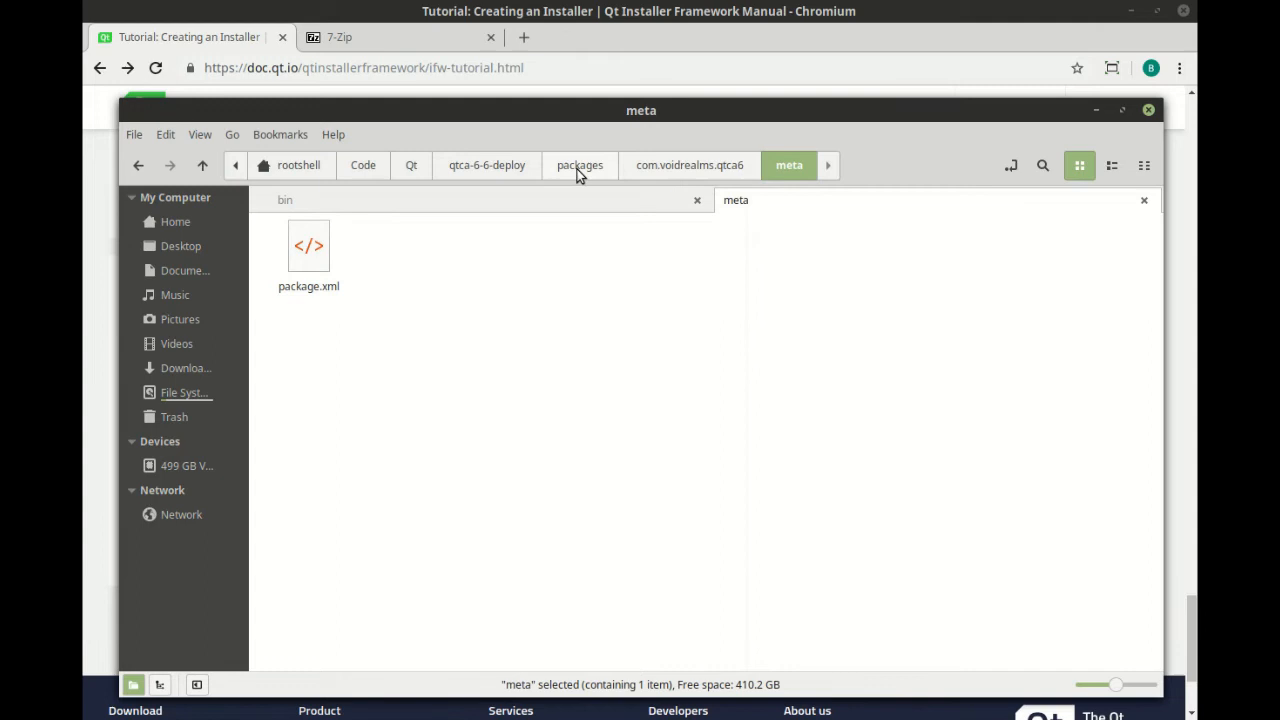
- Run binarycreator in qtca-6-6-deploy with -c config/config.xml -p packages to build YourInstaller
click(486, 164)
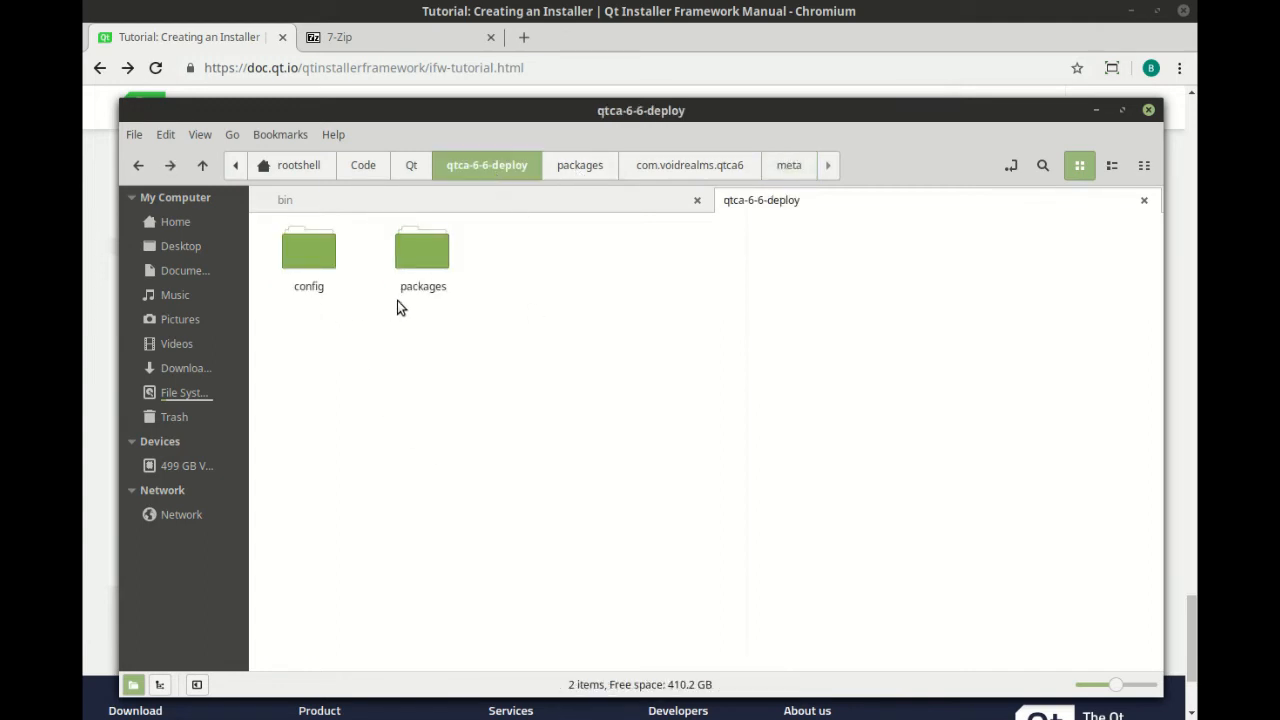
mouse_move(704, 430)
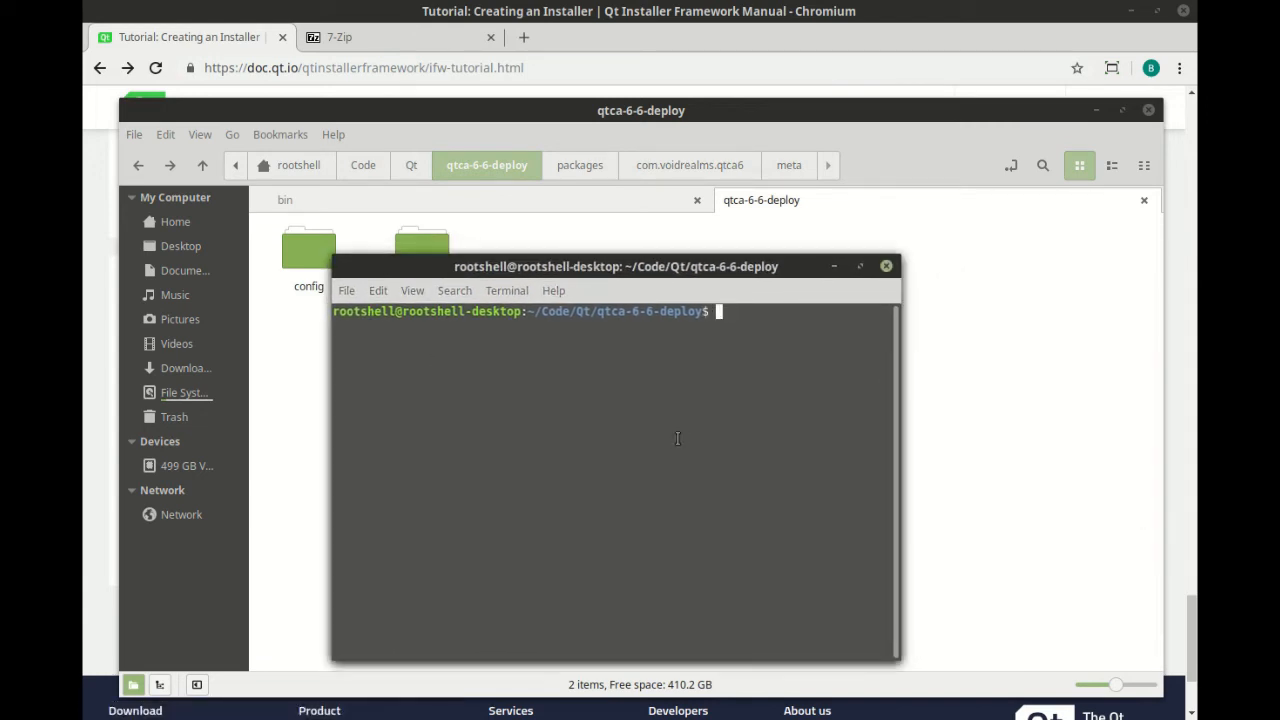
text(/home/rootshell/Applications/Qt/Tools/QtInstallerFramework/3.0/bin/binarycreator -c config/config.xml -p packages YourInstaller)
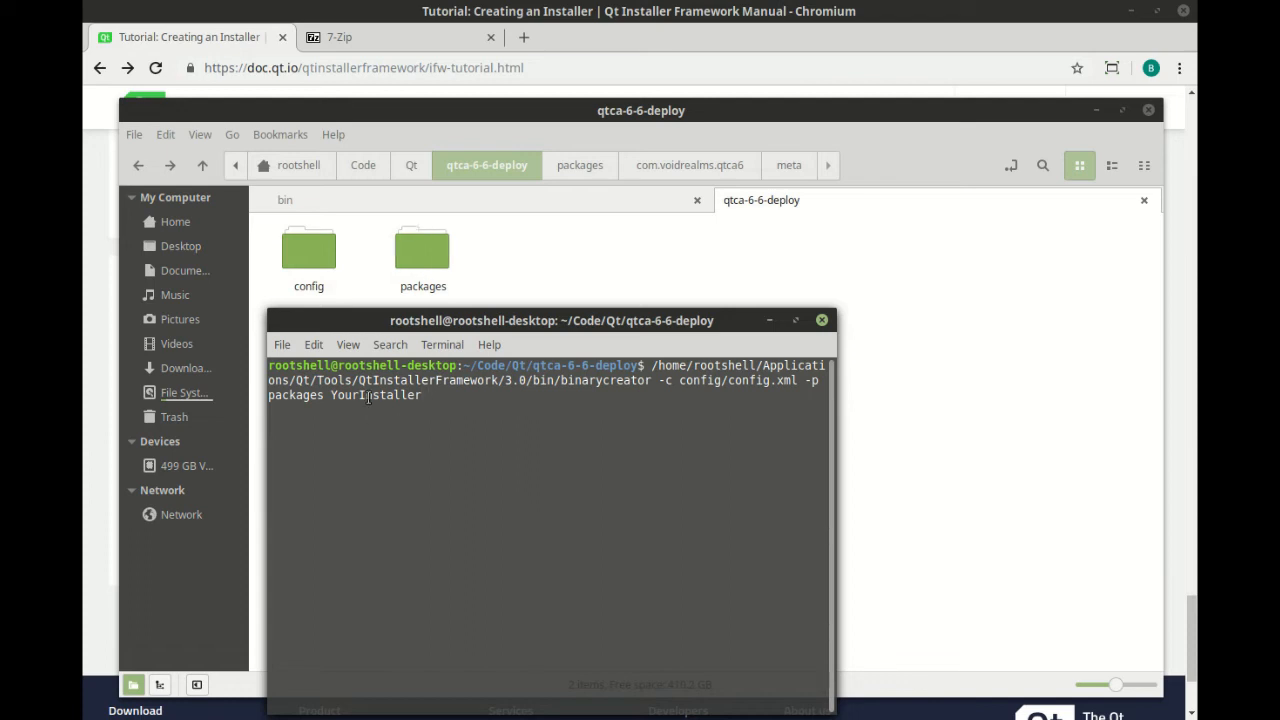
double_click(376, 394)
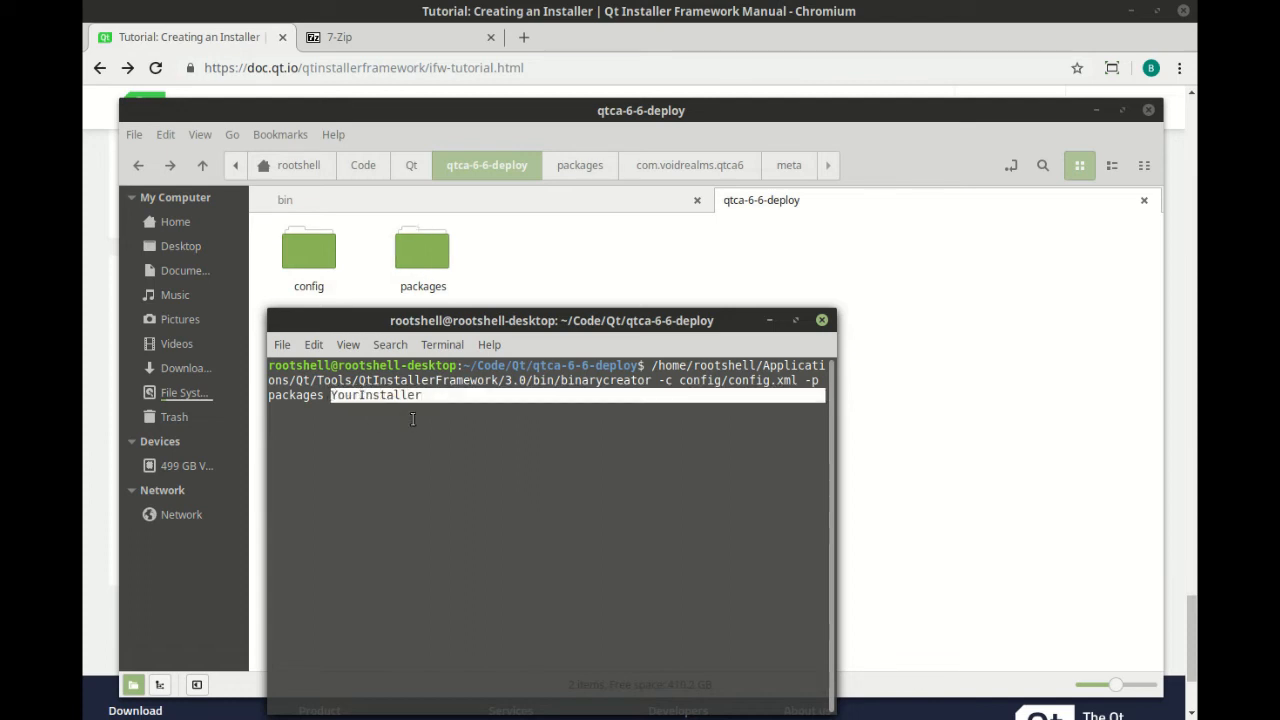
key(Return)
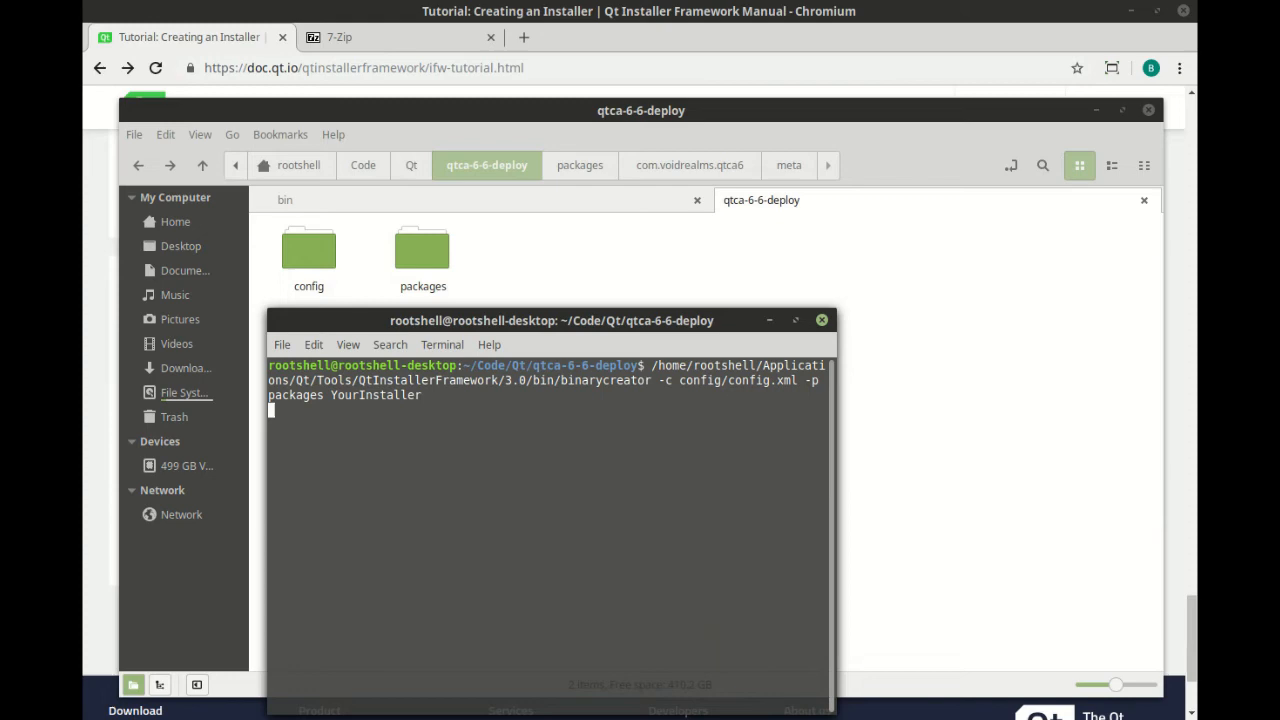
key(Return)
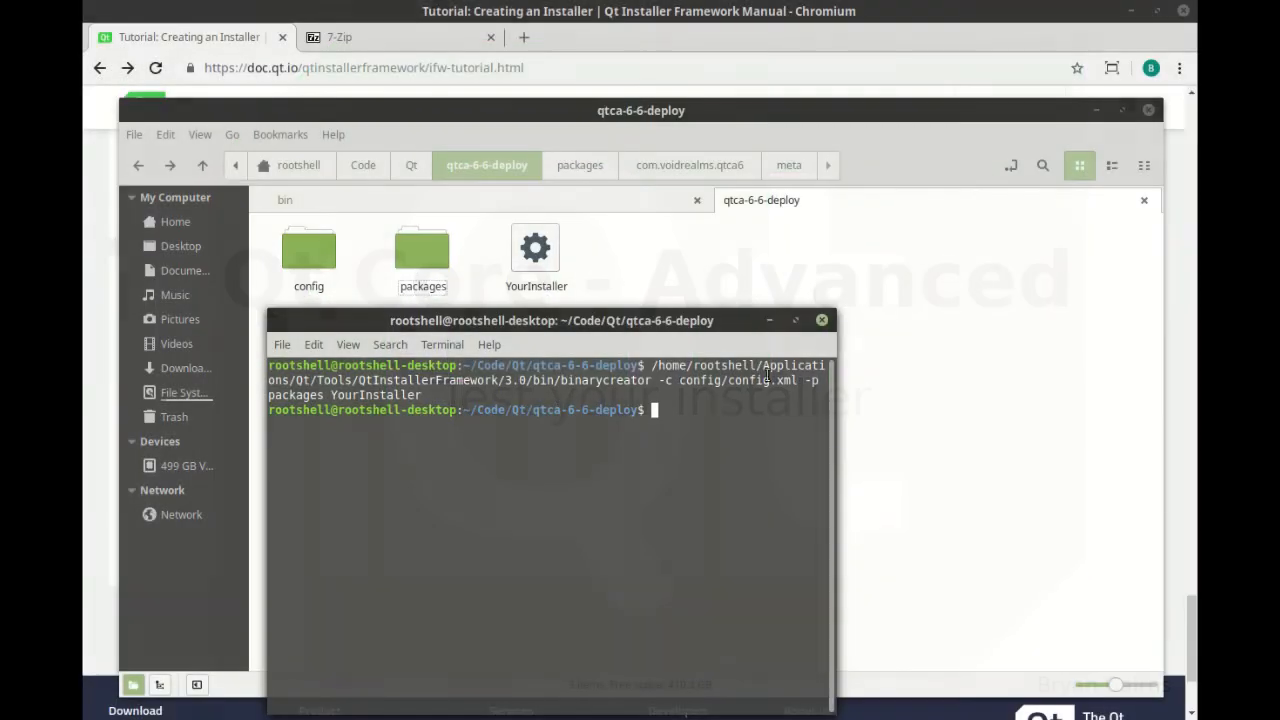
- Launch the generated YourInstaller and accept the welcome page and default install folder
click(536, 250)
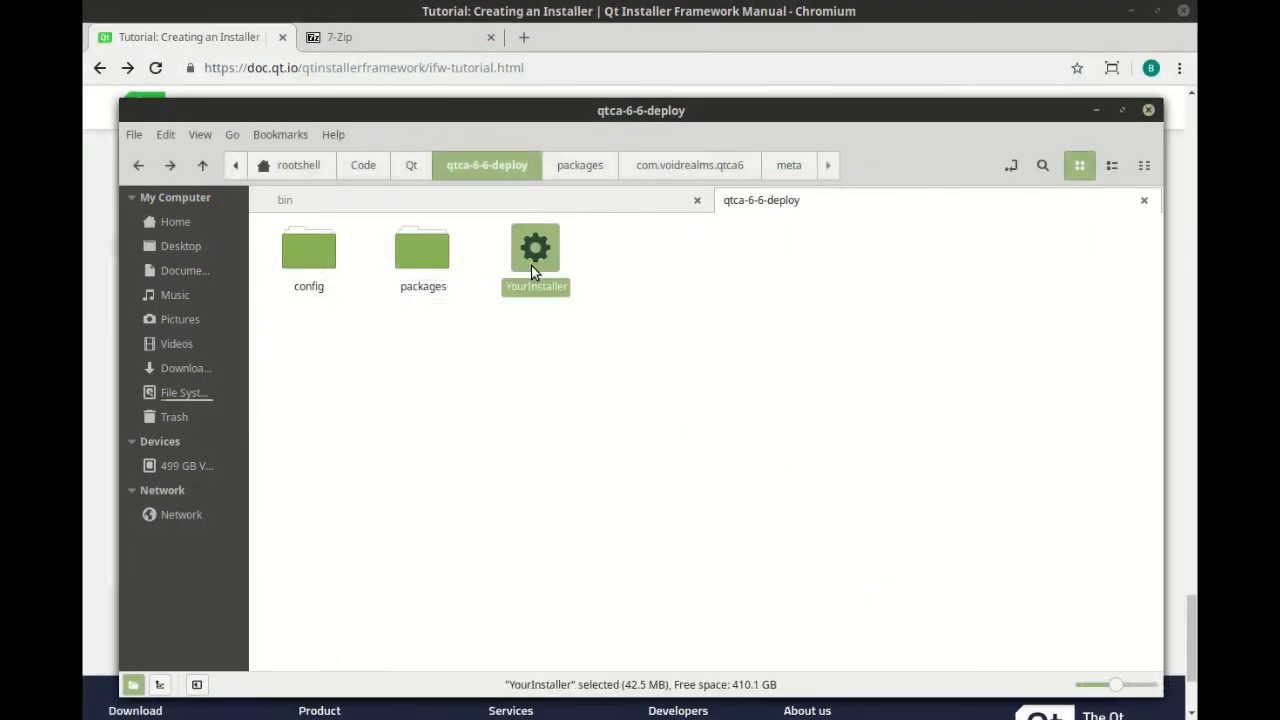
double_click(536, 248)
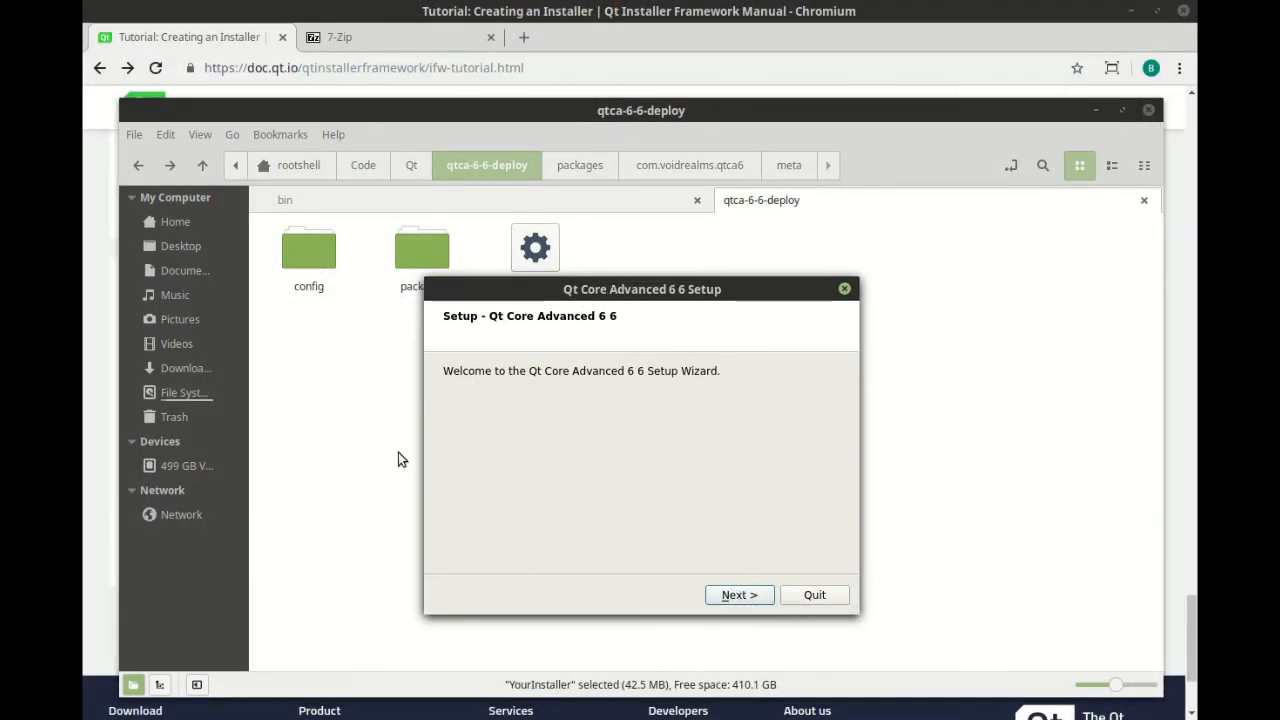
click(740, 594)
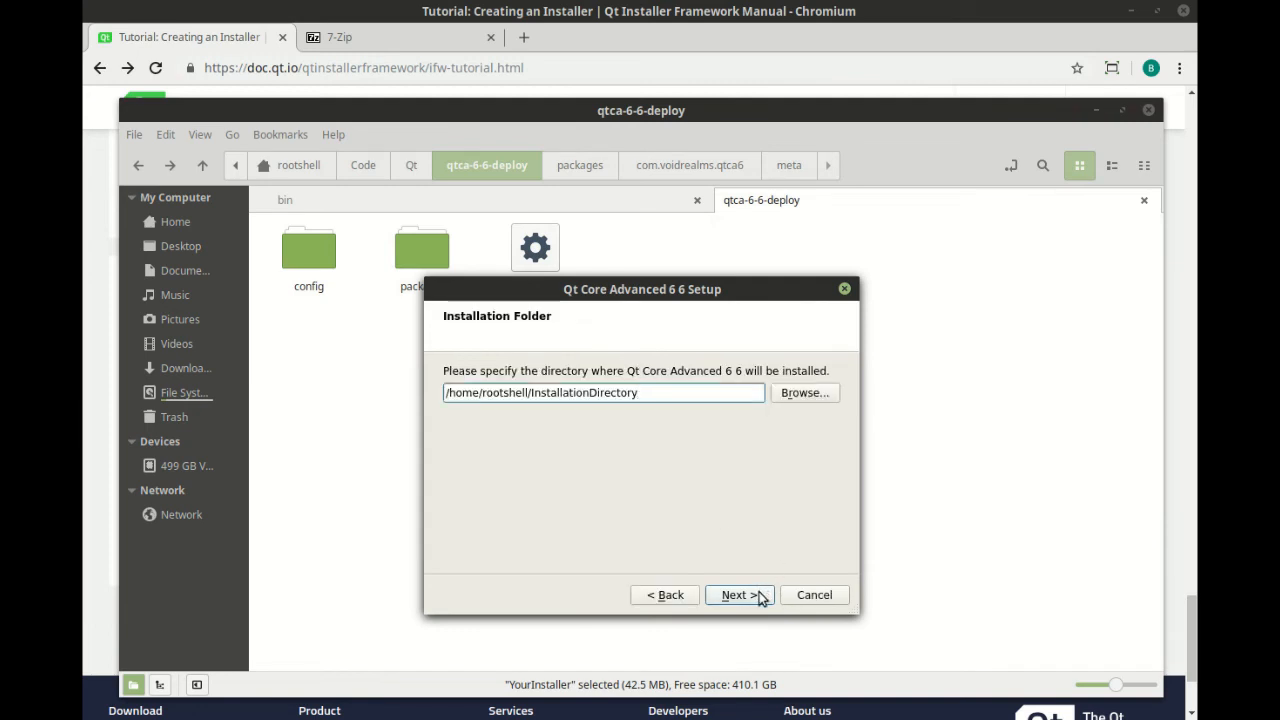
click(740, 594)
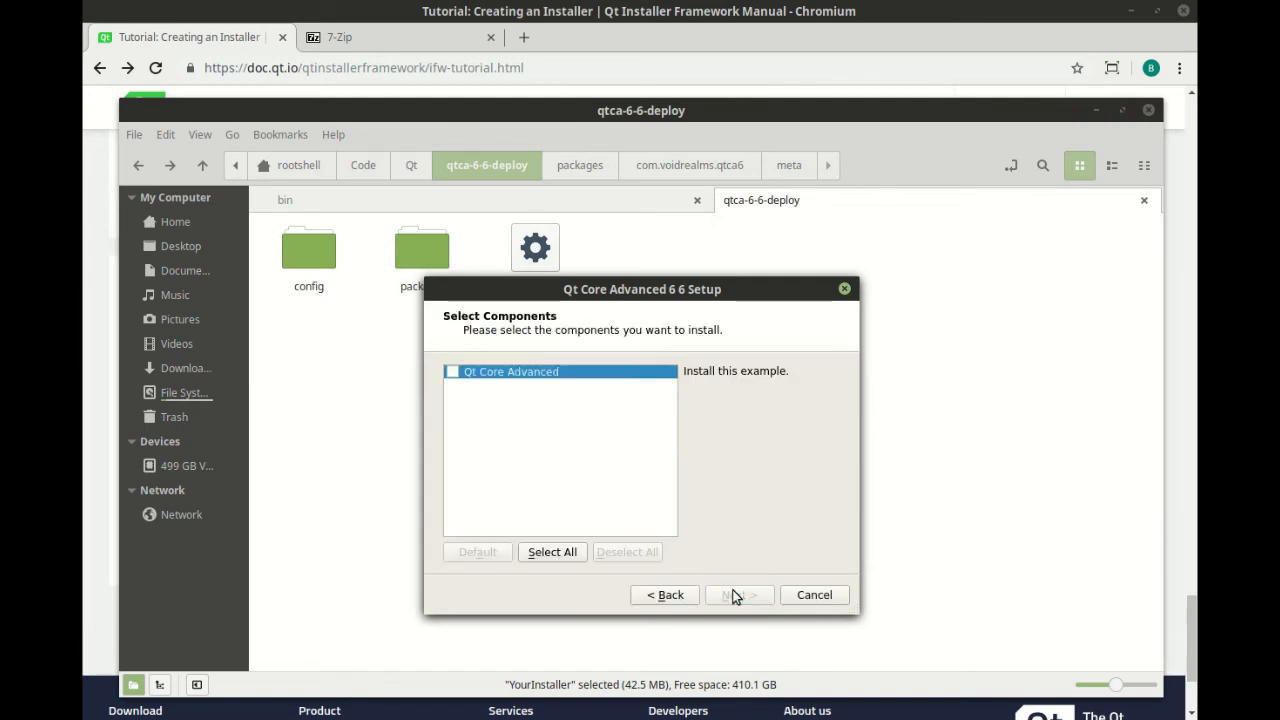
- Select the Qt Core Advanced component and start its installation
click(452, 370)
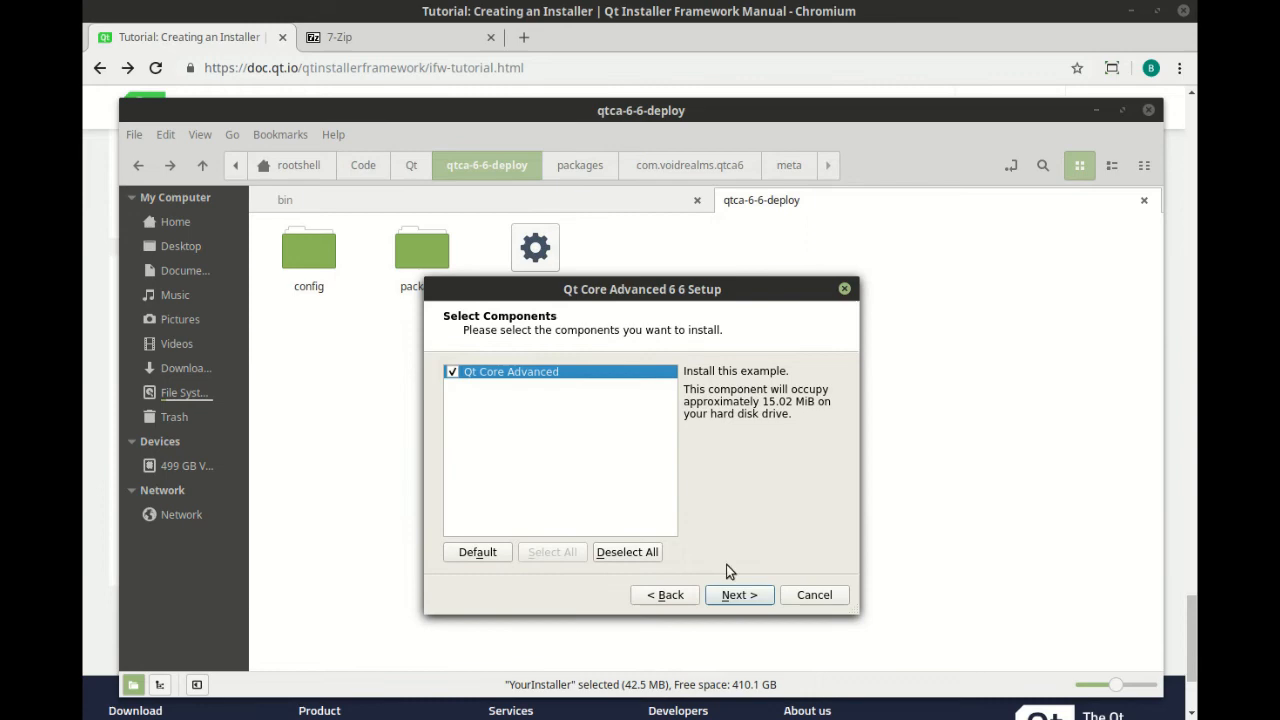
click(740, 594)
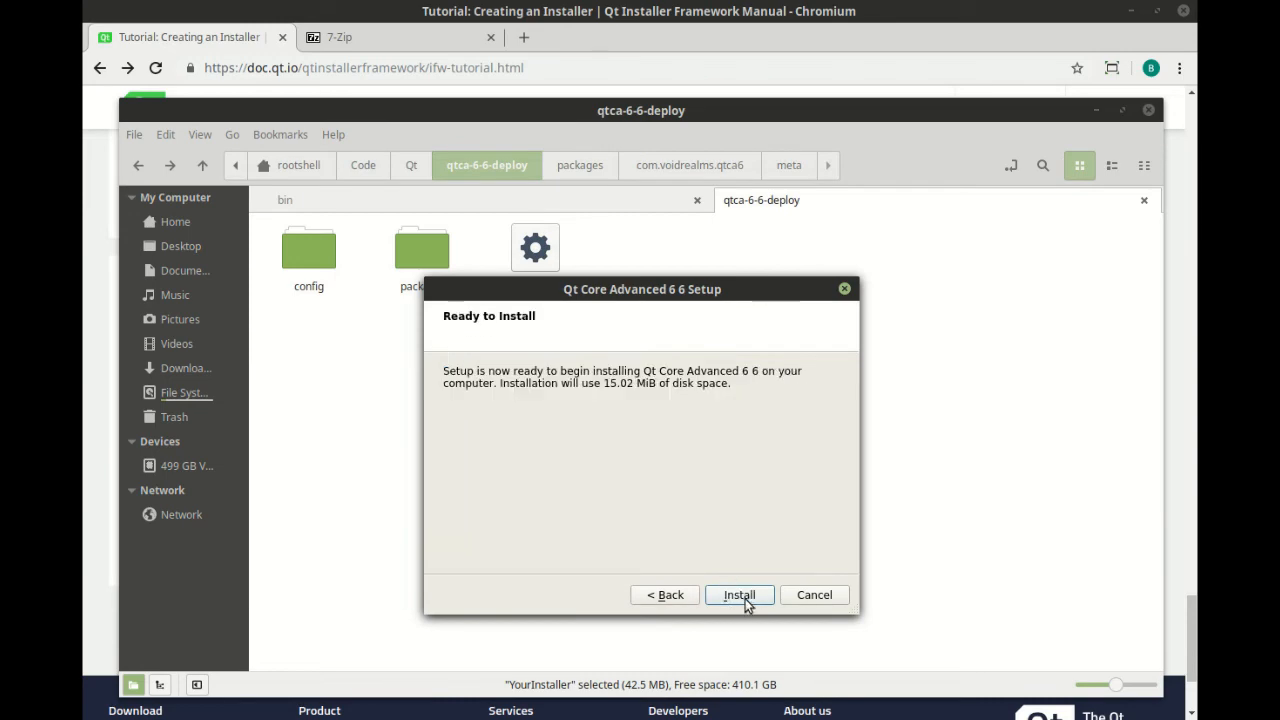
click(738, 594)
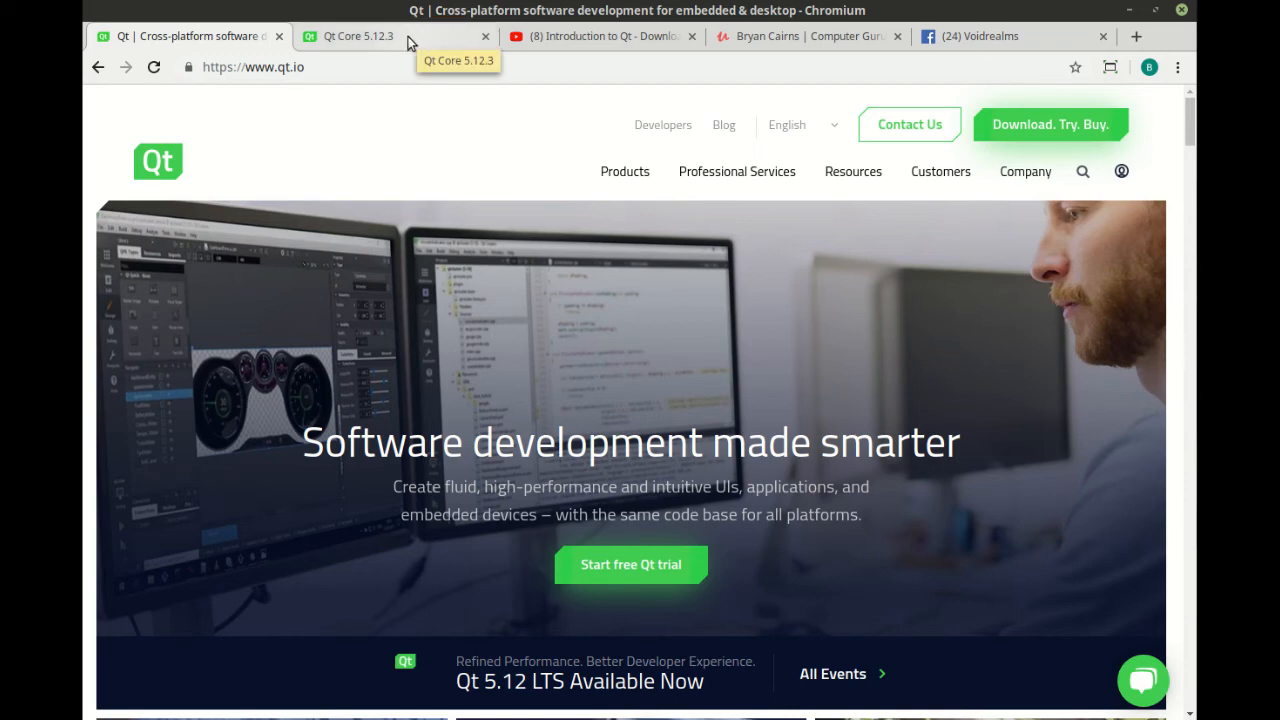
- Browse the Qt Core 5.12.3 docs, Qt intro video and Bryan Cairns Udemy profile, ending on the Voidrealms group
click(356, 36)
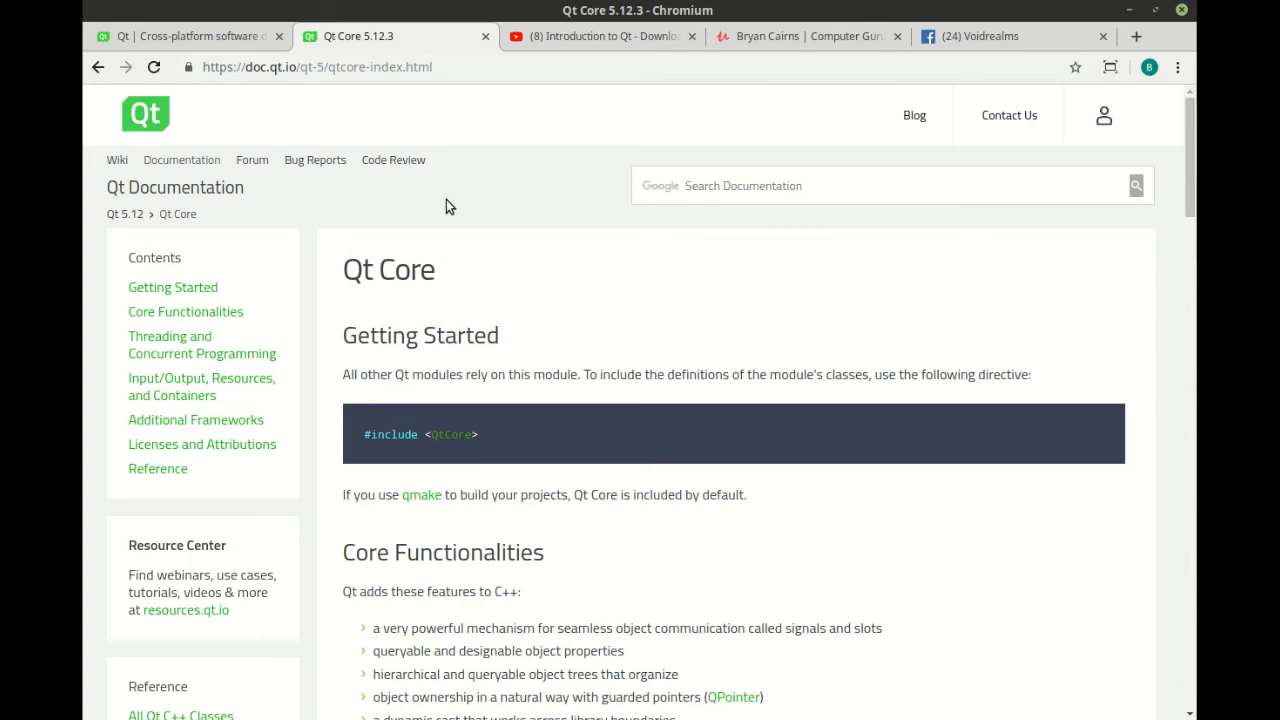
mouse_move(500, 276)
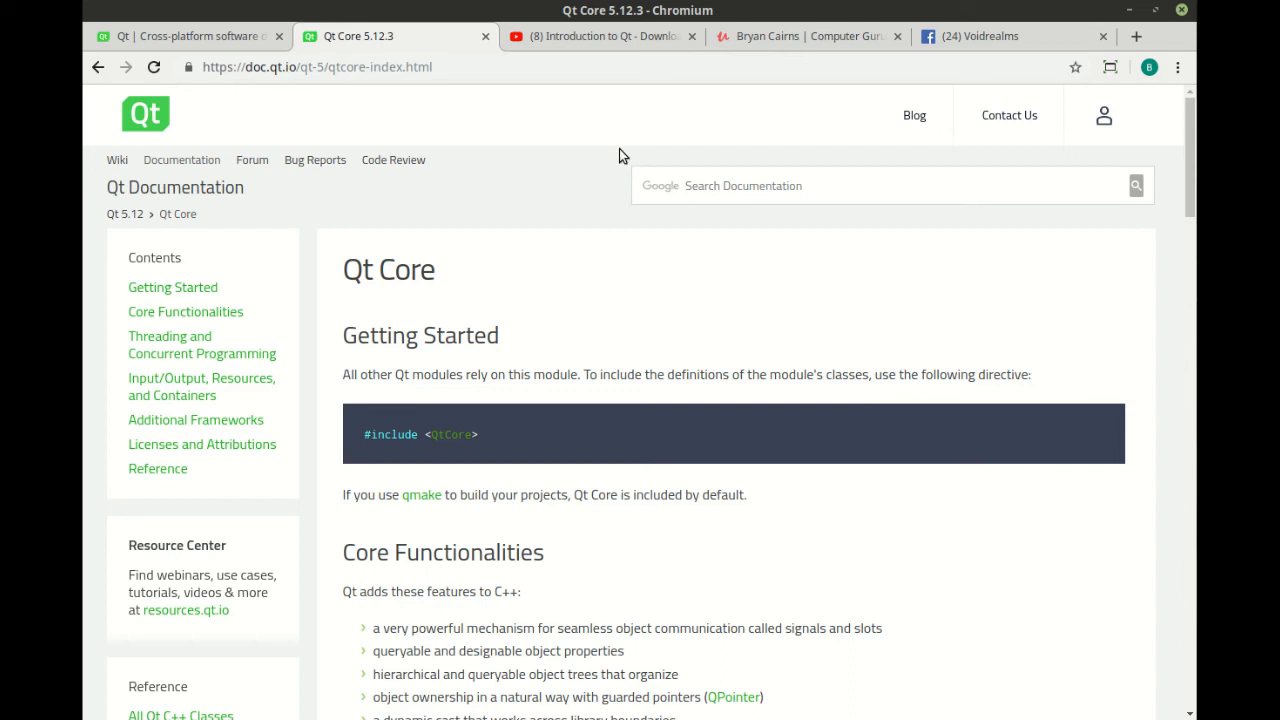
click(598, 36)
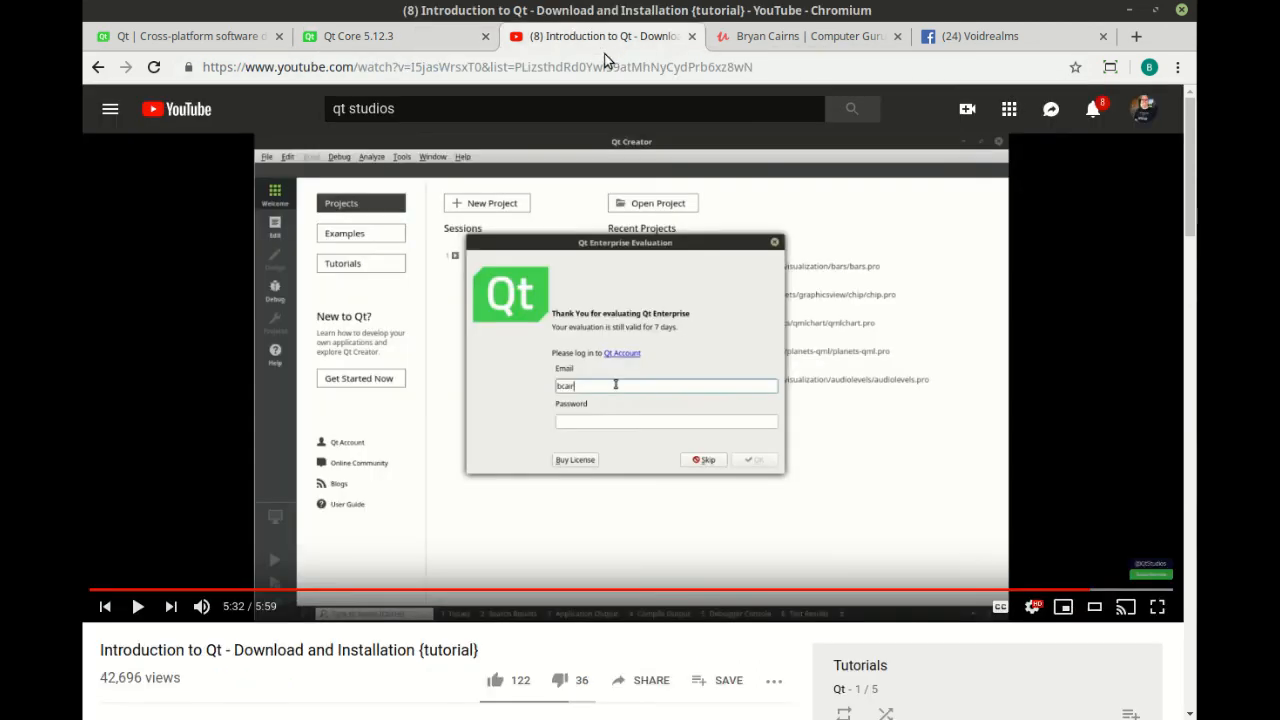
mouse_move(856, 404)
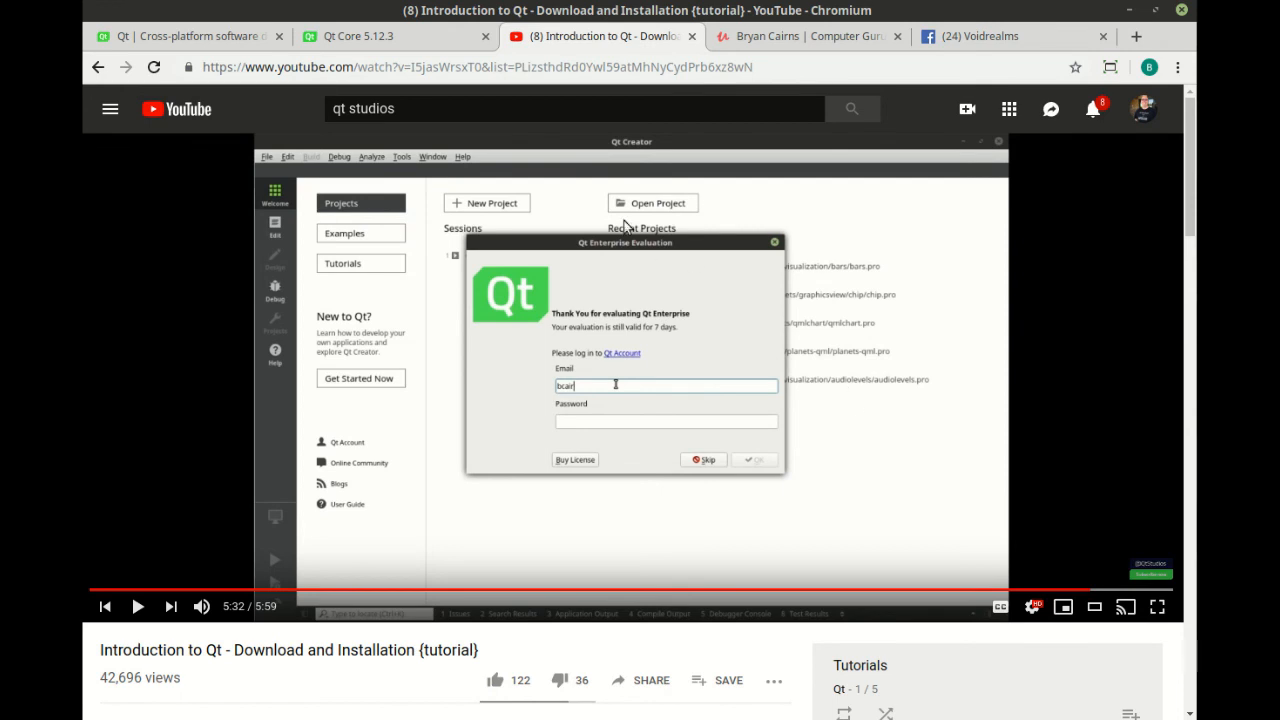
mouse_move(578, 368)
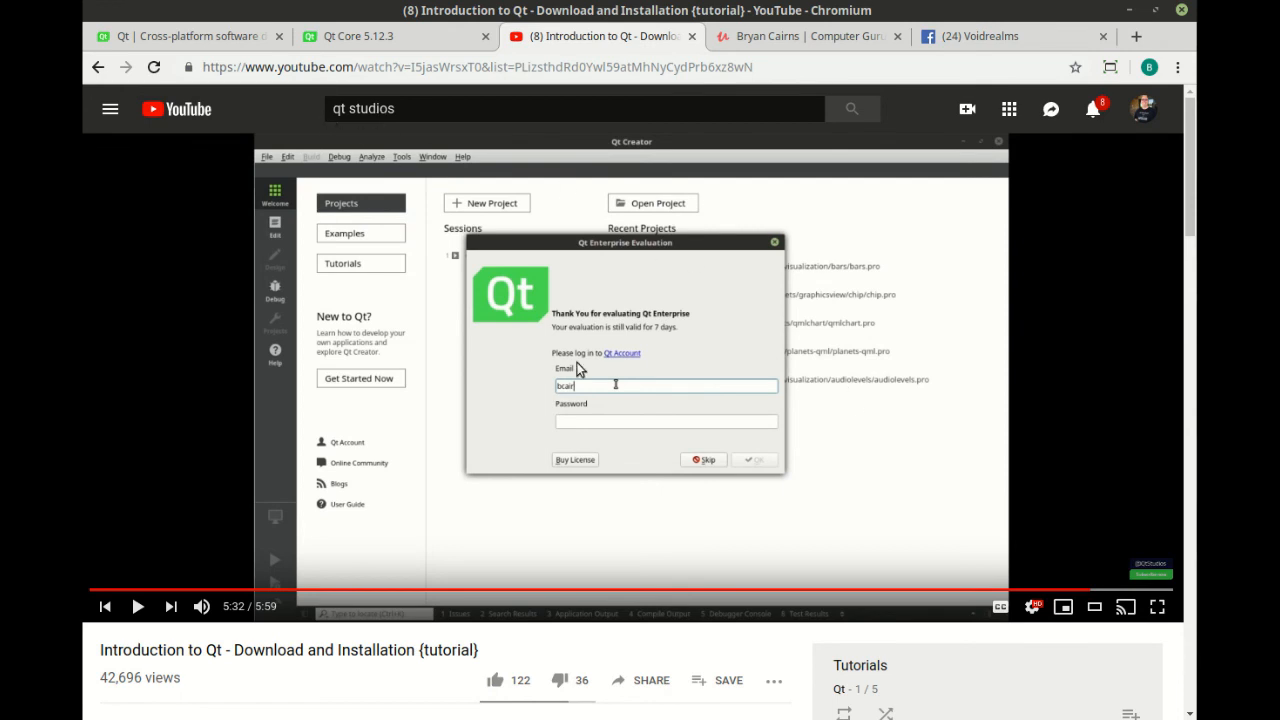
click(804, 36)
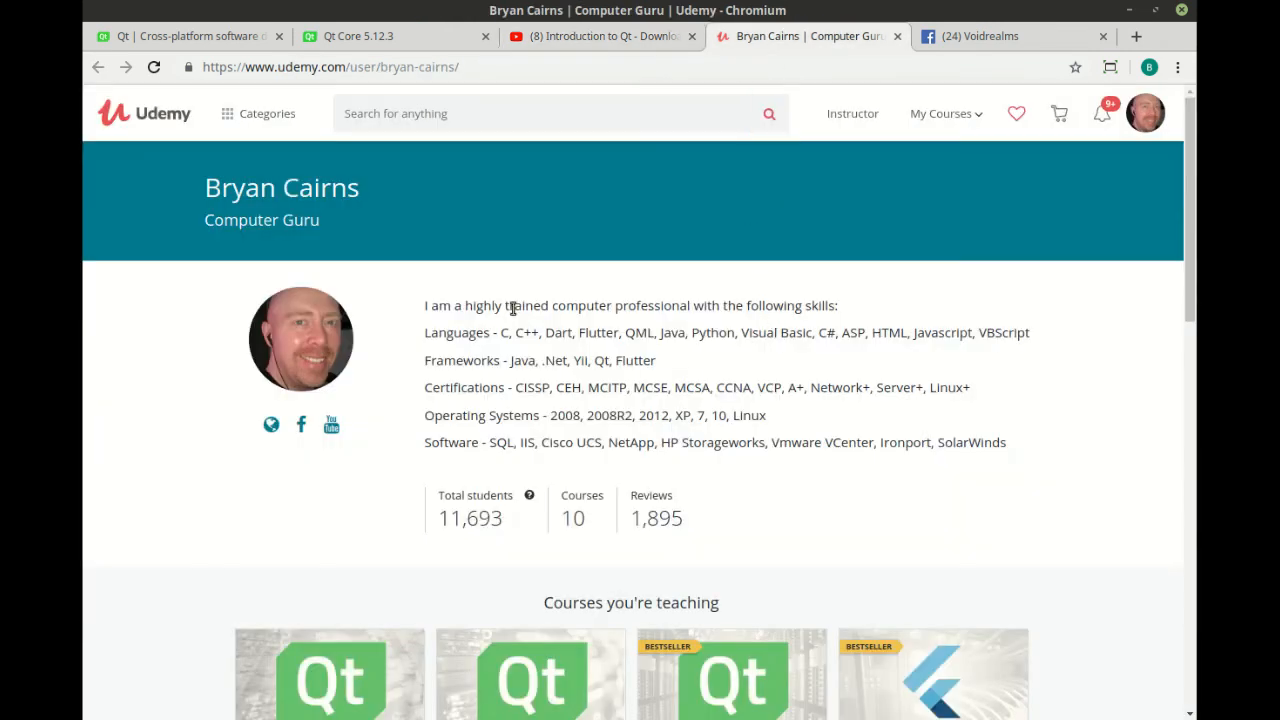
mouse_move(144, 364)
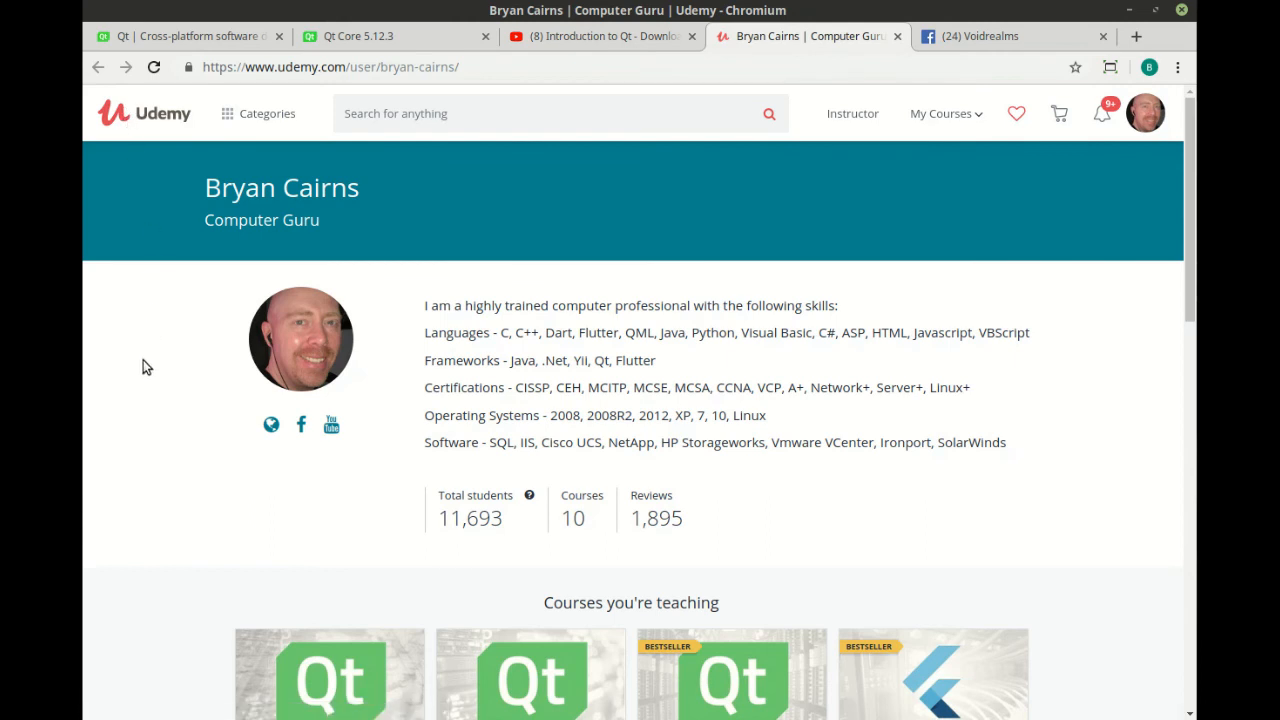
scroll(down, 3)
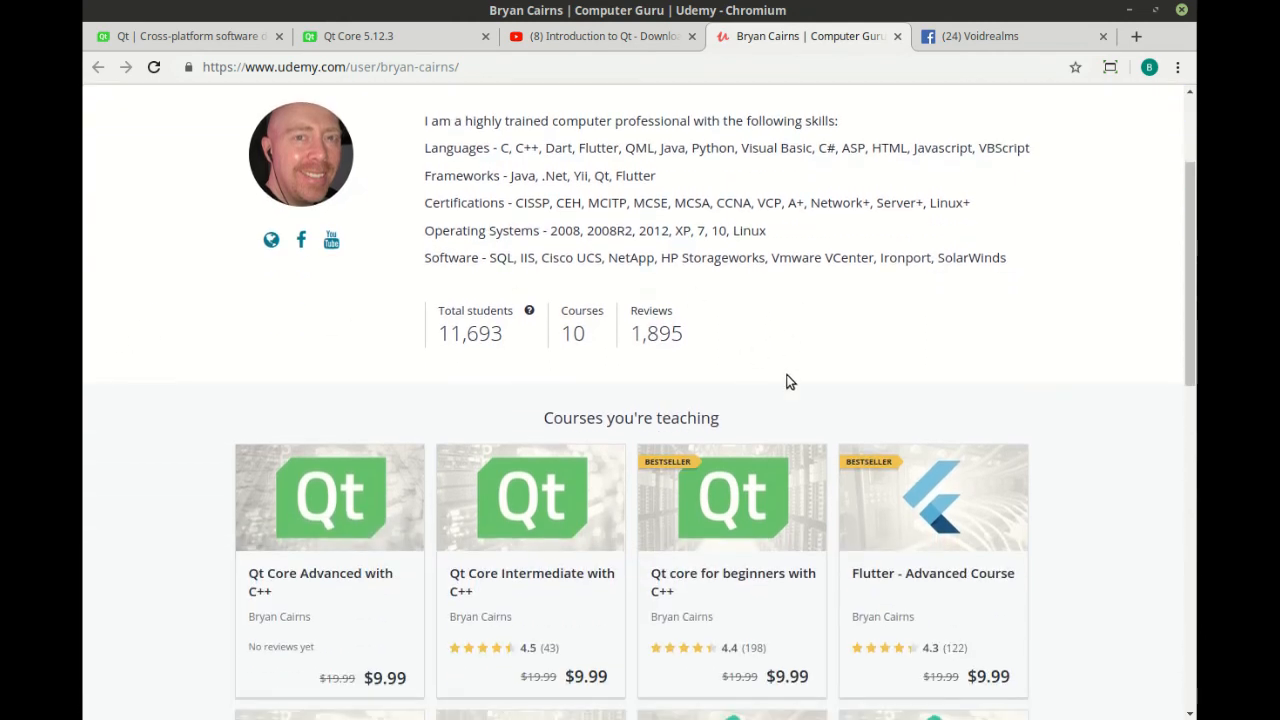
mouse_move(576, 398)
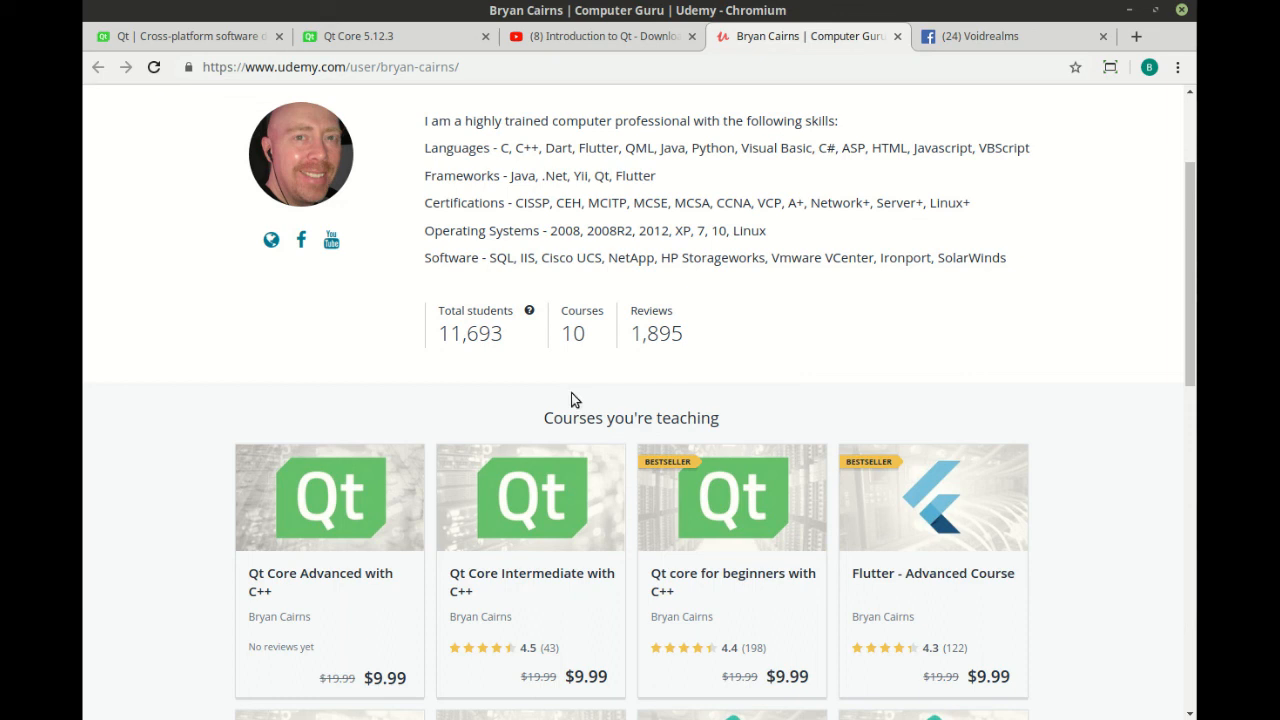
mouse_move(782, 412)
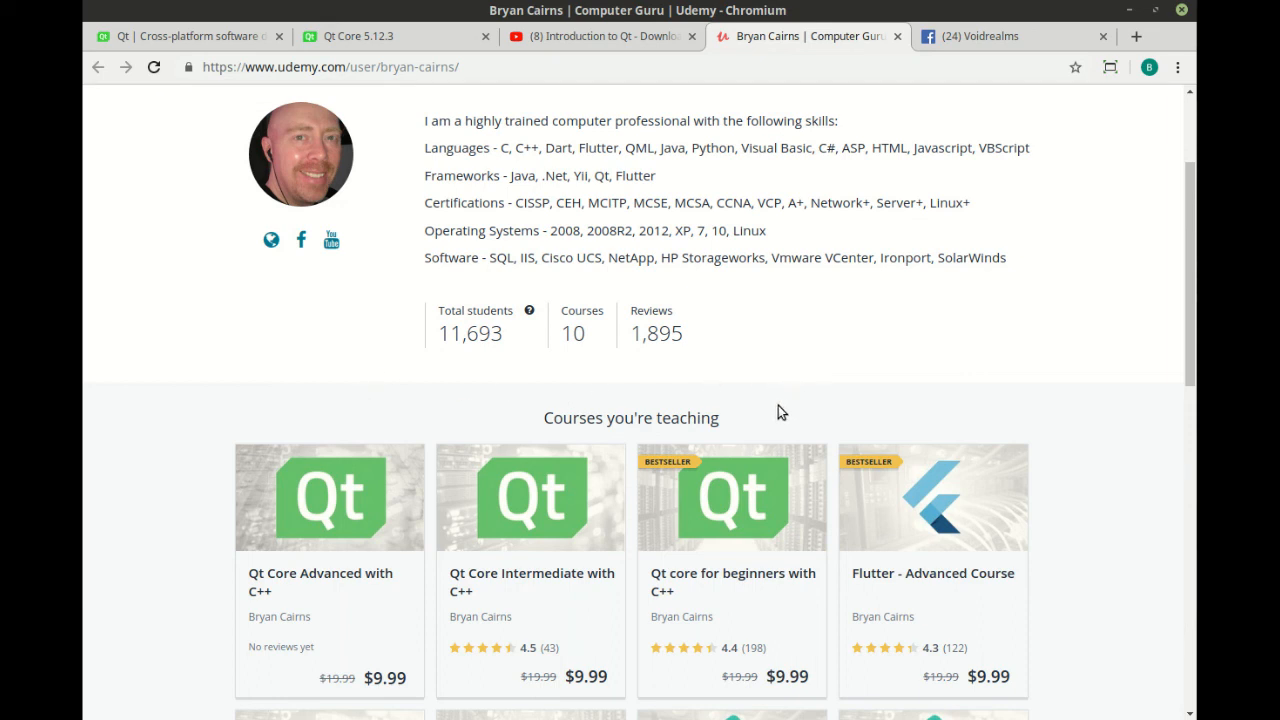
mouse_move(312, 416)
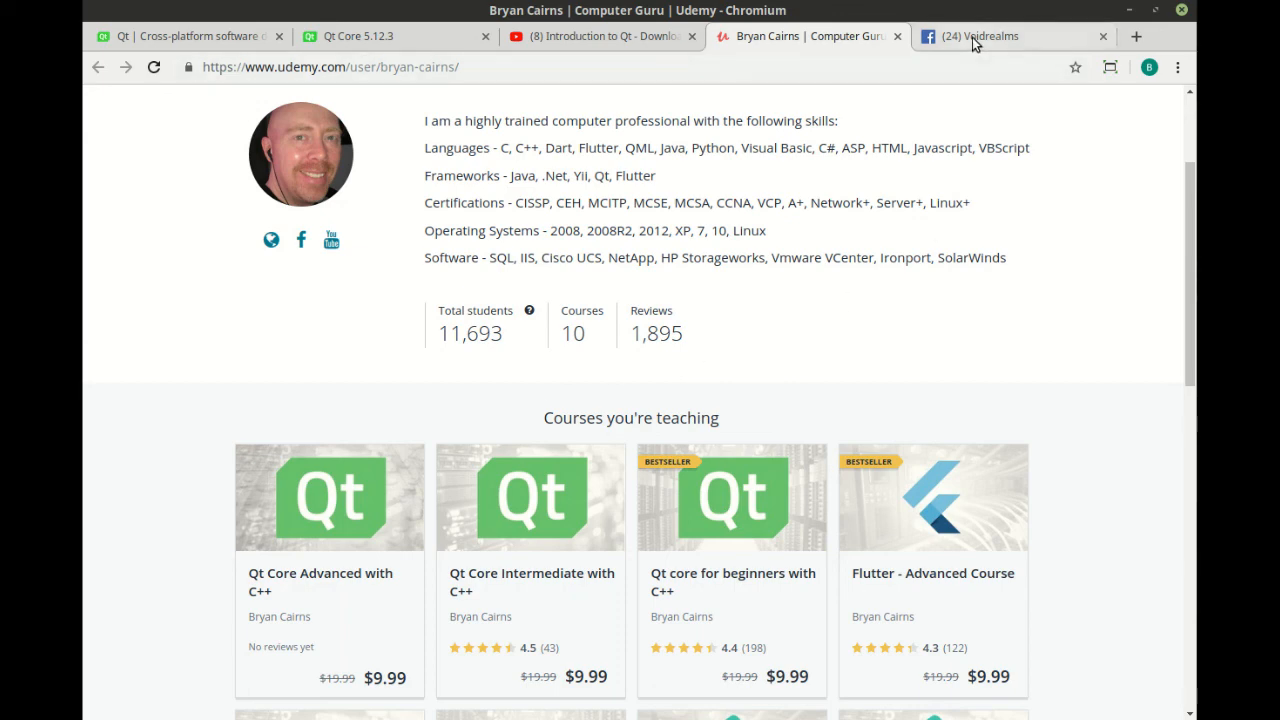
click(980, 36)
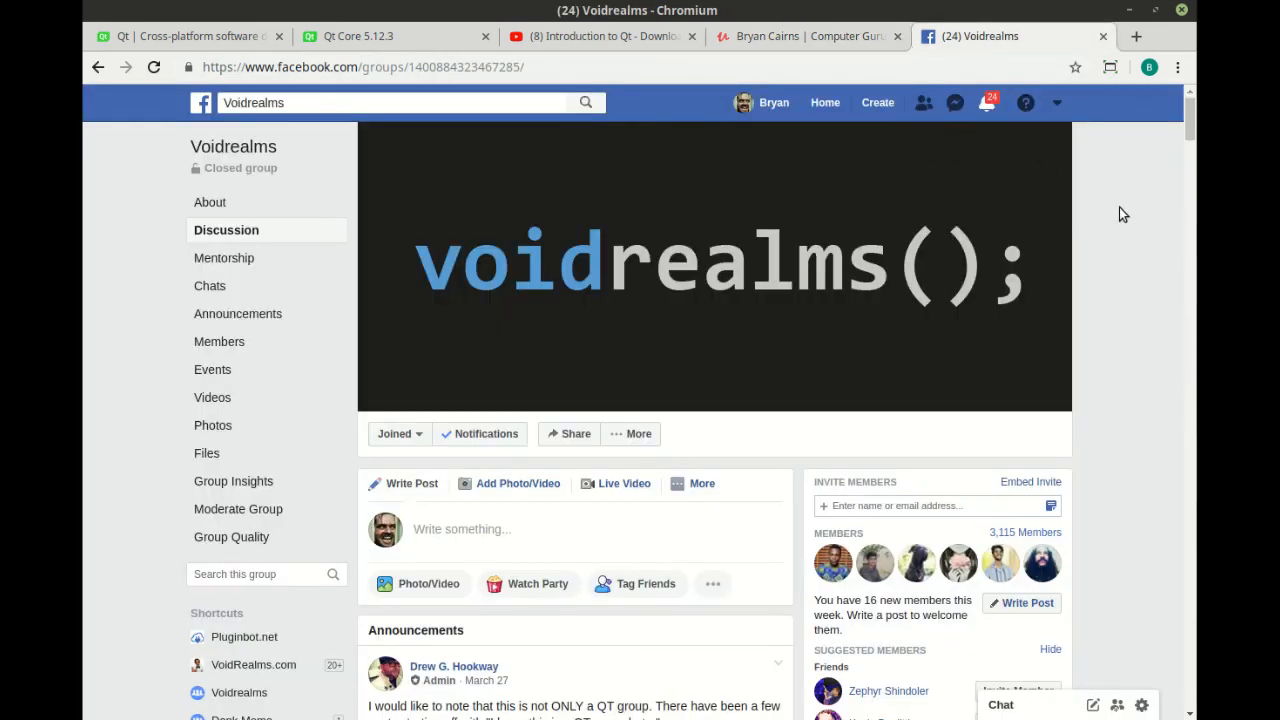